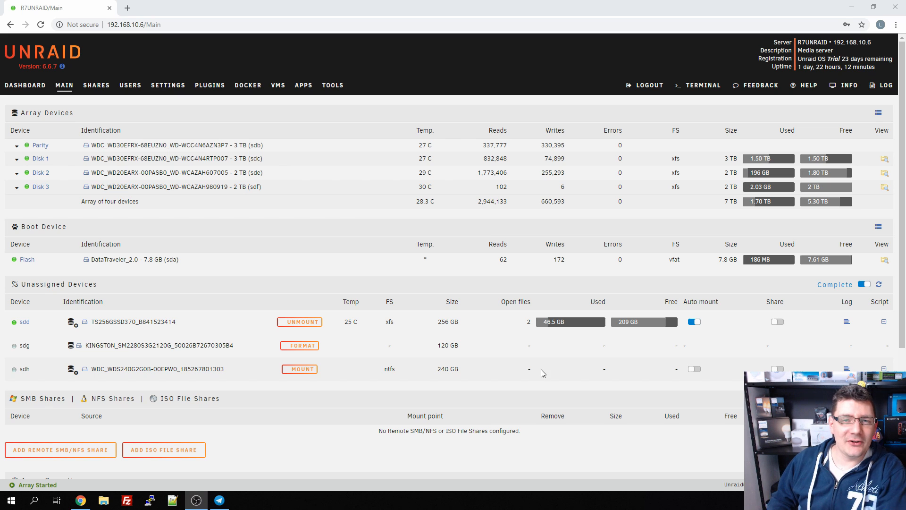
mouse_move(566, 330)
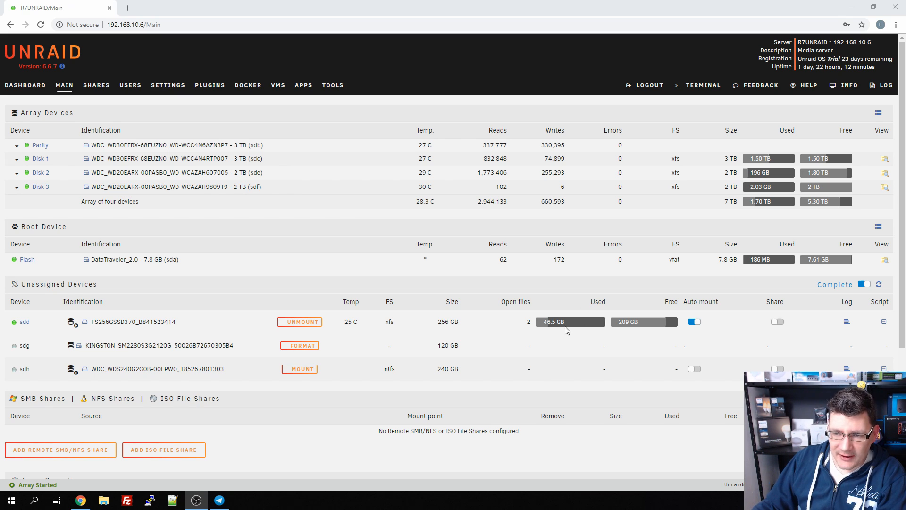
mouse_move(318, 229)
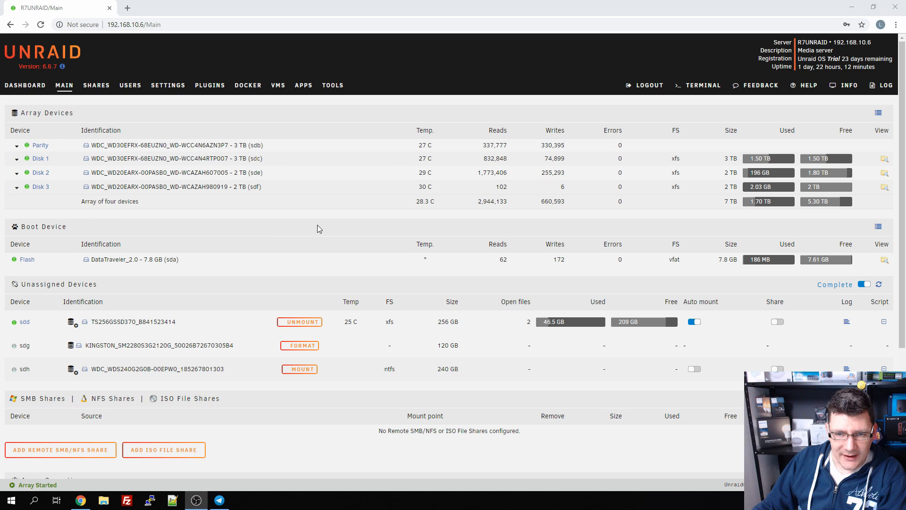
mouse_move(289, 208)
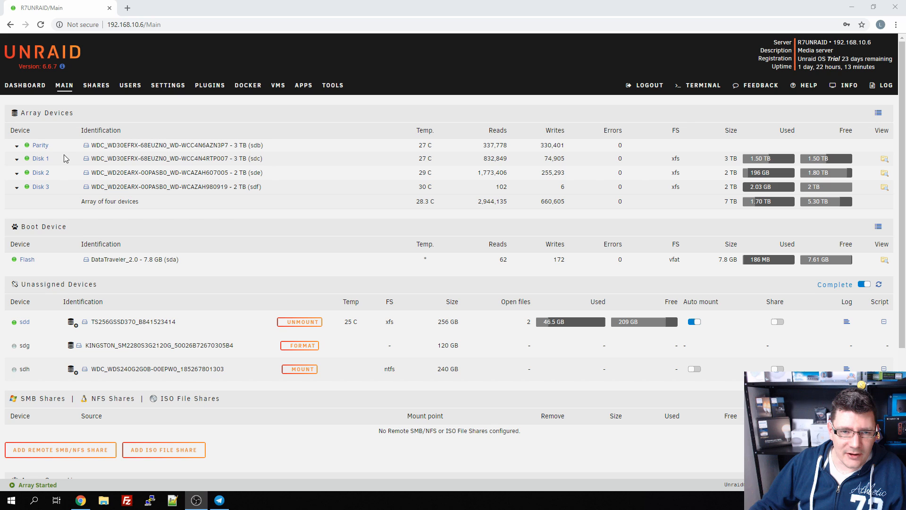
mouse_move(67, 164)
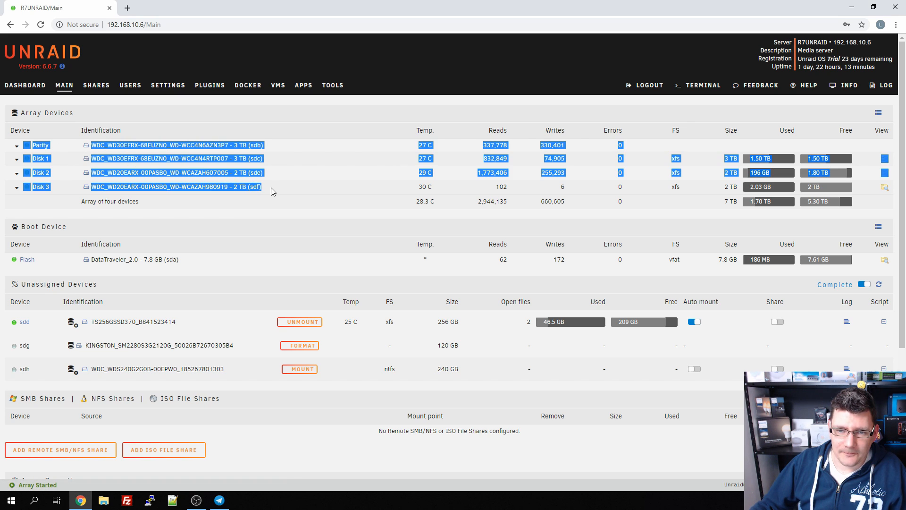
Clear the stray selection on the array disks and bring up the OBS recordings copy progress window
click(273, 193)
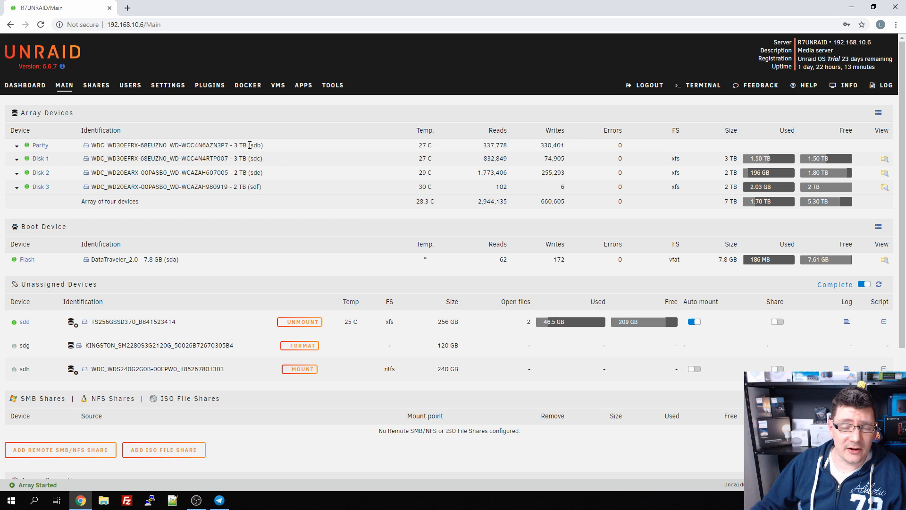
double_click(238, 146)
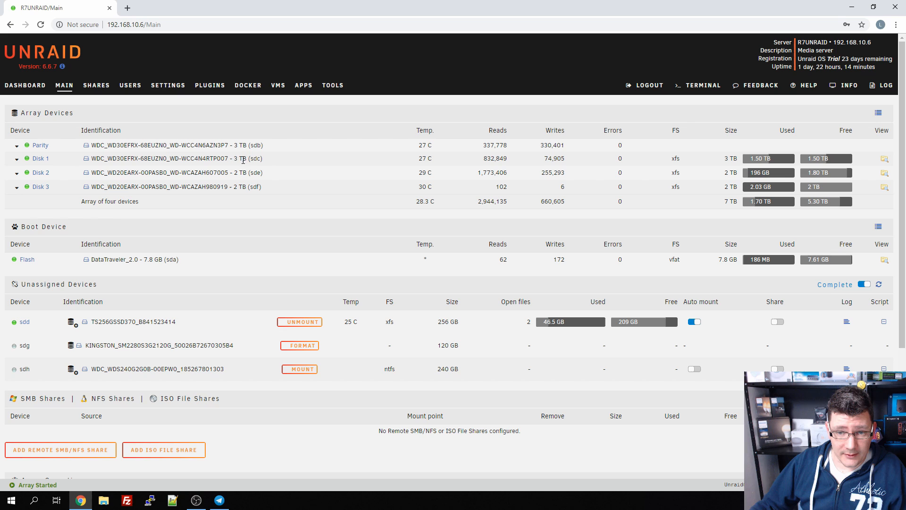
mouse_move(402, 176)
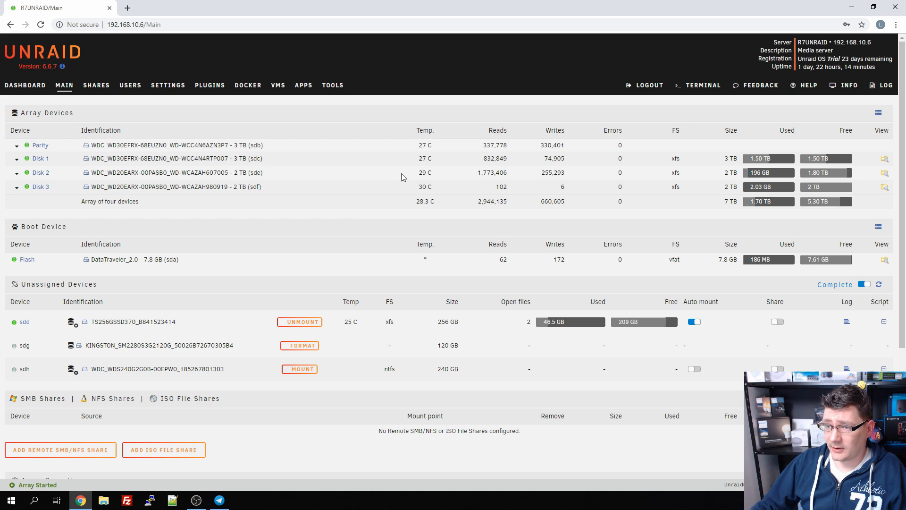
mouse_move(422, 170)
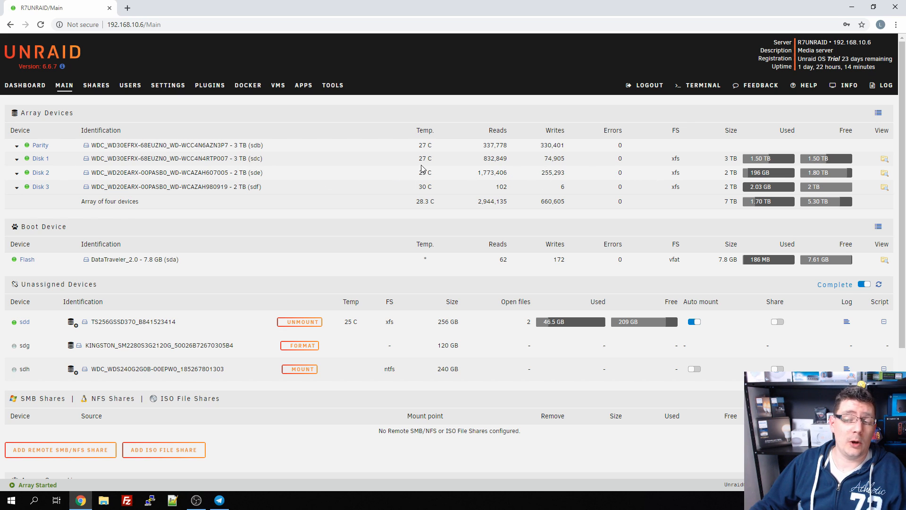
mouse_move(403, 196)
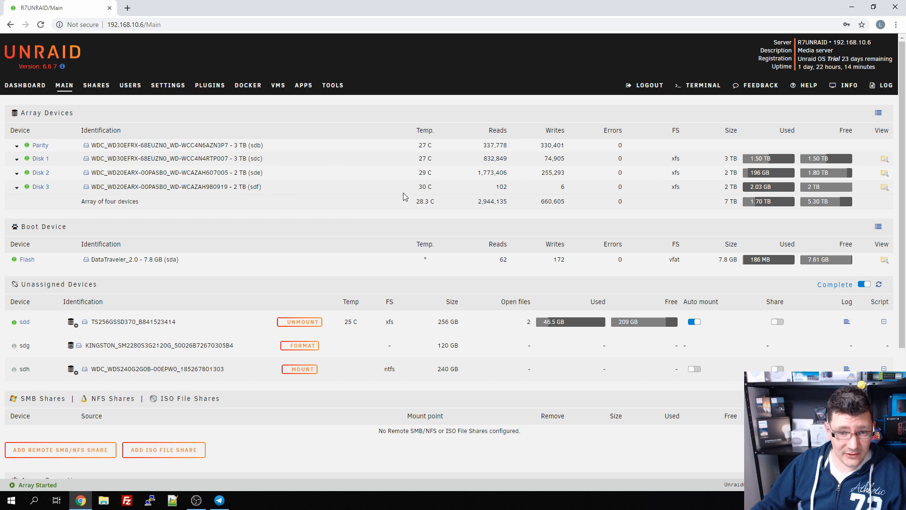
mouse_move(708, 192)
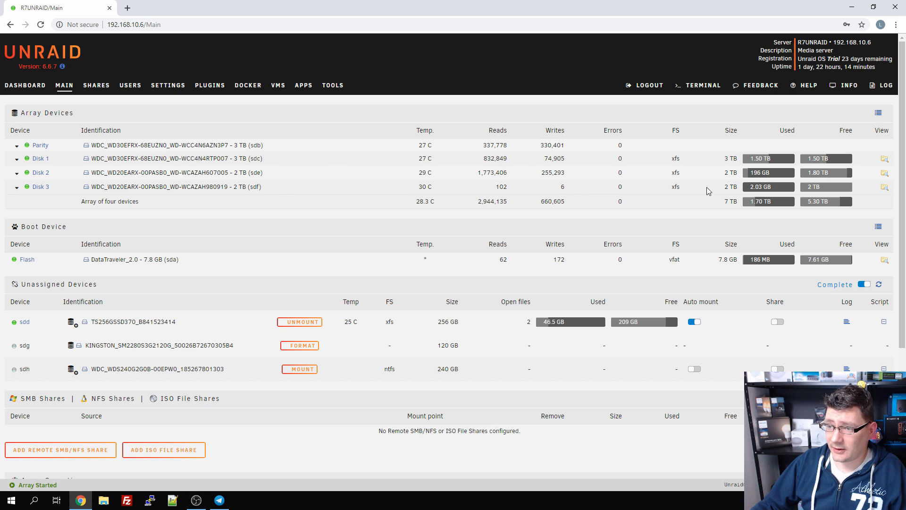
mouse_move(686, 201)
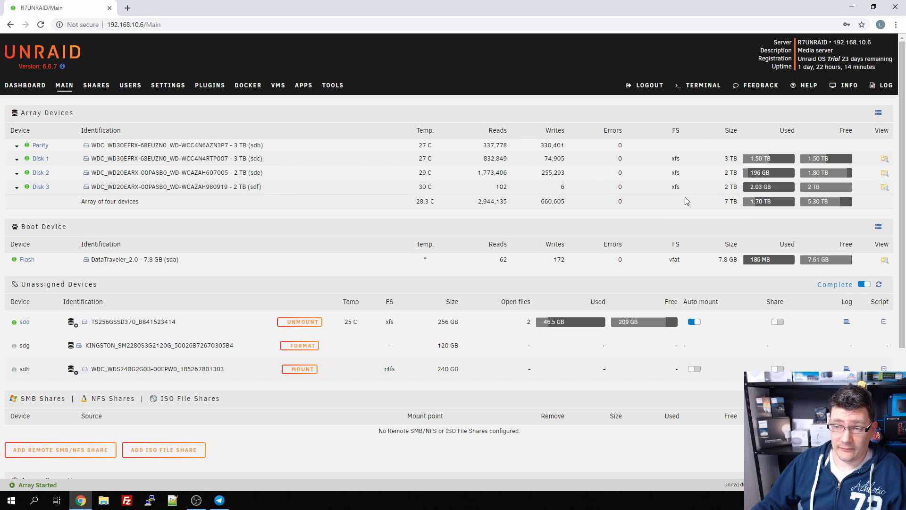
mouse_move(101, 145)
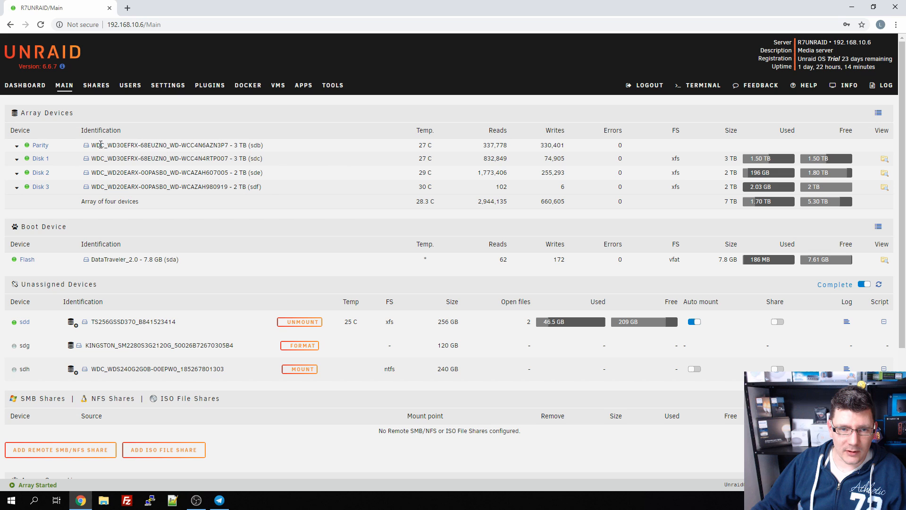
mouse_move(260, 172)
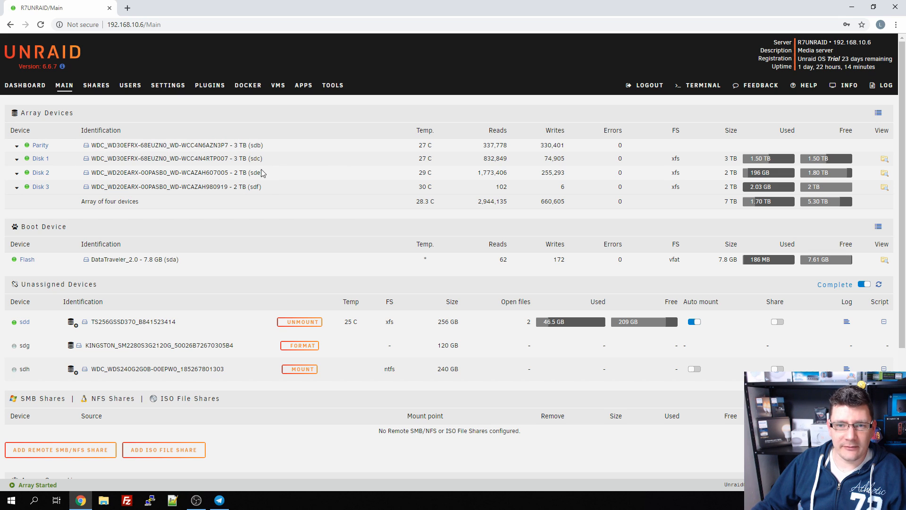
mouse_move(605, 203)
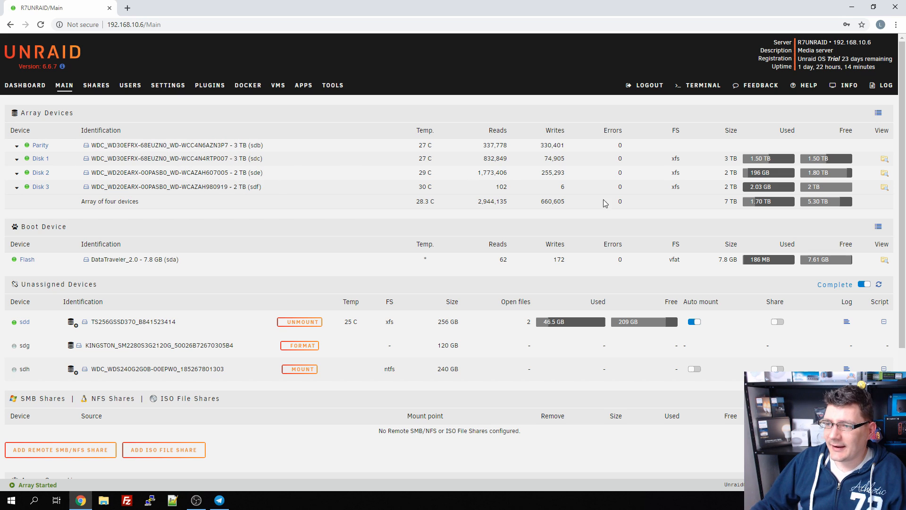
mouse_move(618, 201)
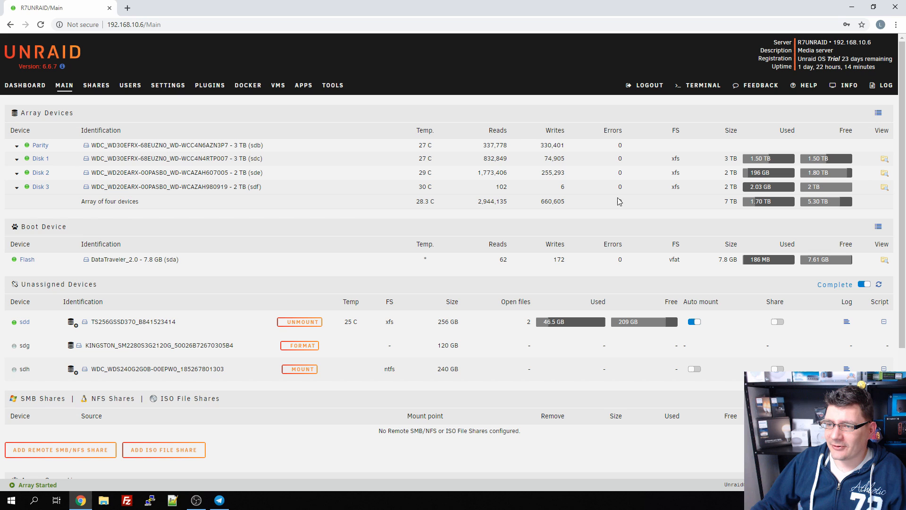
mouse_move(363, 297)
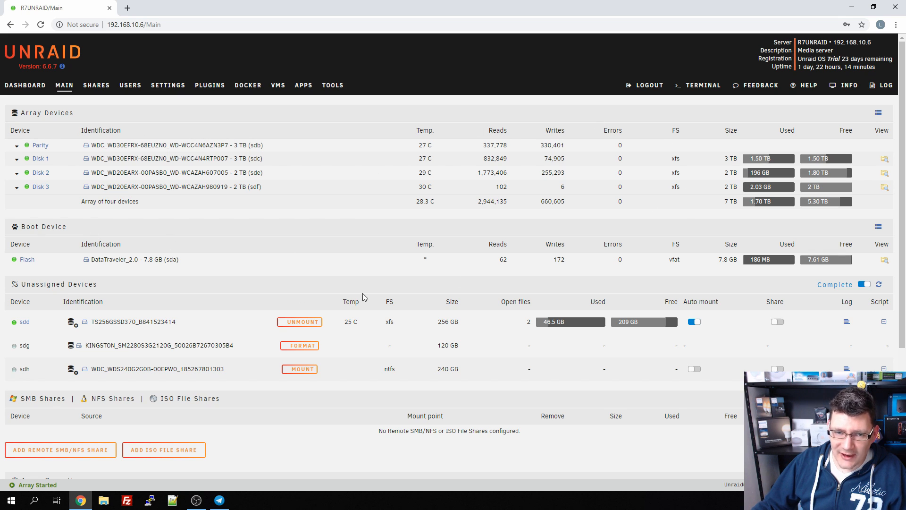
mouse_move(180, 201)
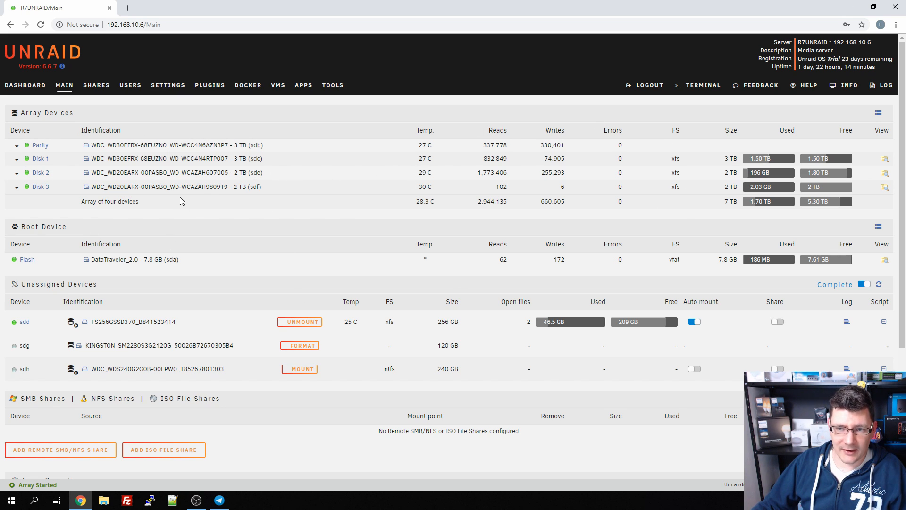
mouse_move(525, 187)
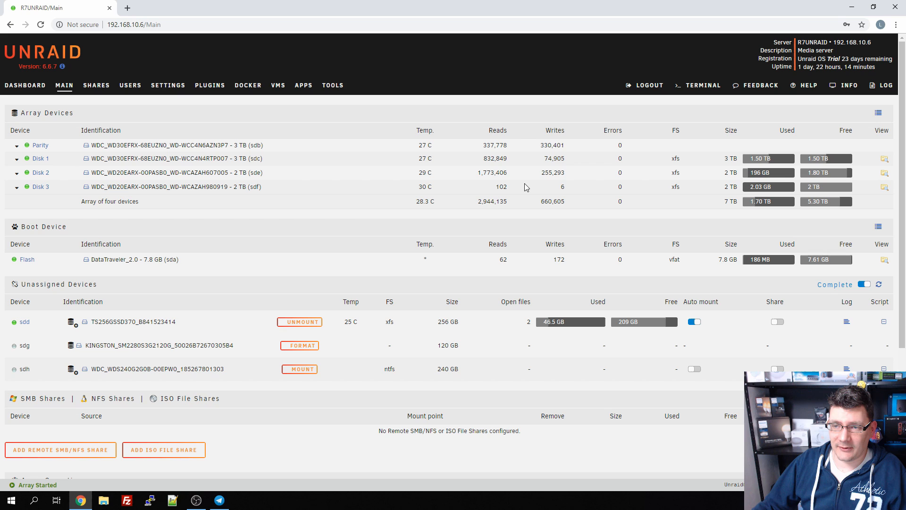
mouse_move(27, 159)
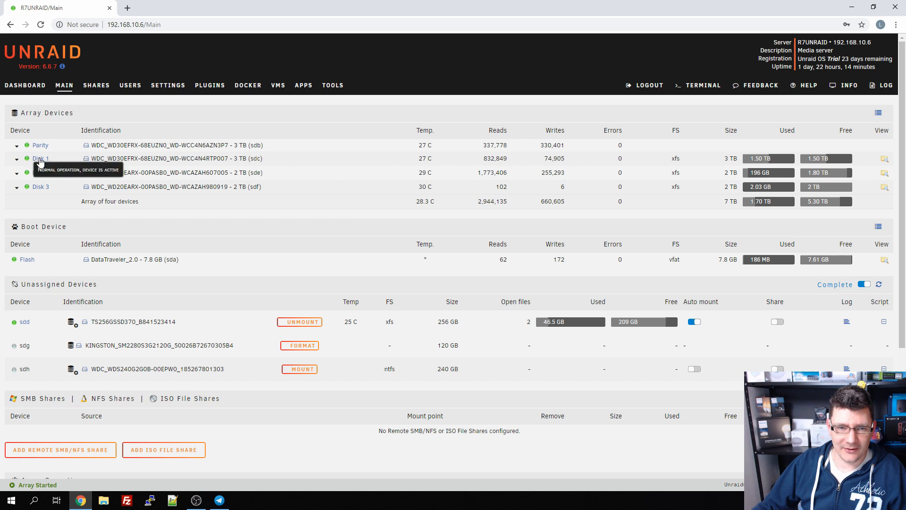
mouse_move(339, 176)
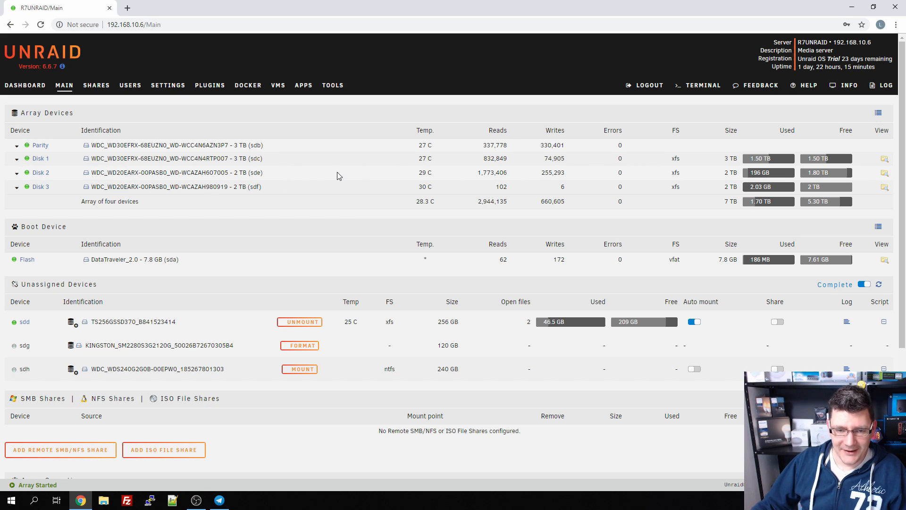
mouse_move(261, 172)
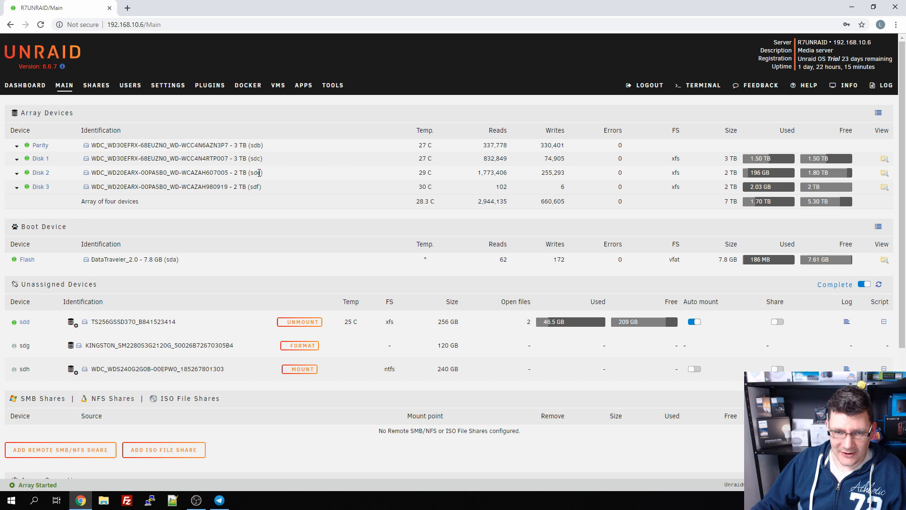
mouse_move(409, 229)
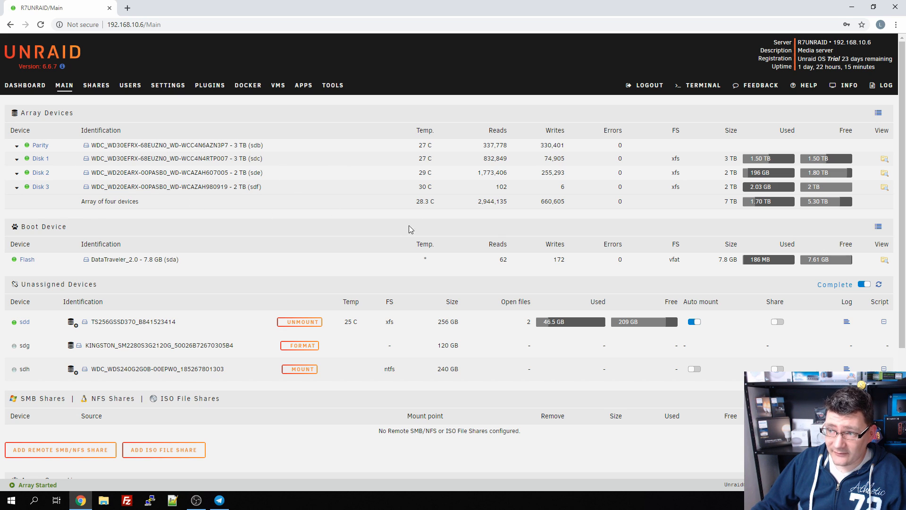
mouse_move(191, 128)
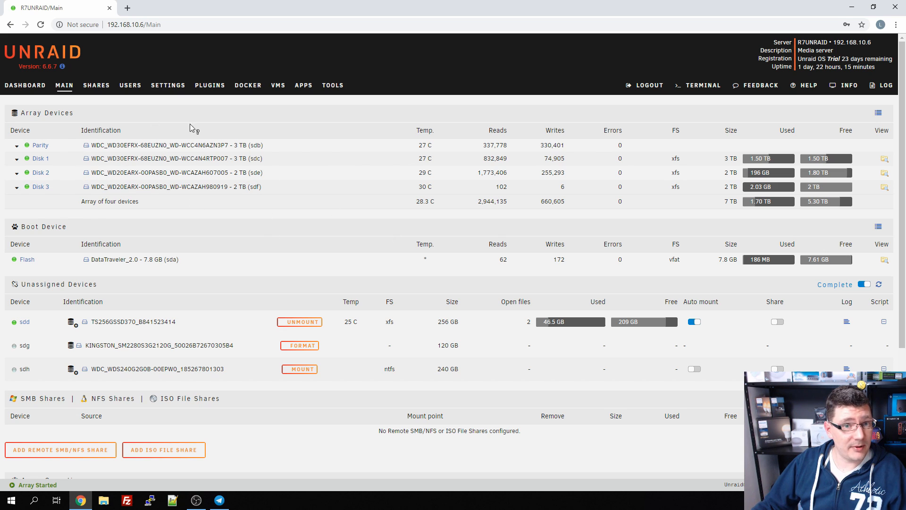
mouse_move(284, 207)
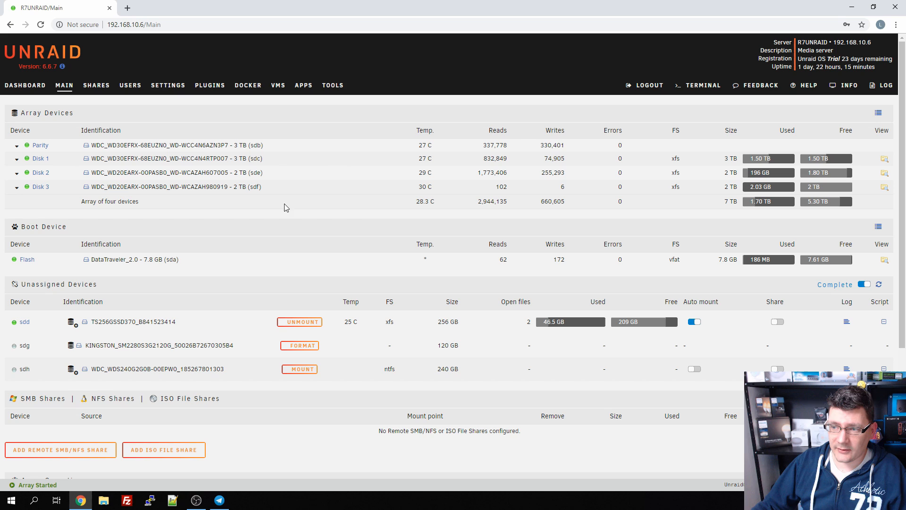
mouse_move(327, 136)
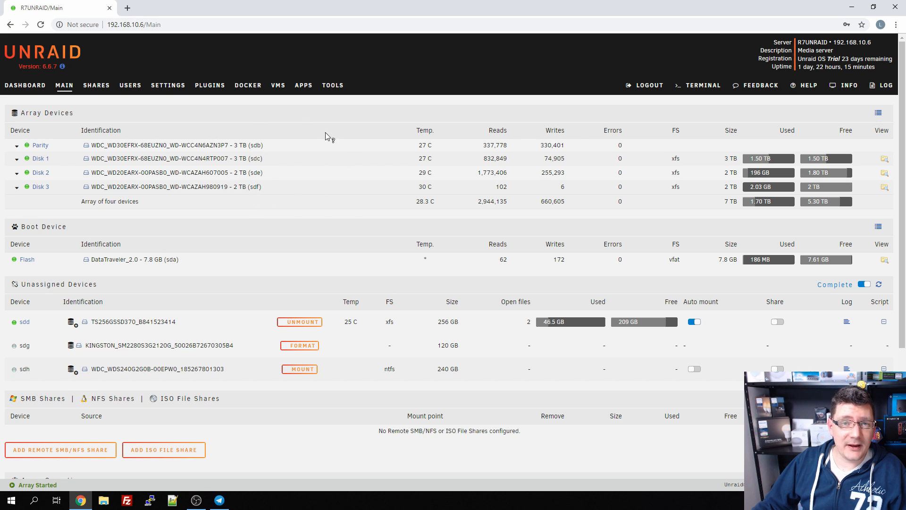
mouse_move(255, 223)
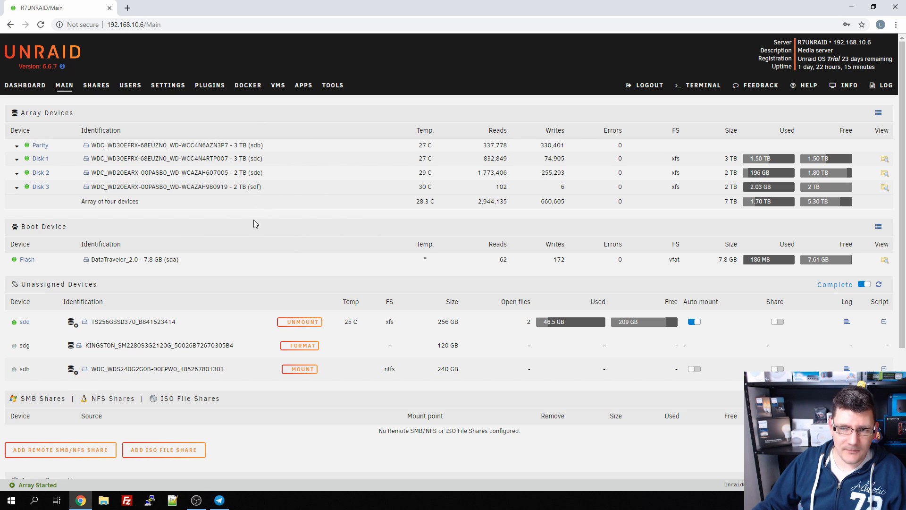
mouse_move(322, 223)
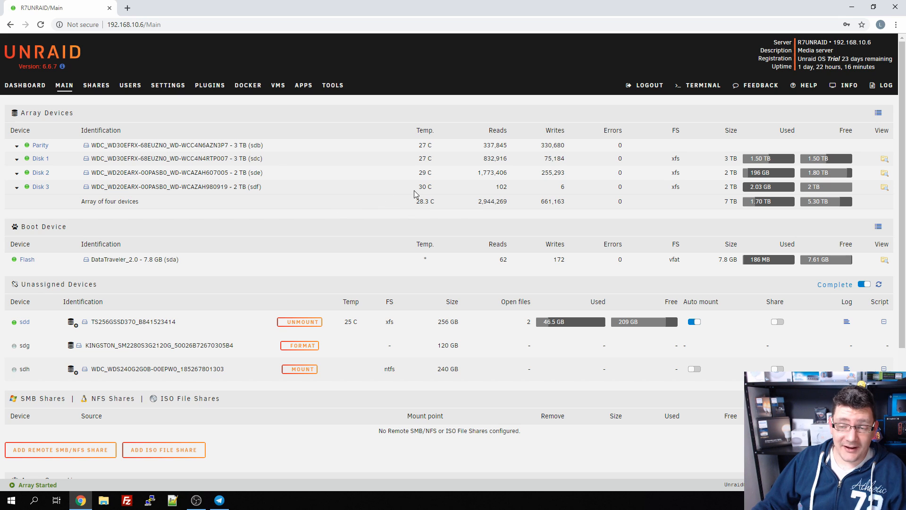
mouse_move(478, 202)
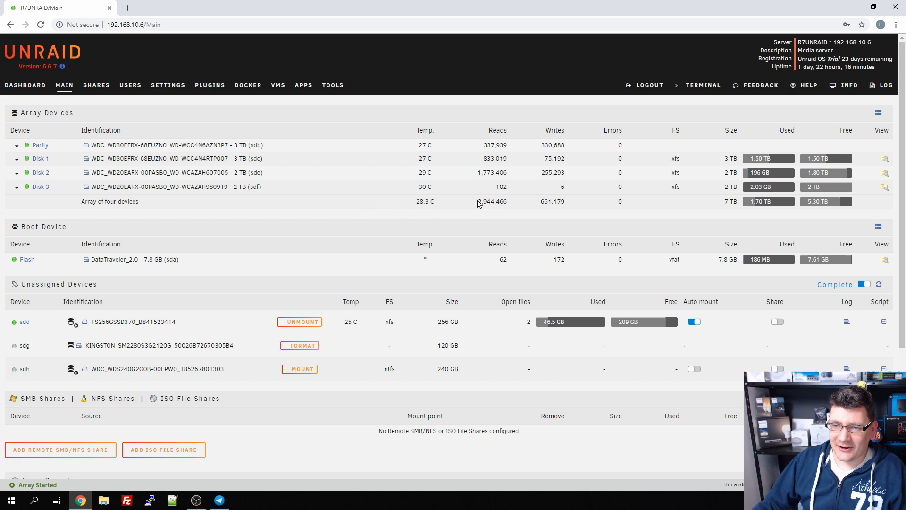
mouse_move(647, 206)
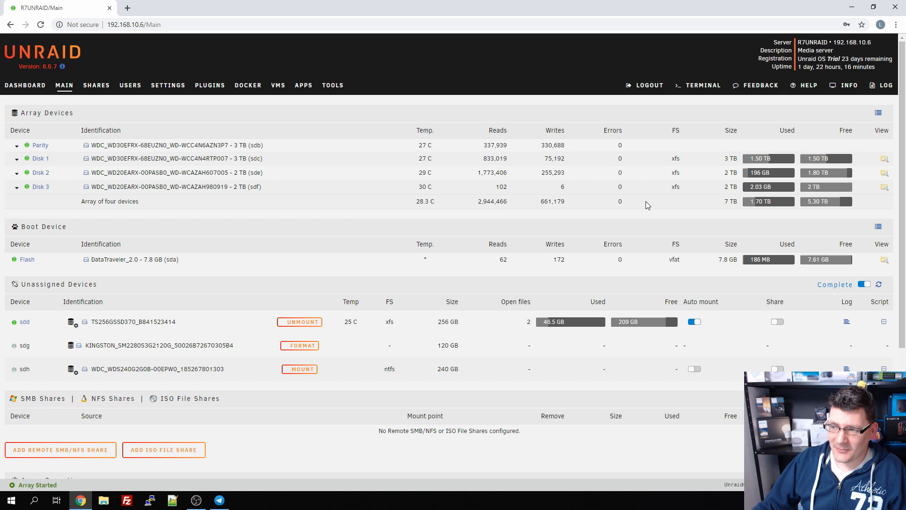
mouse_move(397, 207)
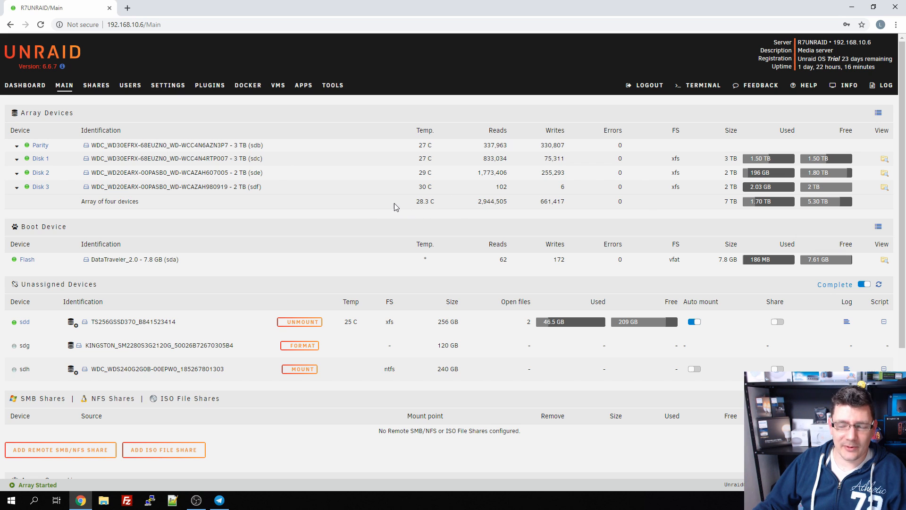
mouse_move(485, 212)
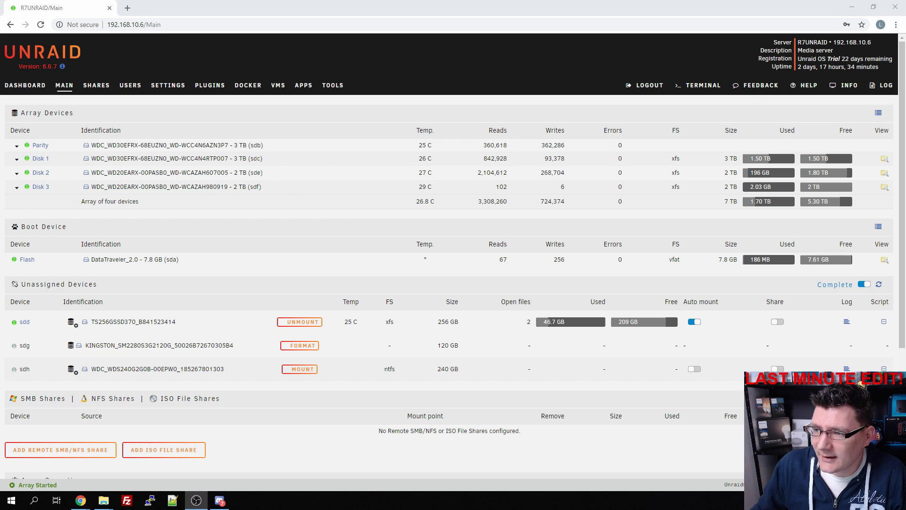
mouse_move(259, 380)
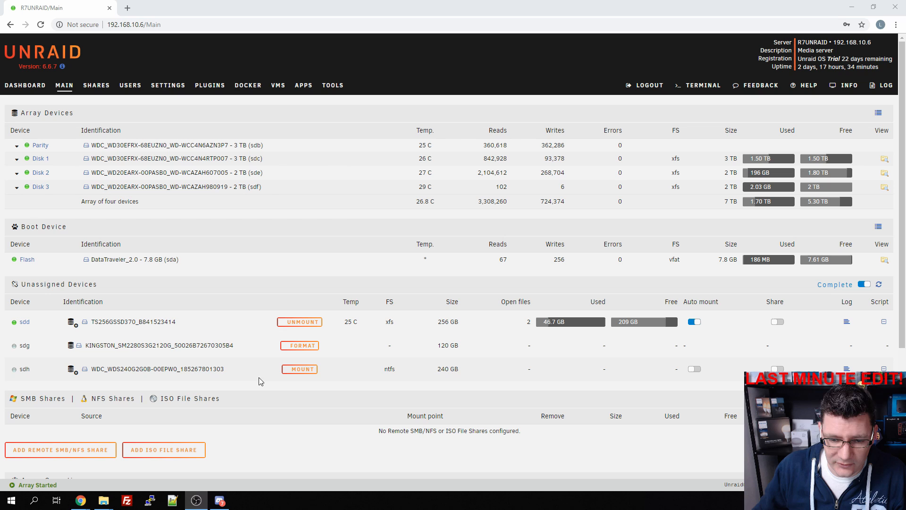
mouse_move(403, 248)
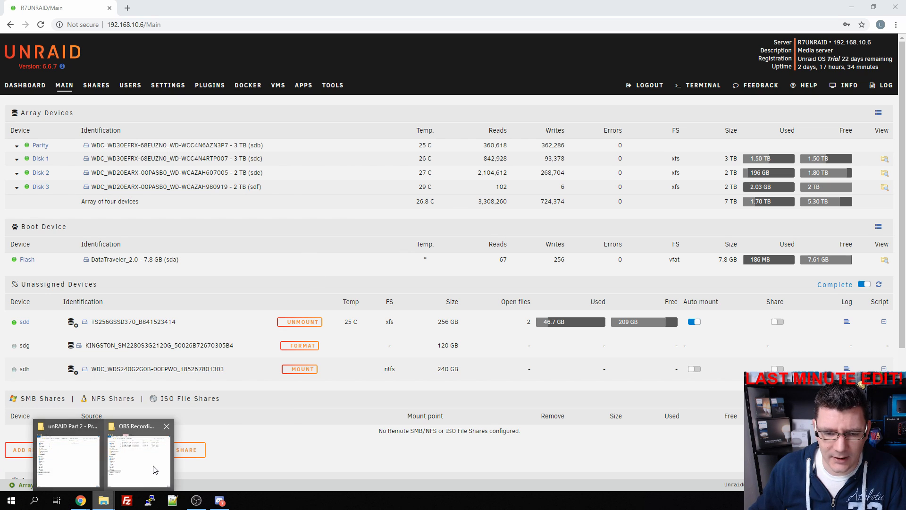
click(138, 457)
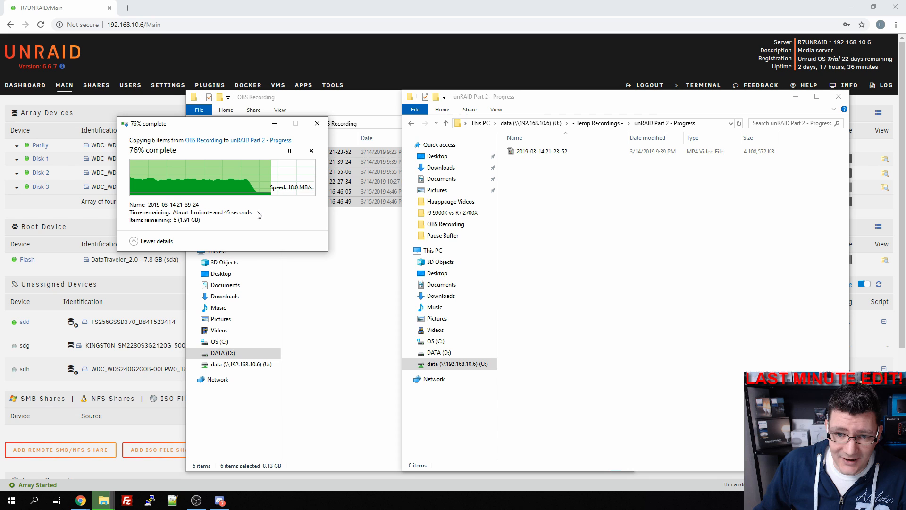
mouse_move(293, 210)
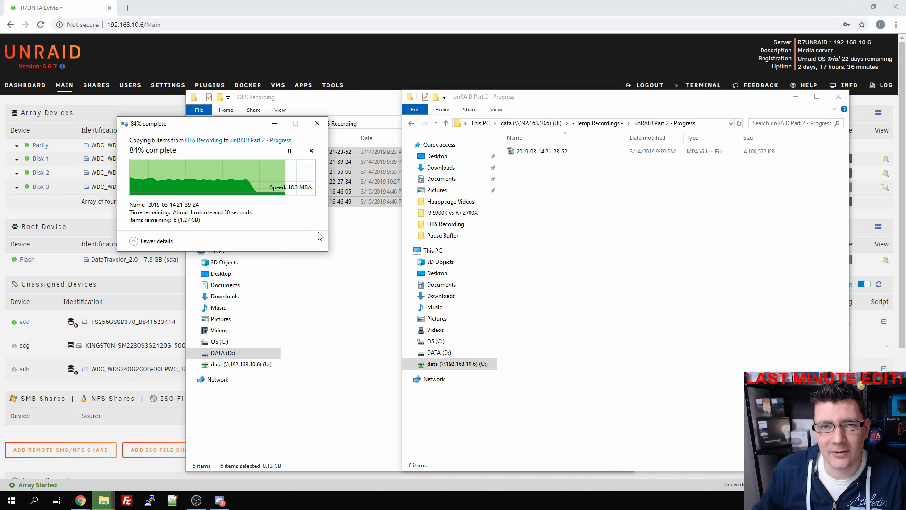
mouse_move(282, 213)
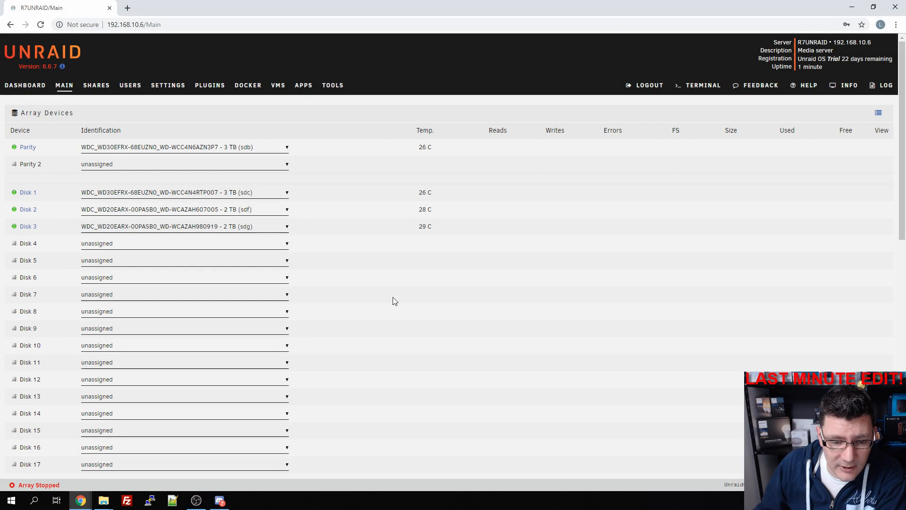
mouse_move(294, 213)
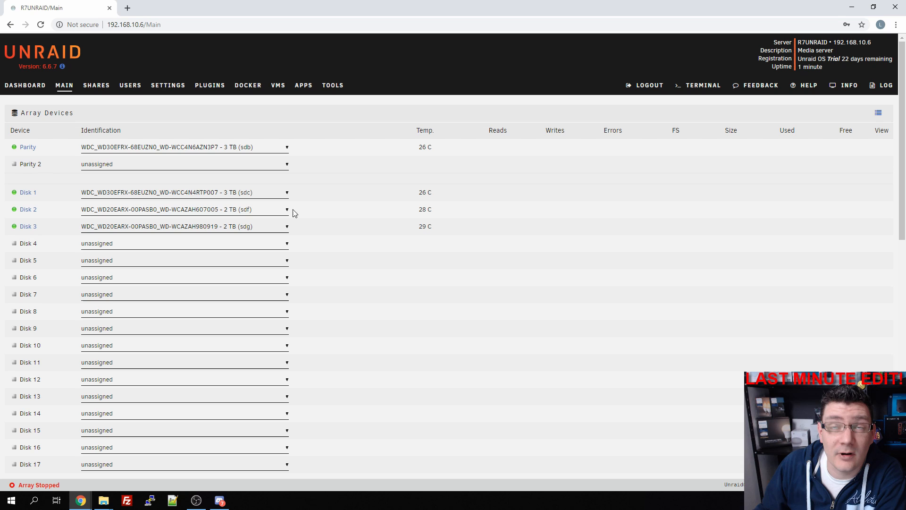
mouse_move(311, 229)
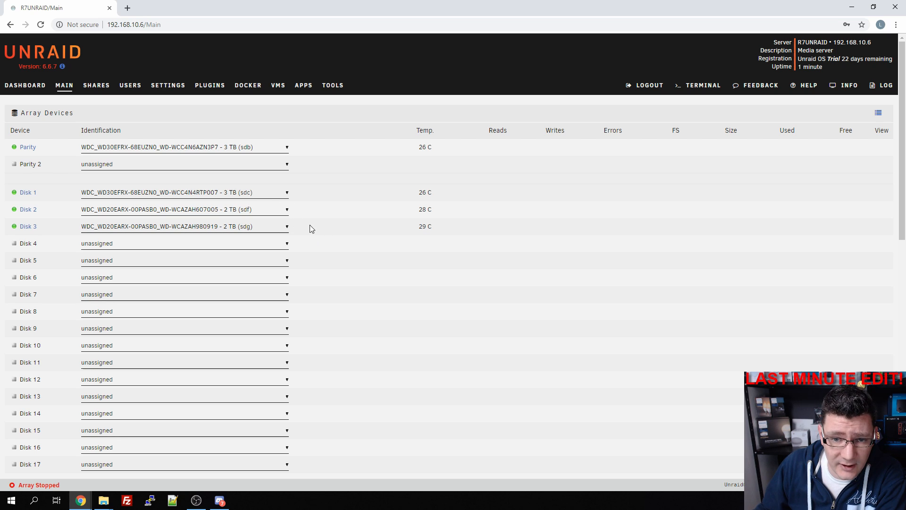
Assign the KingFast 240 GB (sde) SSD in the Cache slot under Cache Devices
scroll(down, 3)
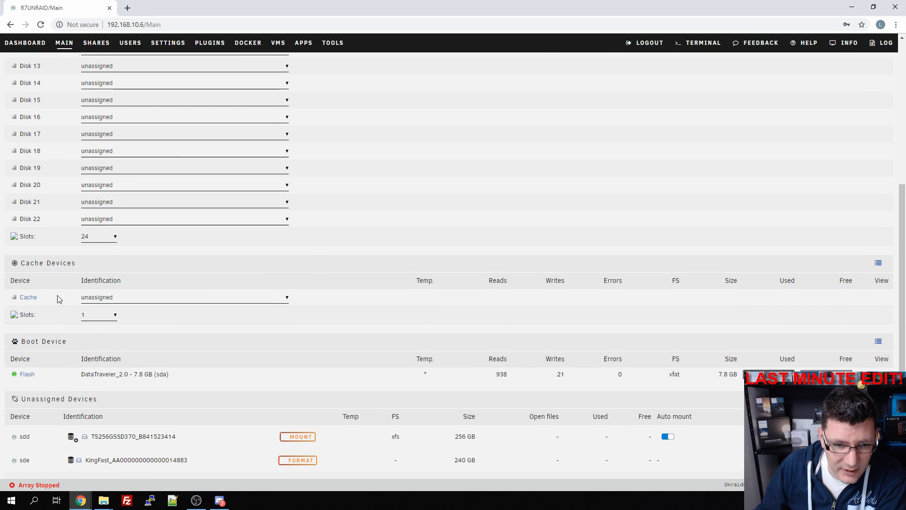
double_click(47, 264)
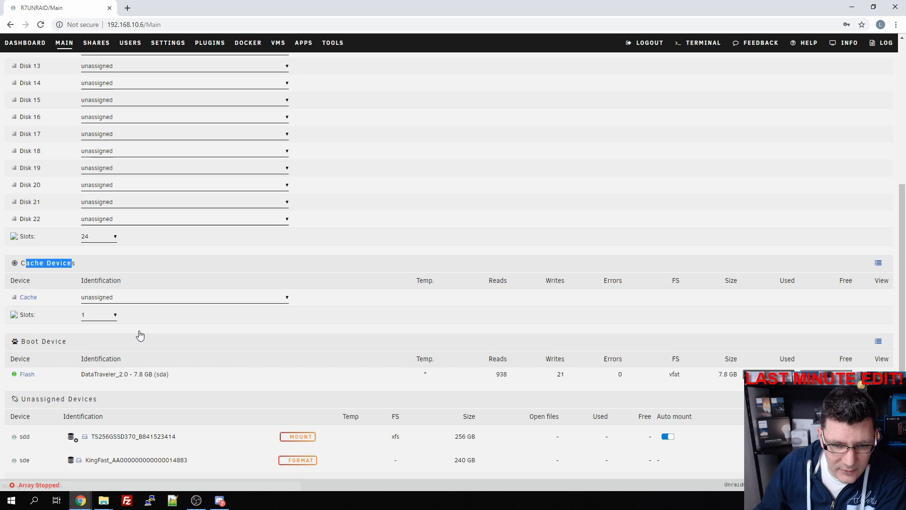
scroll(up, 3)
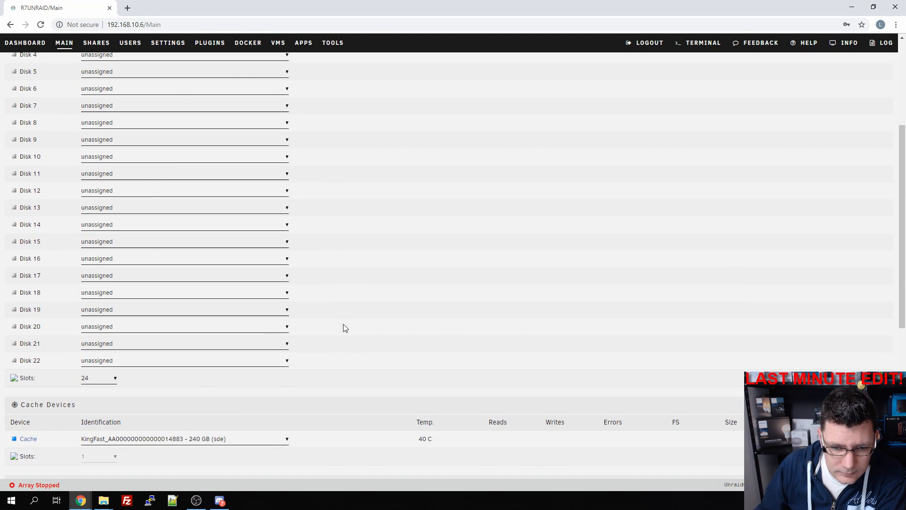
scroll(down, 3)
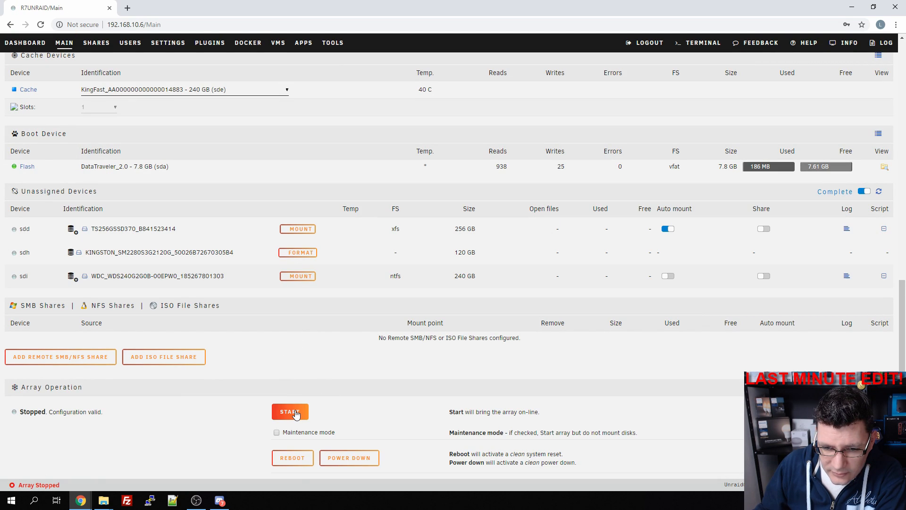
Start the array with the new cache assigned and scroll to the unmountable cache disk
click(290, 411)
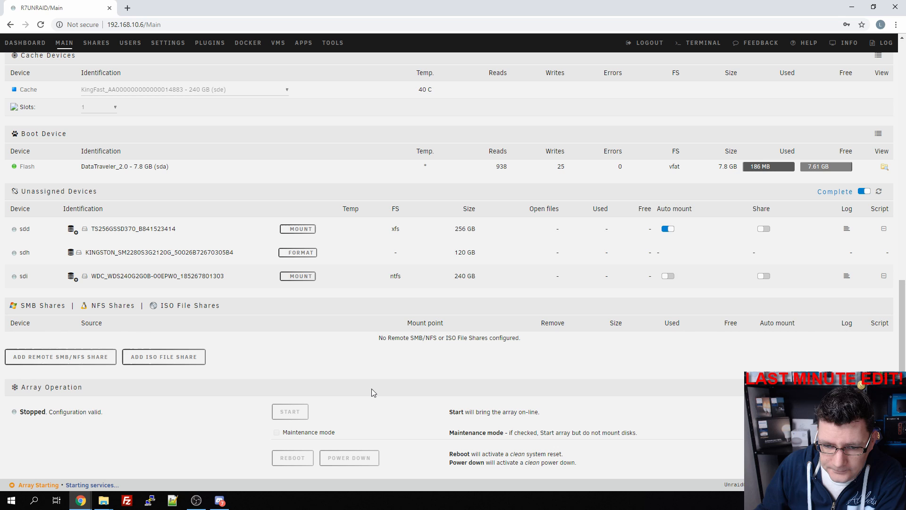
click(289, 411)
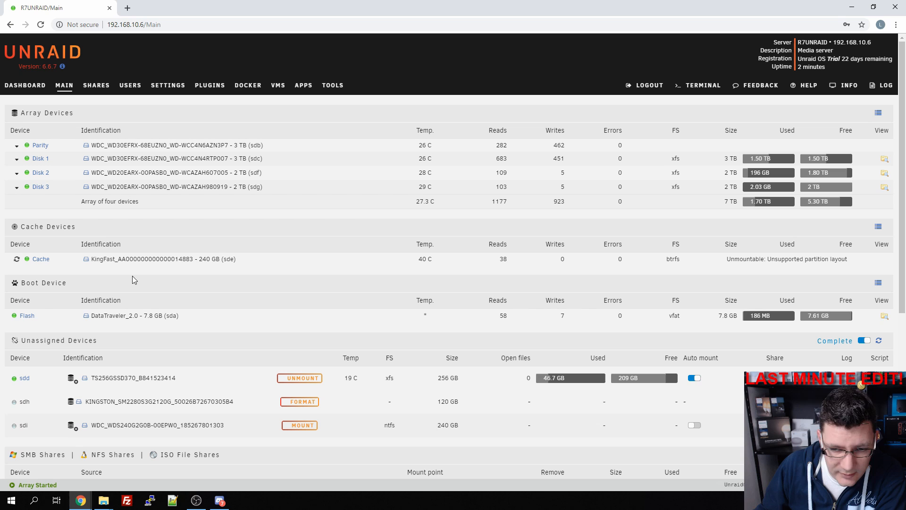
scroll(down, 3)
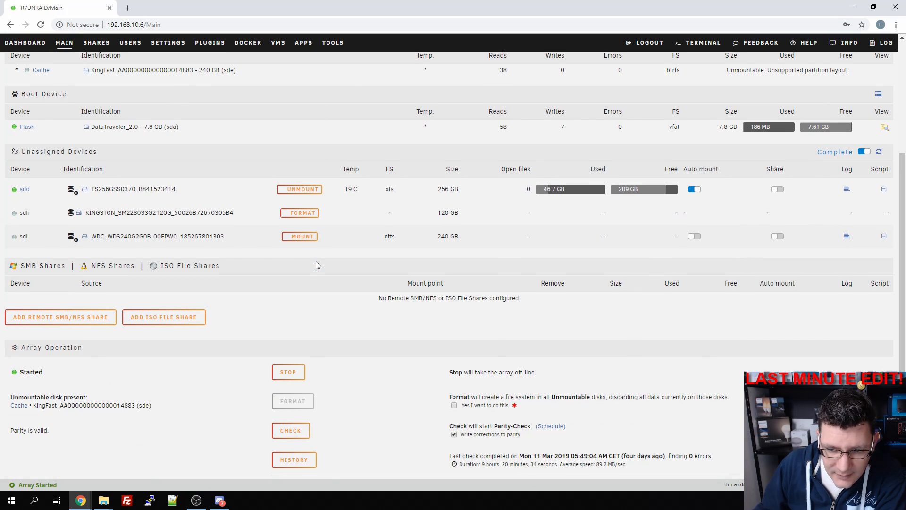
scroll(down, 3)
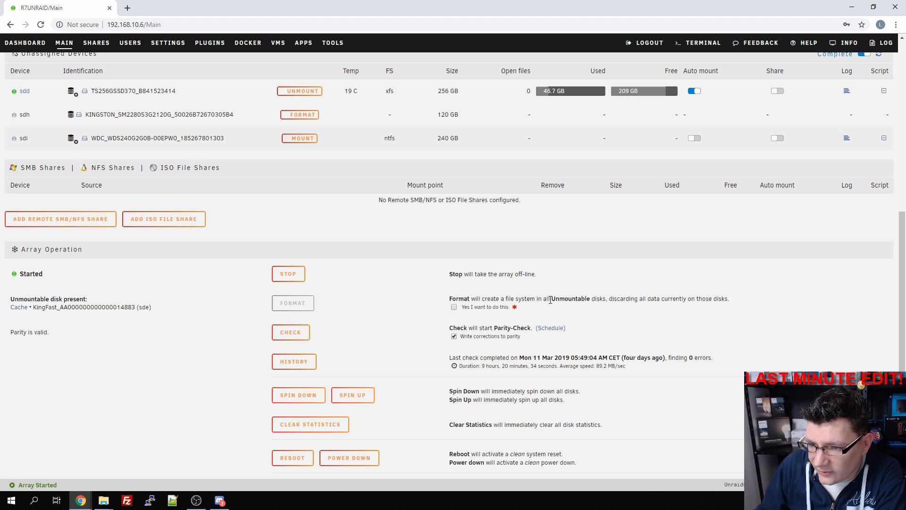
mouse_move(454, 307)
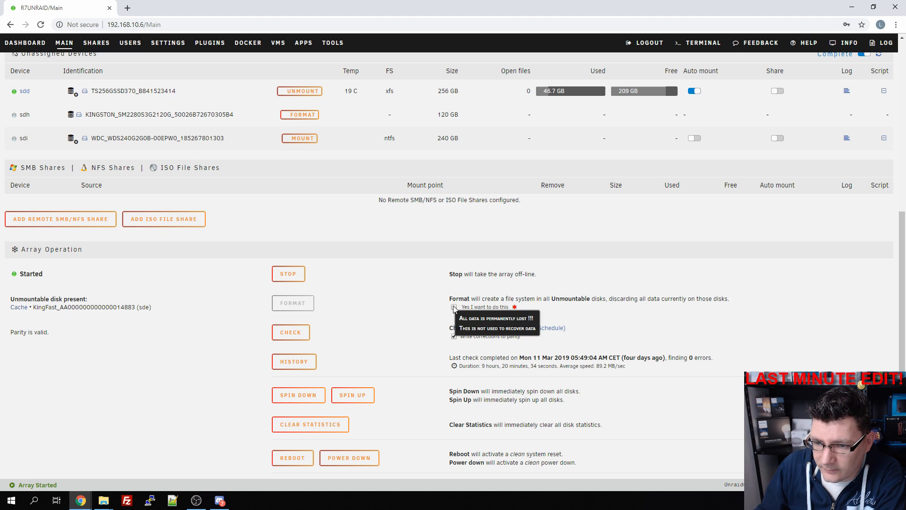
Confirm 'Yes I want to do this', format the cache SSD as btrfs, and dismiss the SMART notification
click(454, 305)
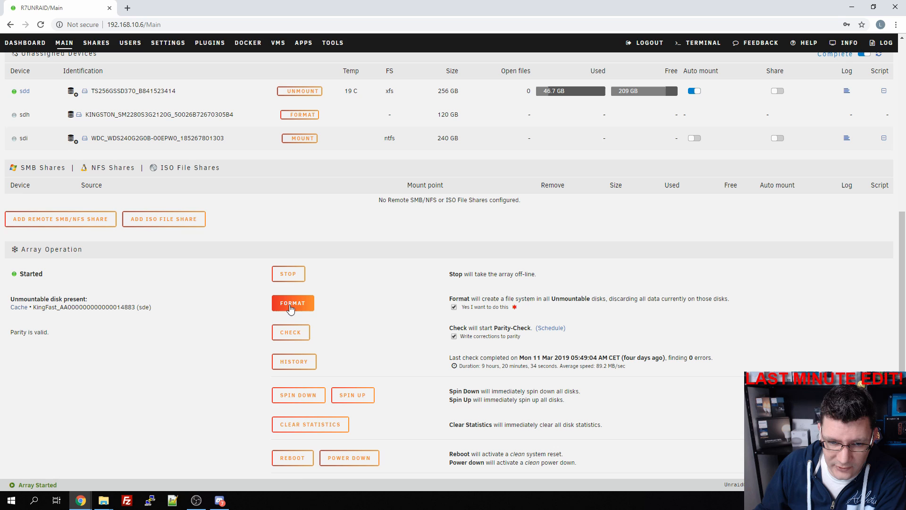
click(293, 303)
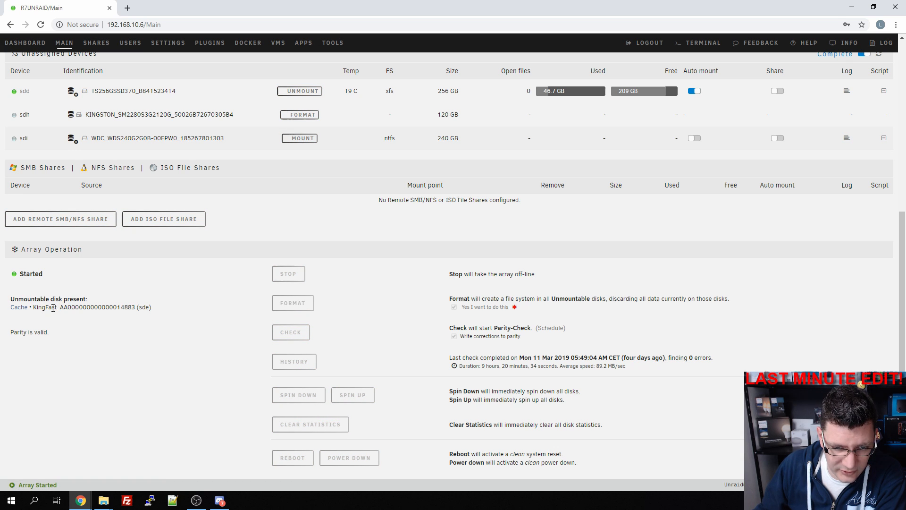
click(292, 302)
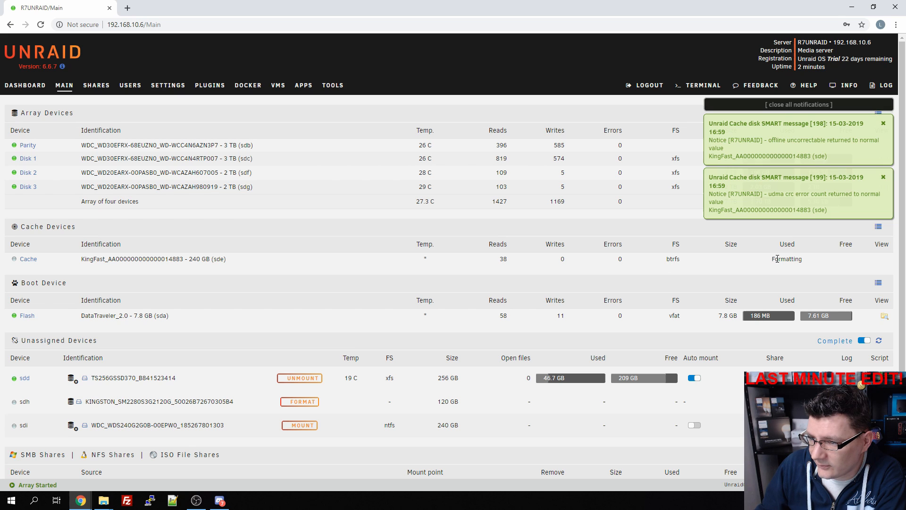
double_click(786, 258)
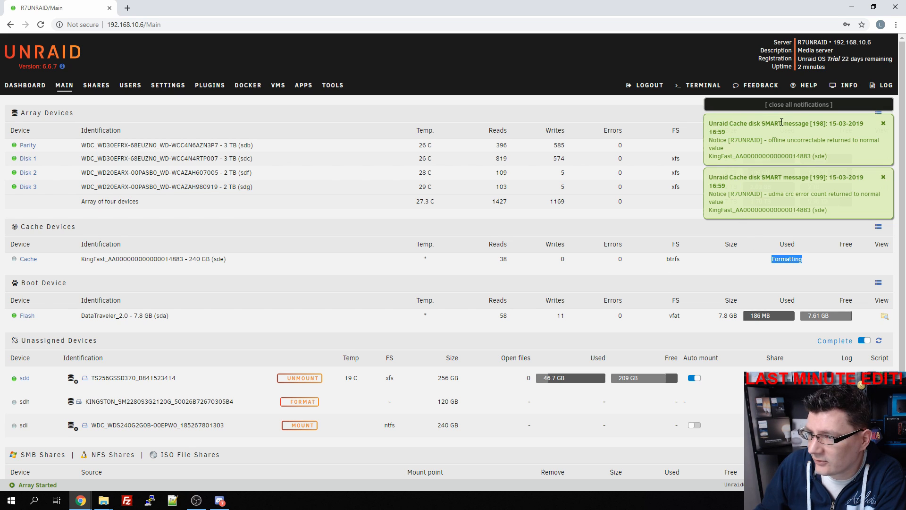
mouse_move(892, 126)
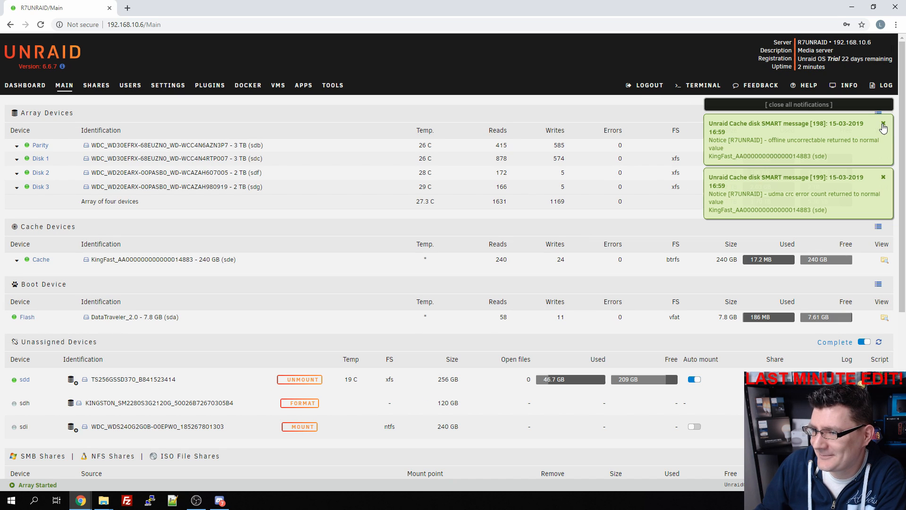
click(882, 127)
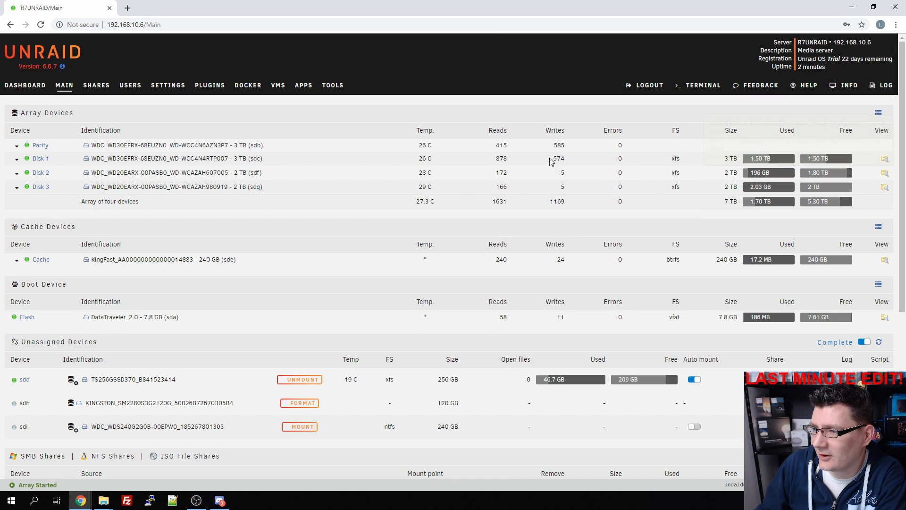
mouse_move(387, 171)
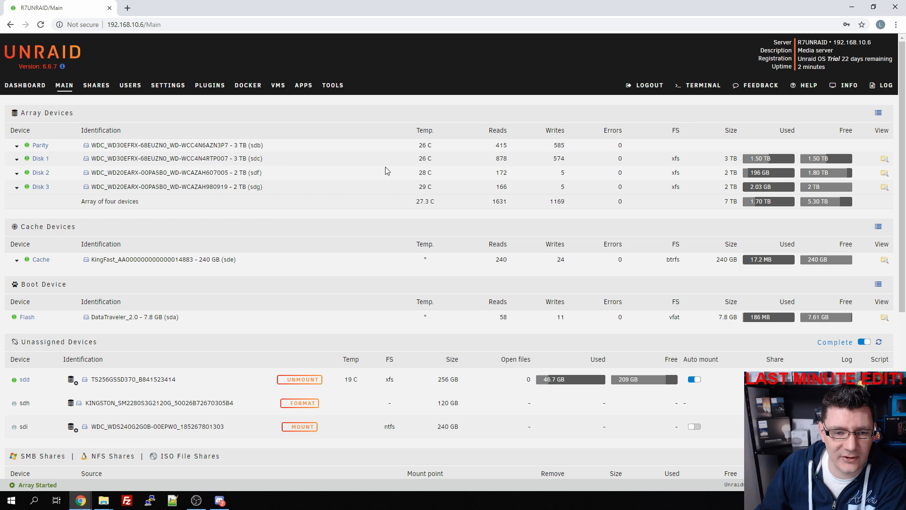
mouse_move(326, 234)
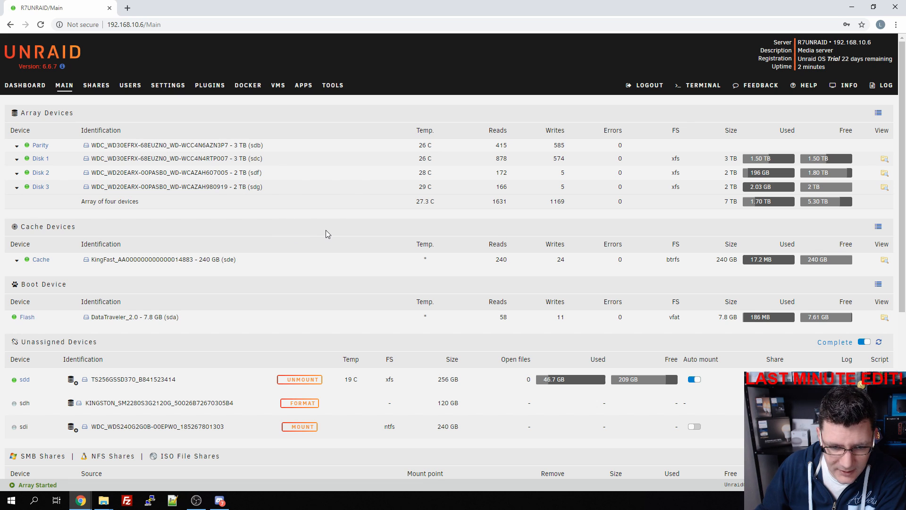
mouse_move(168, 92)
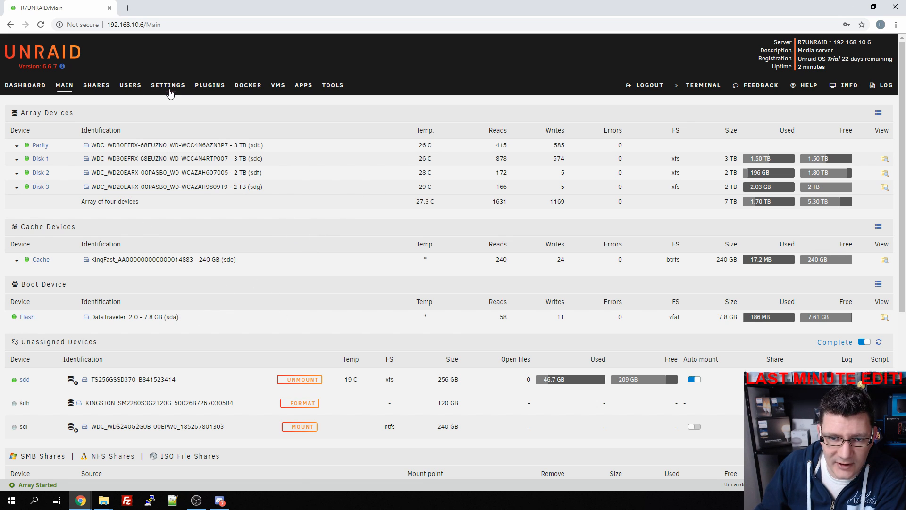
Review the data share's Use cache disk options and keep them at Yes
click(96, 85)
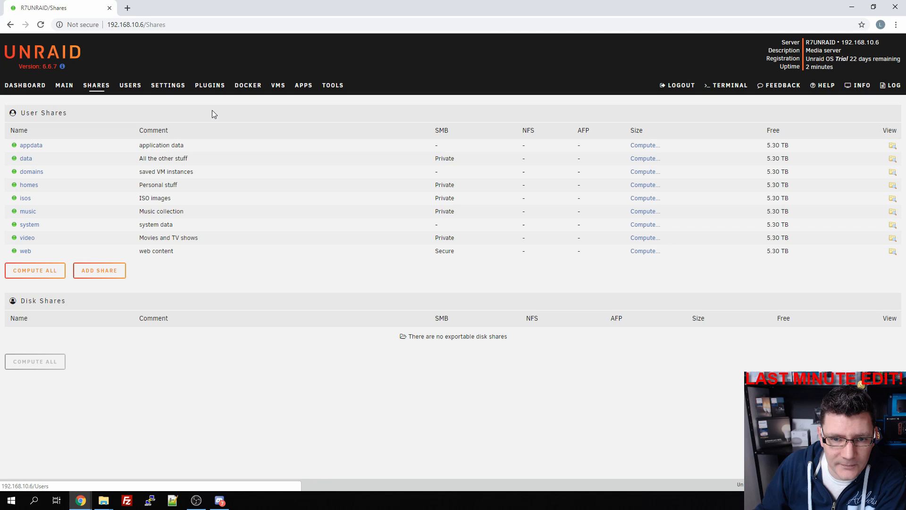
mouse_move(26, 159)
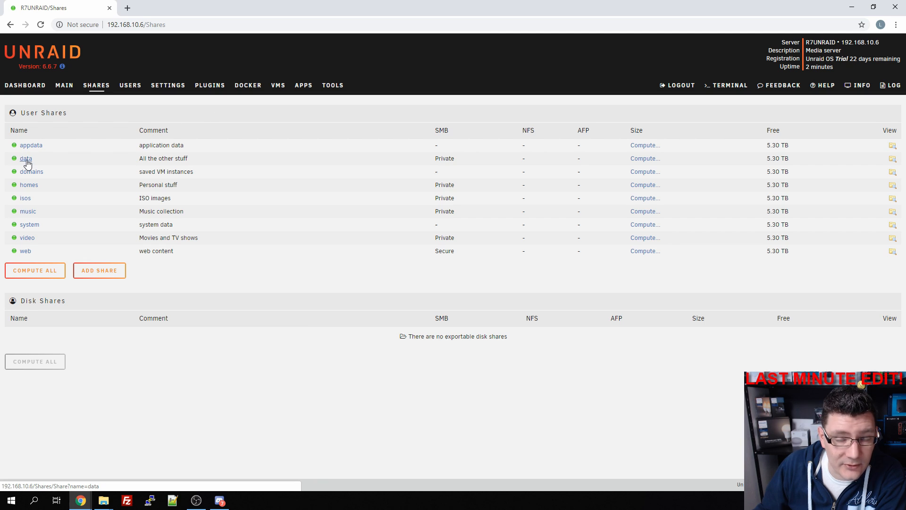
click(25, 158)
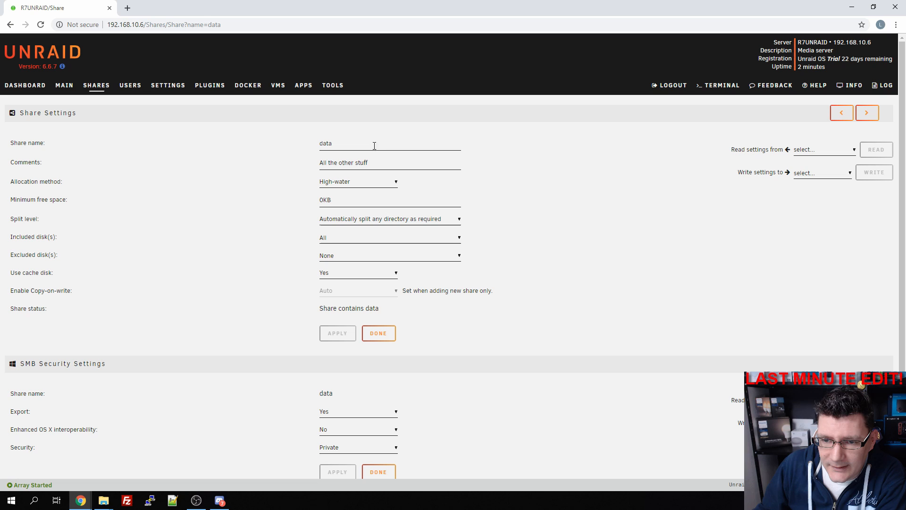
mouse_move(577, 243)
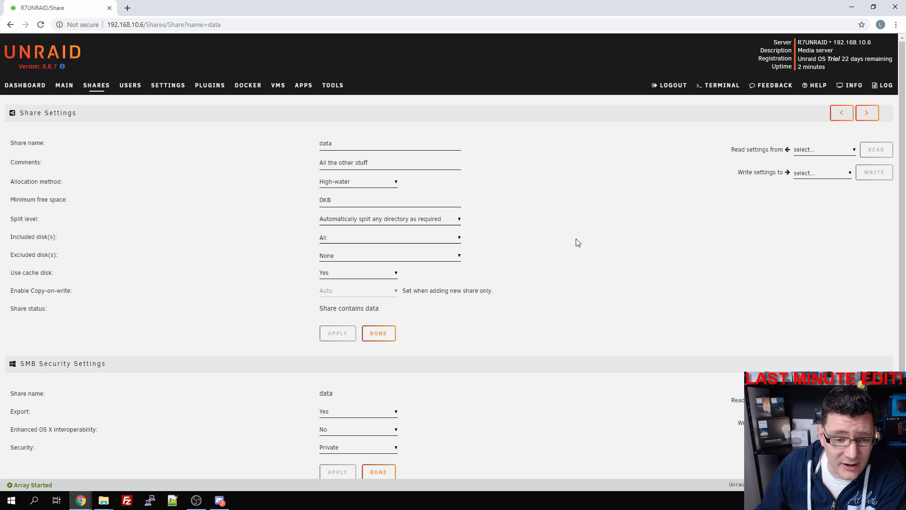
mouse_move(572, 243)
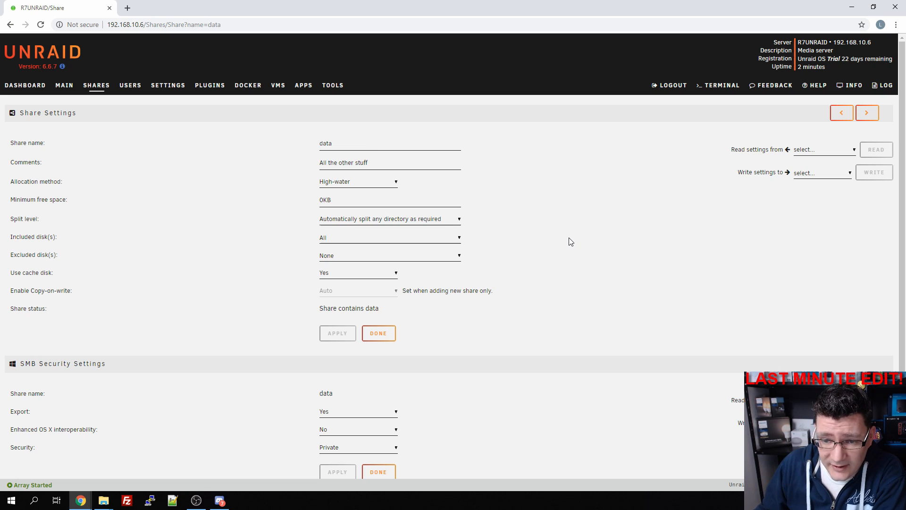
click(357, 272)
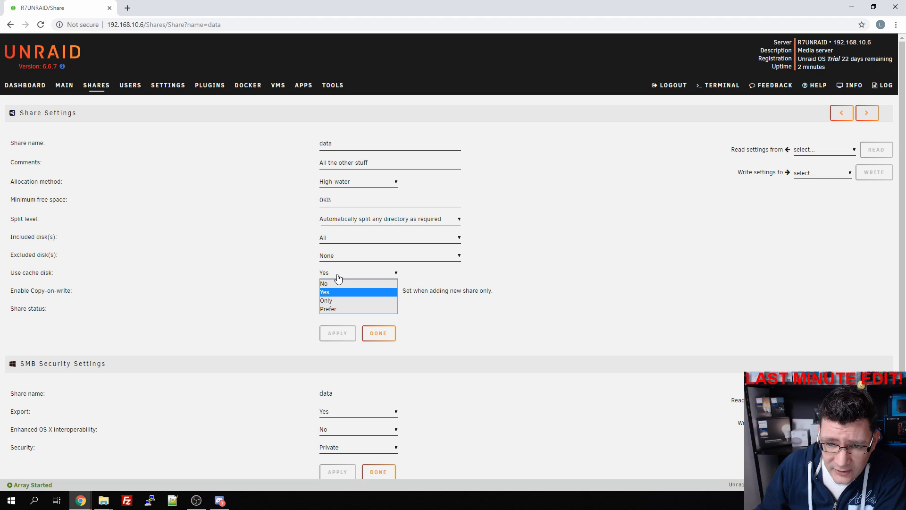
mouse_move(326, 292)
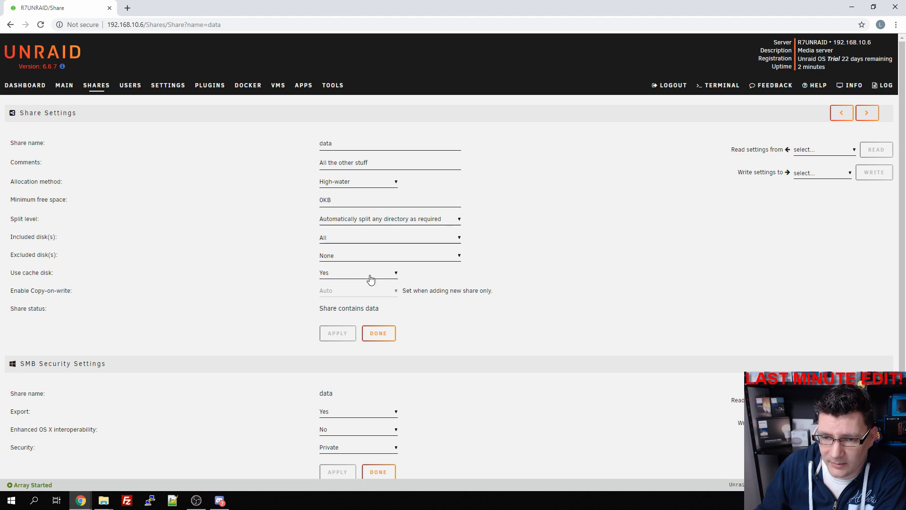
click(358, 272)
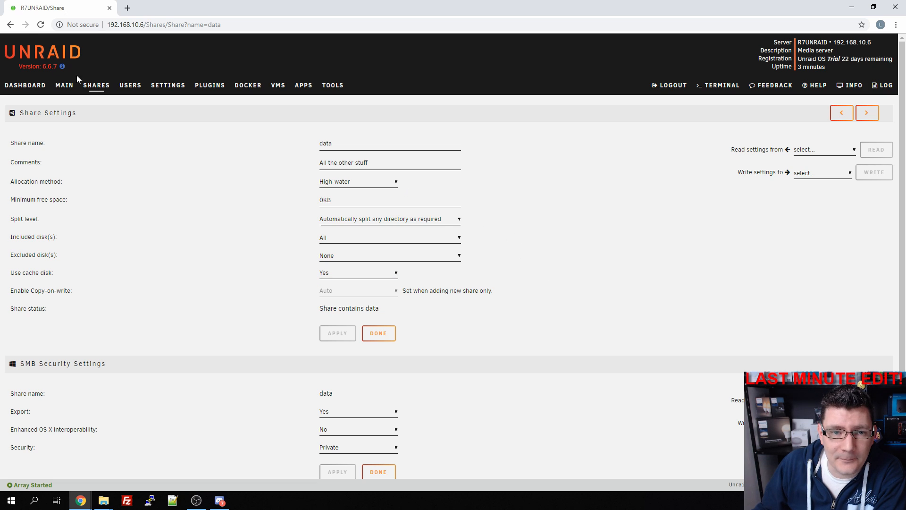
Bring up the Scheduler's Mover Settings, running hourly
click(63, 84)
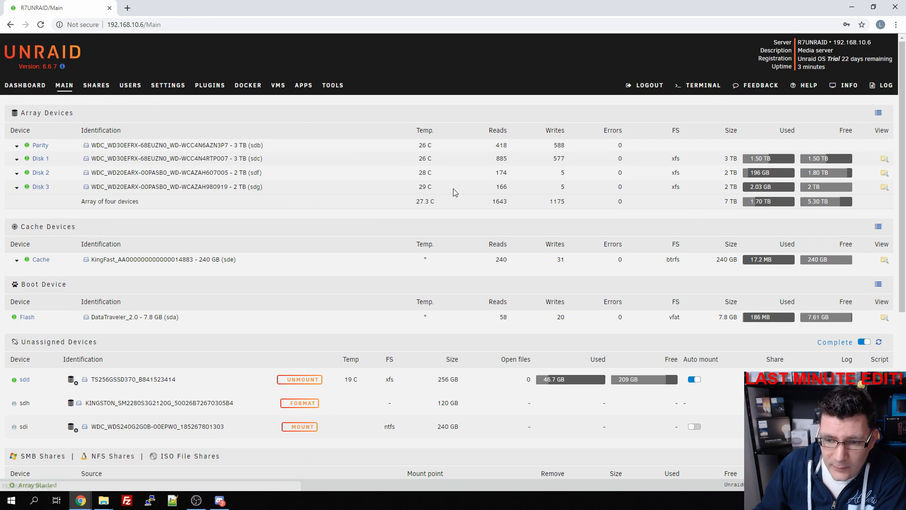
scroll(down, 3)
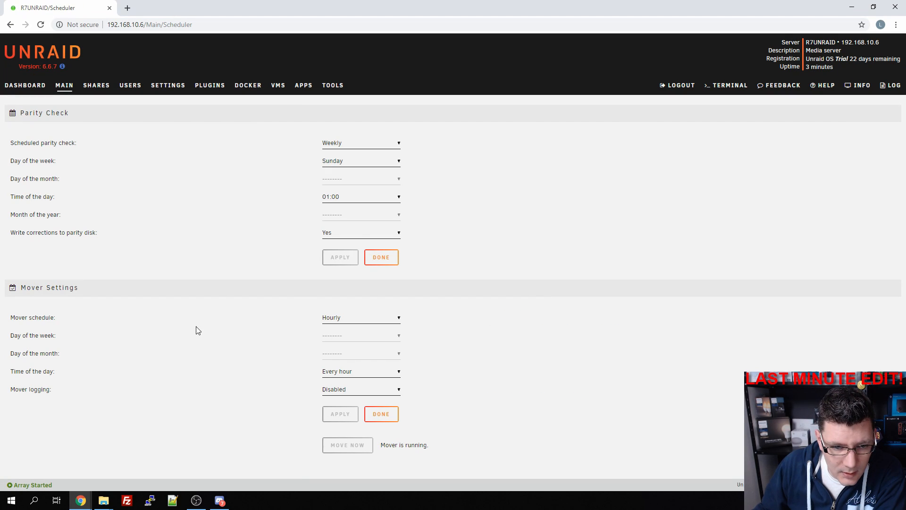
double_click(49, 286)
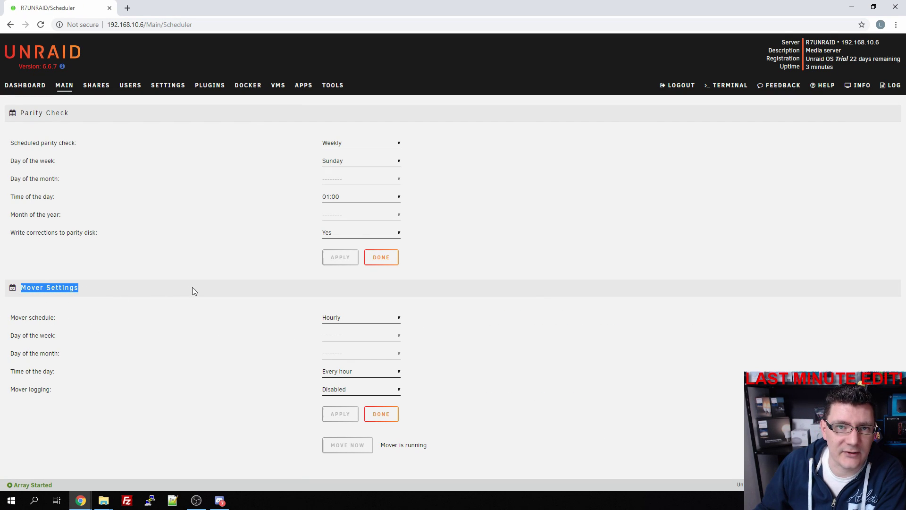
mouse_move(362, 312)
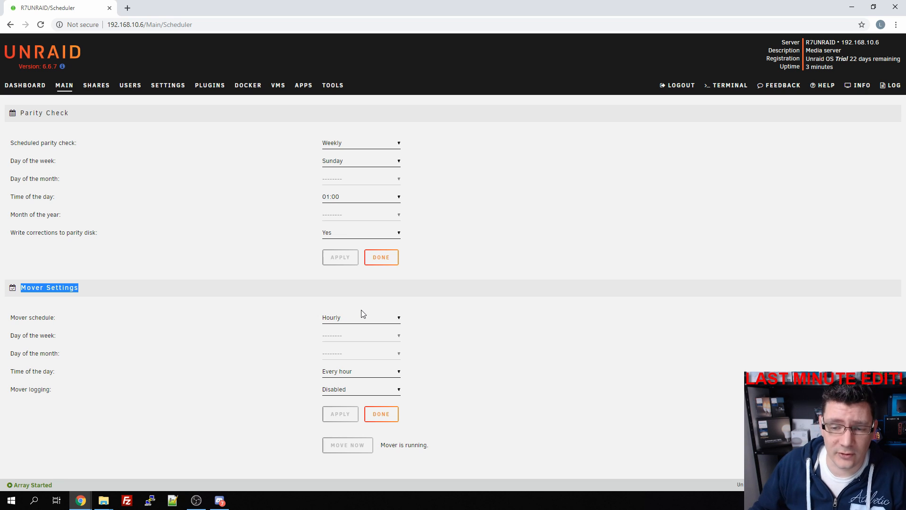
mouse_move(359, 318)
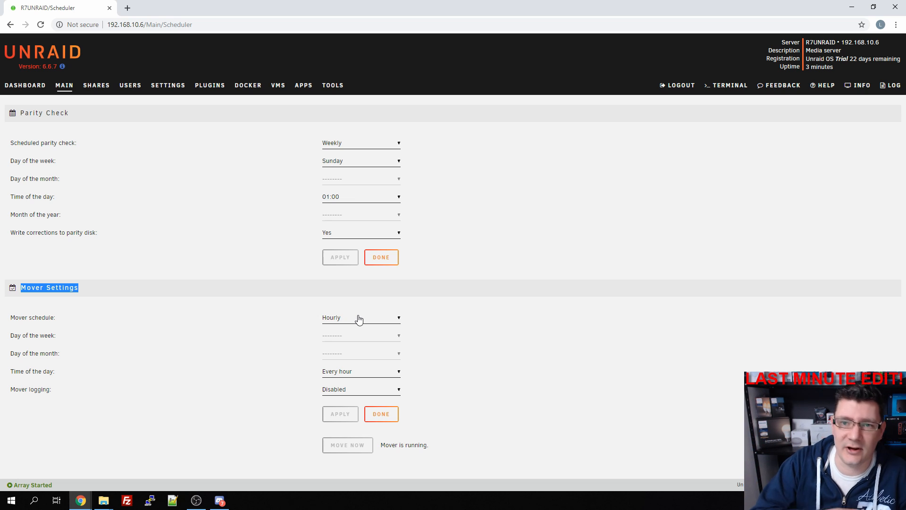
mouse_move(346, 319)
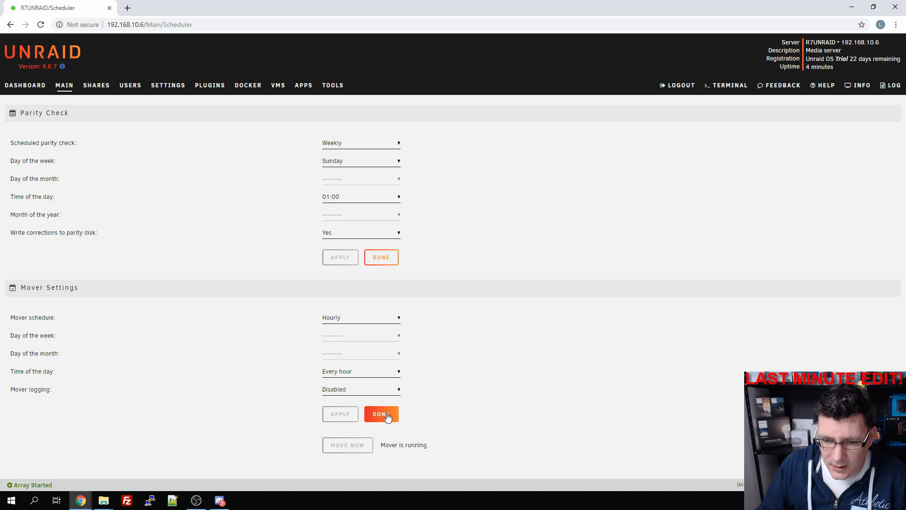
Leave Mover Settings via Done and check the file copy progress as cache usage climbs
click(380, 413)
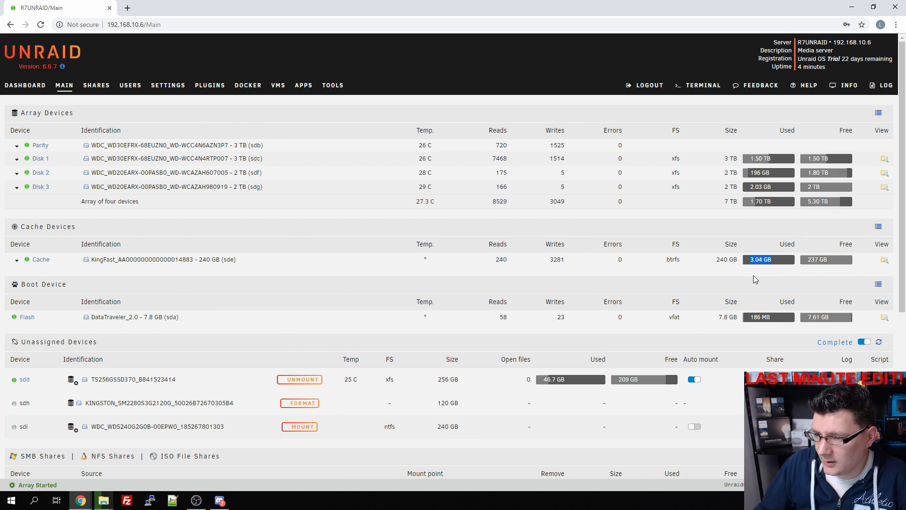
mouse_move(102, 499)
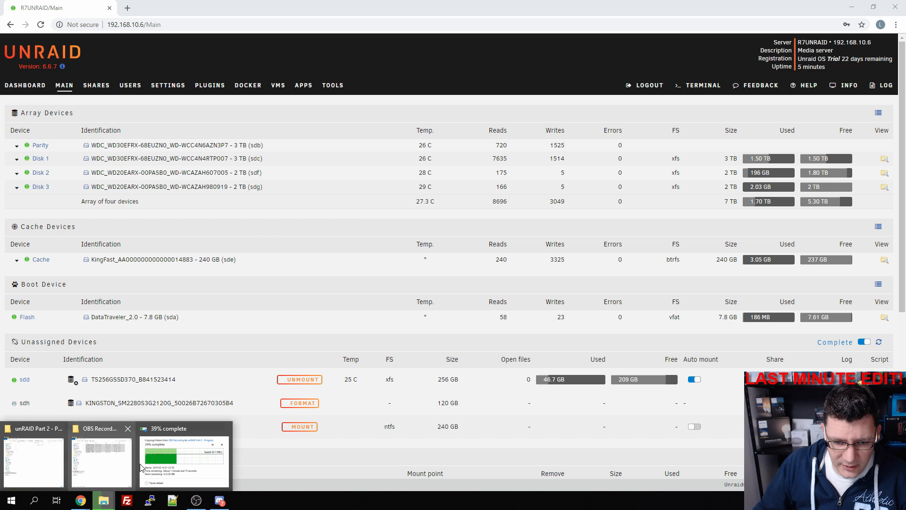
click(184, 457)
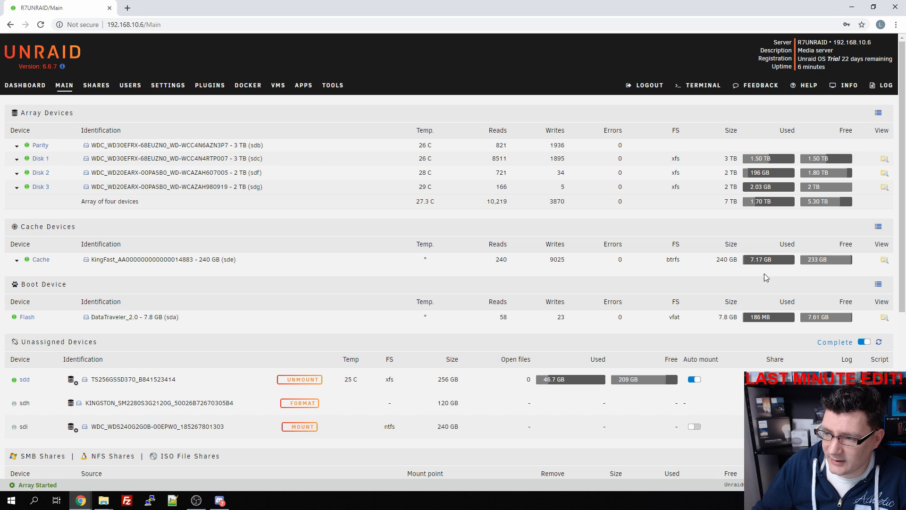
mouse_move(426, 305)
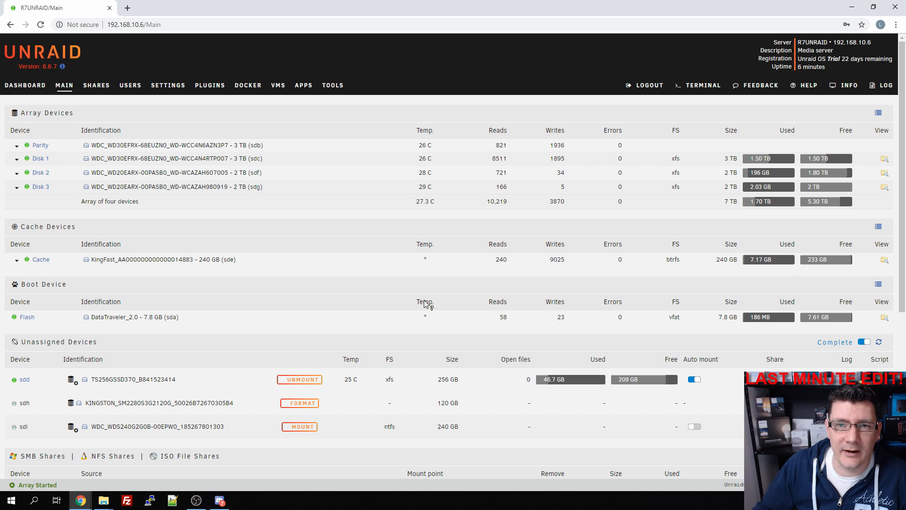
mouse_move(645, 264)
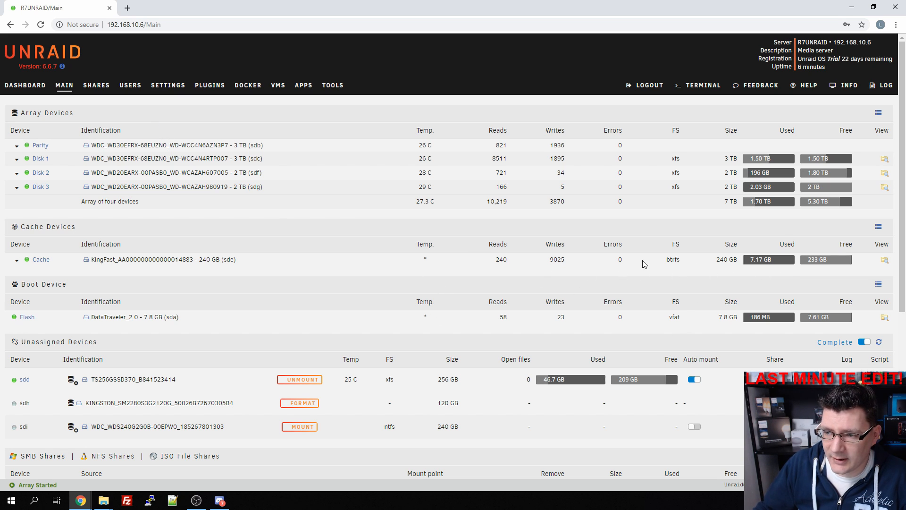
mouse_move(628, 276)
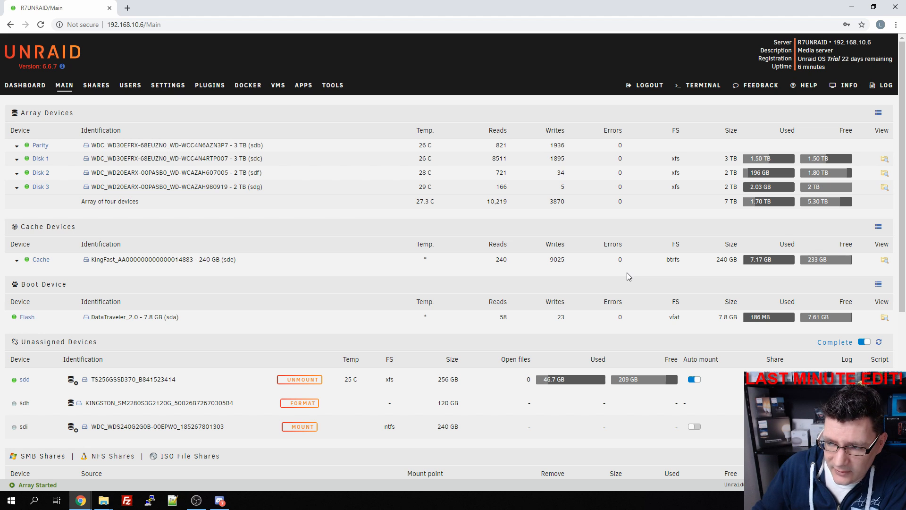
mouse_move(745, 269)
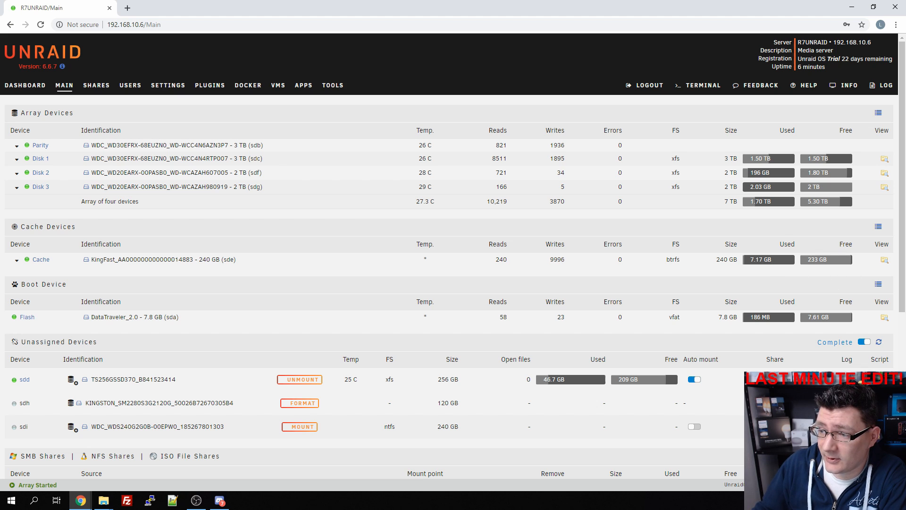
mouse_move(403, 265)
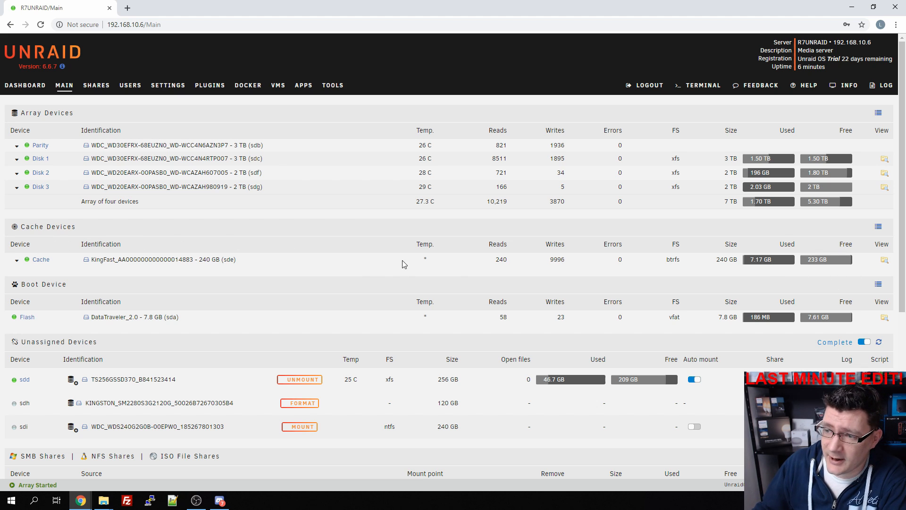
mouse_move(859, 276)
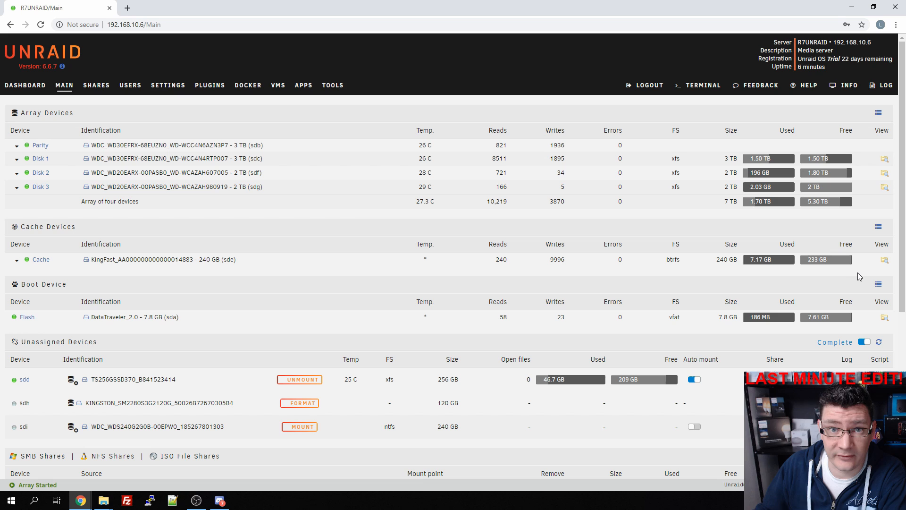
mouse_move(781, 282)
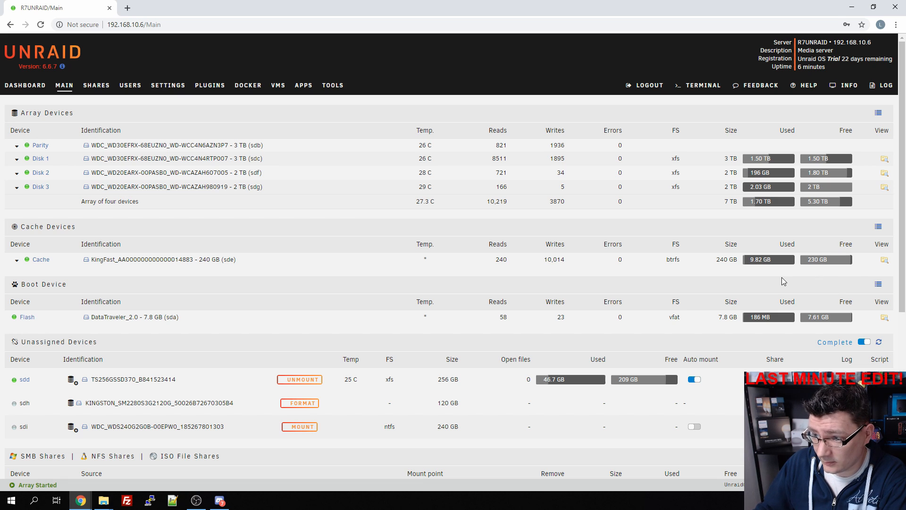
mouse_move(663, 287)
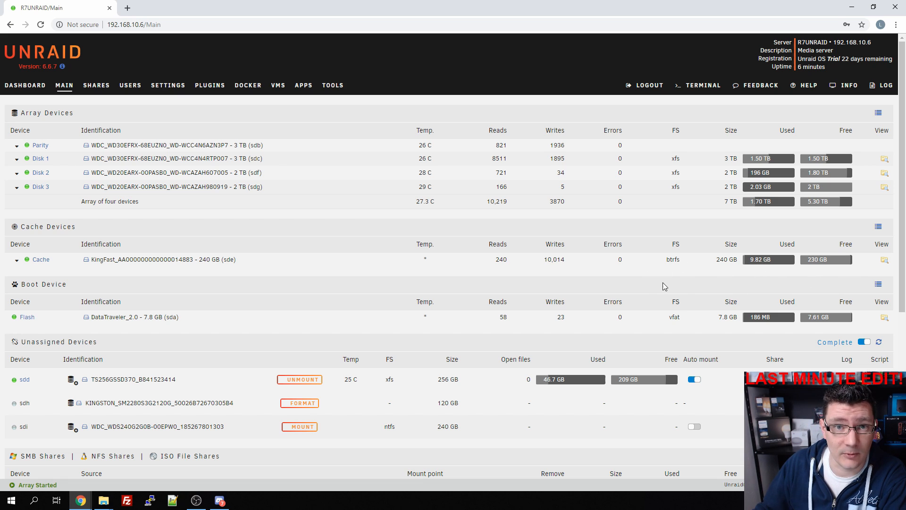
mouse_move(749, 264)
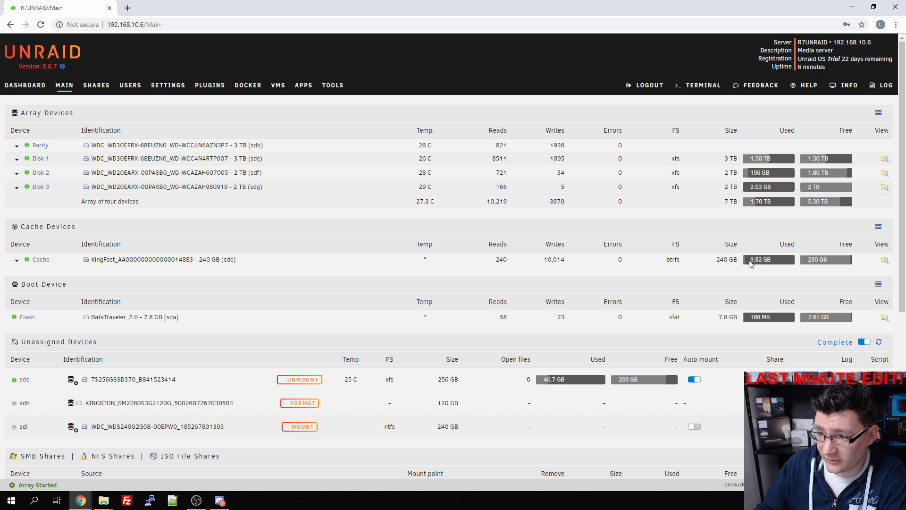
mouse_move(780, 263)
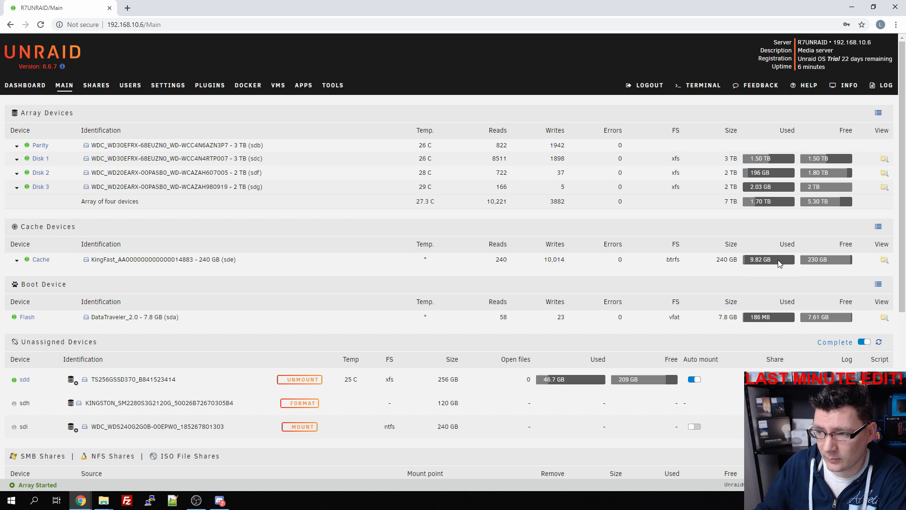
mouse_move(497, 333)
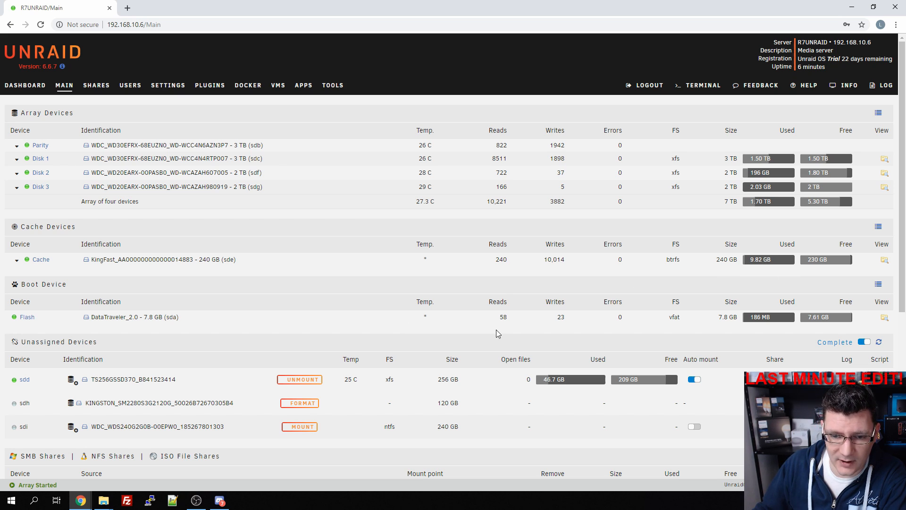
mouse_move(538, 310)
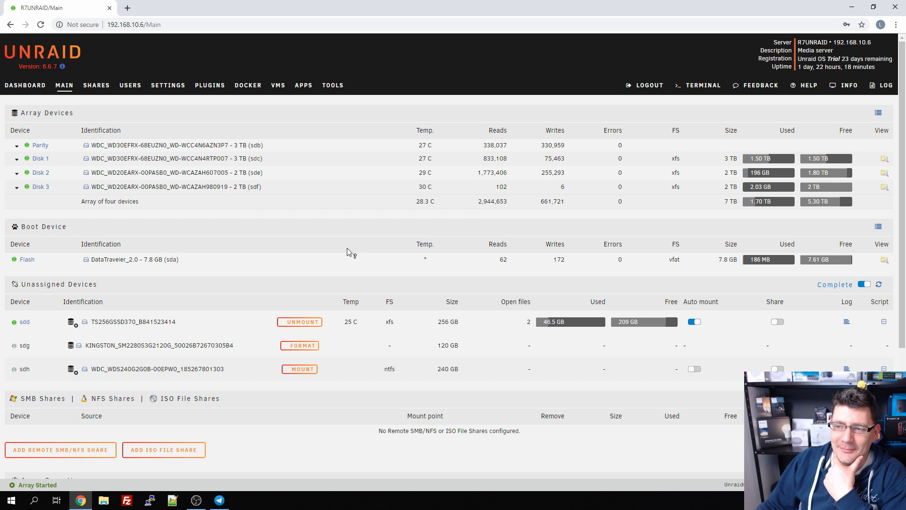
mouse_move(188, 267)
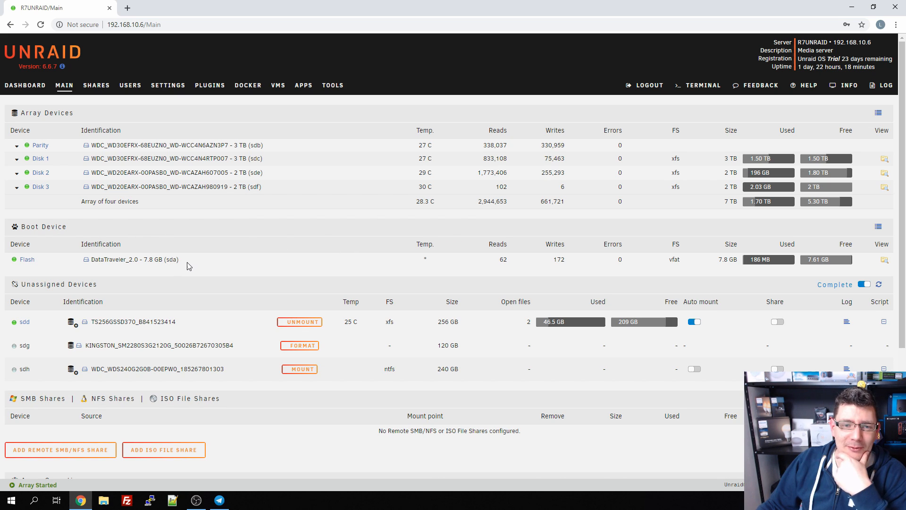
Bring up the Flash Device Settings for the Kingston DataTraveler boot drive
double_click(133, 258)
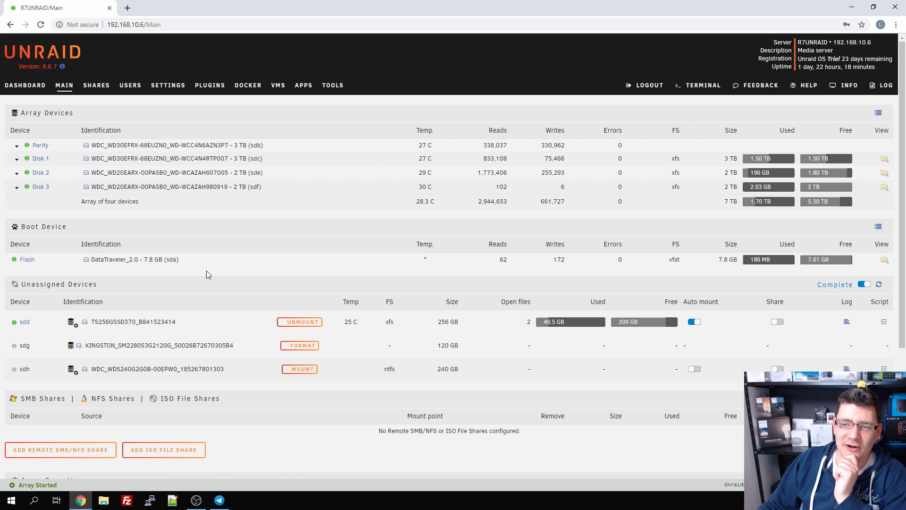
mouse_move(218, 263)
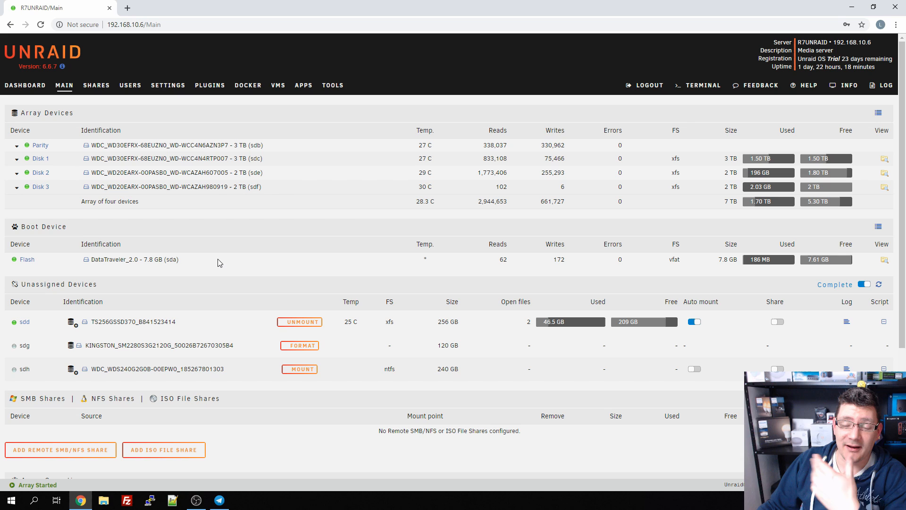
mouse_move(152, 259)
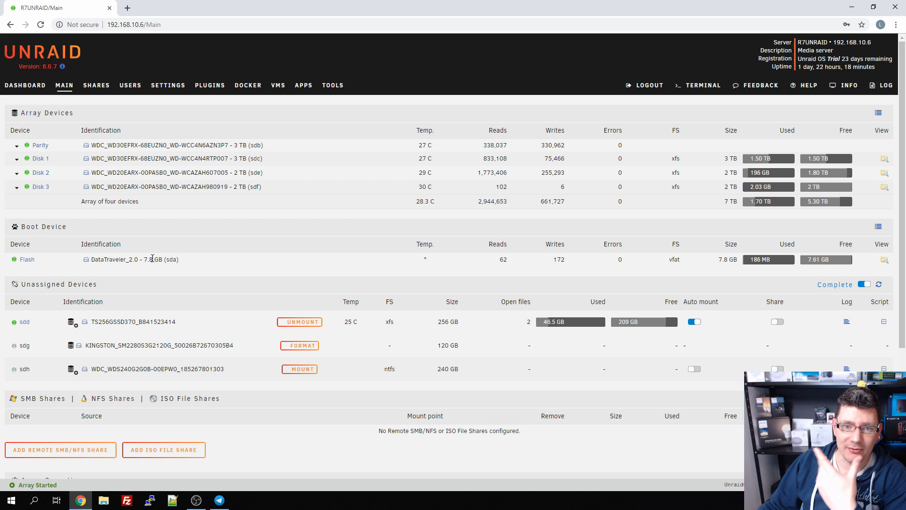
mouse_move(223, 264)
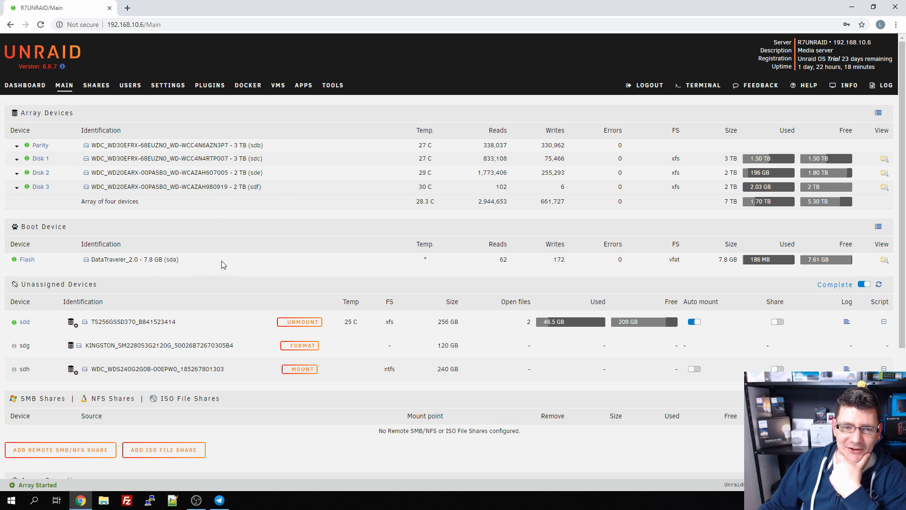
mouse_move(169, 249)
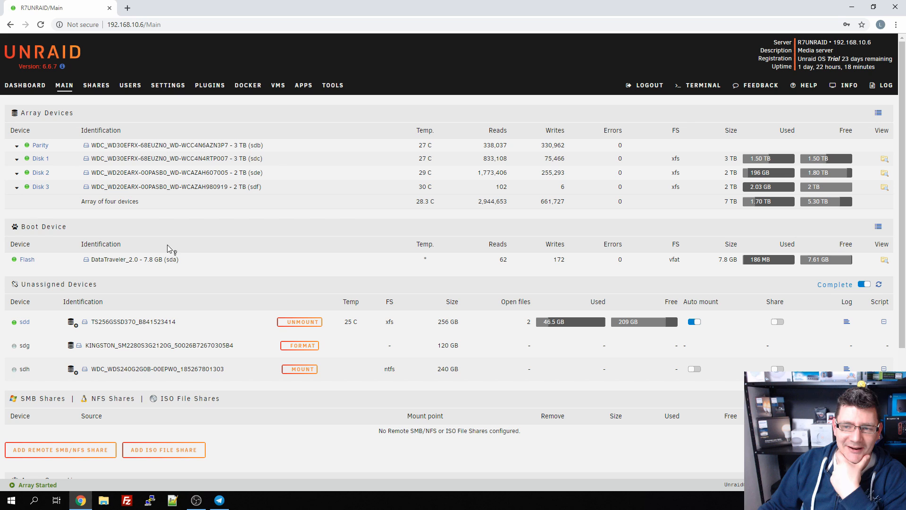
mouse_move(17, 259)
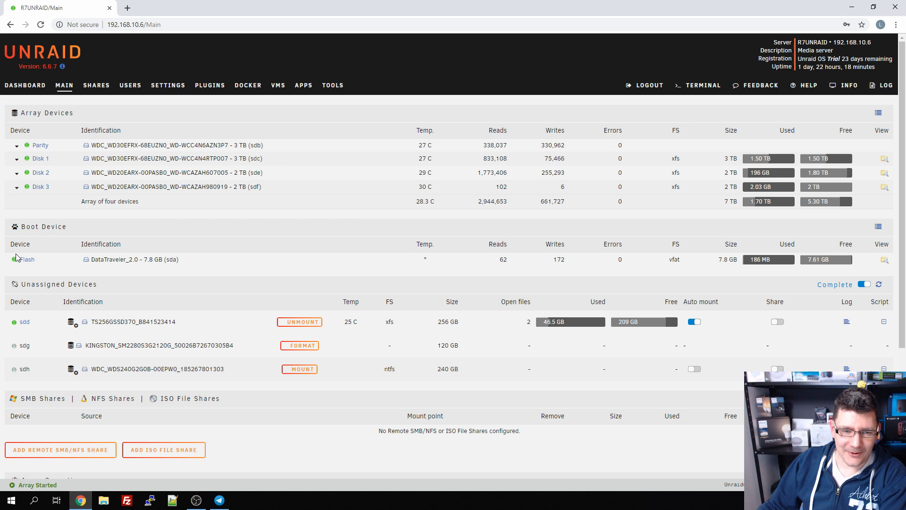
mouse_move(7, 259)
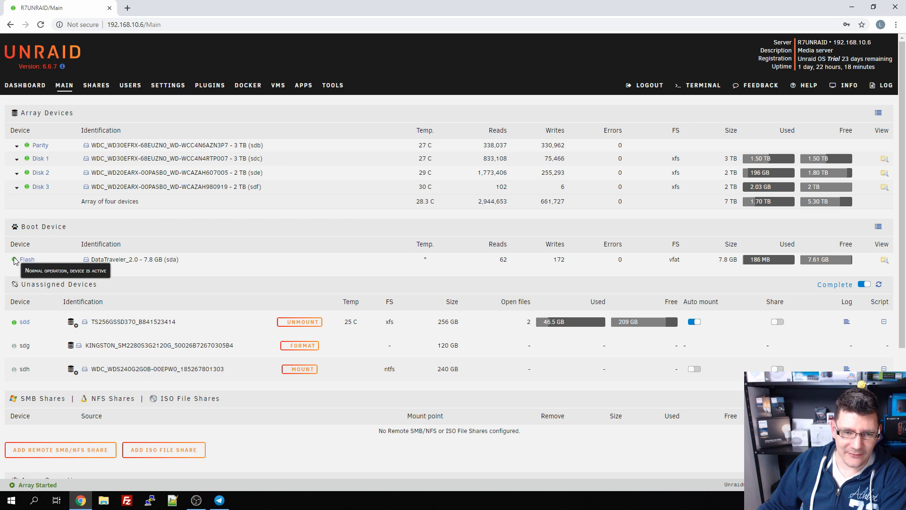
click(26, 259)
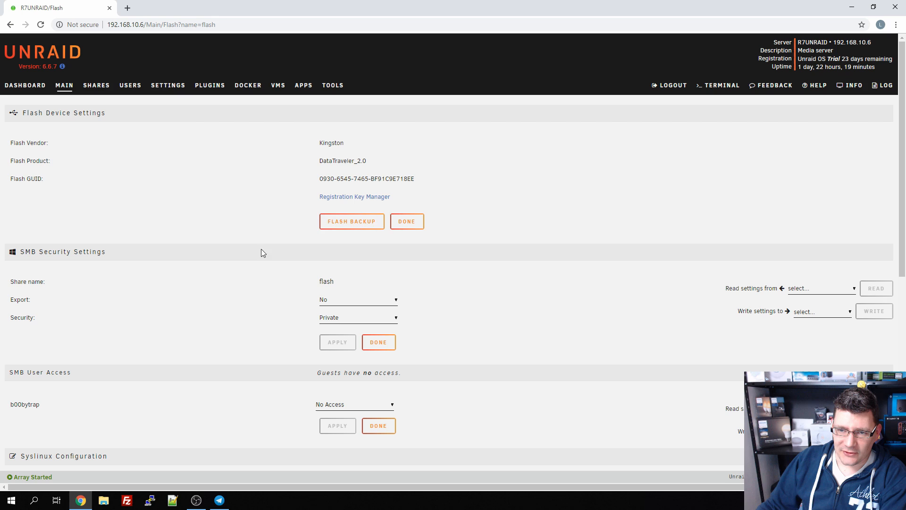
mouse_move(463, 357)
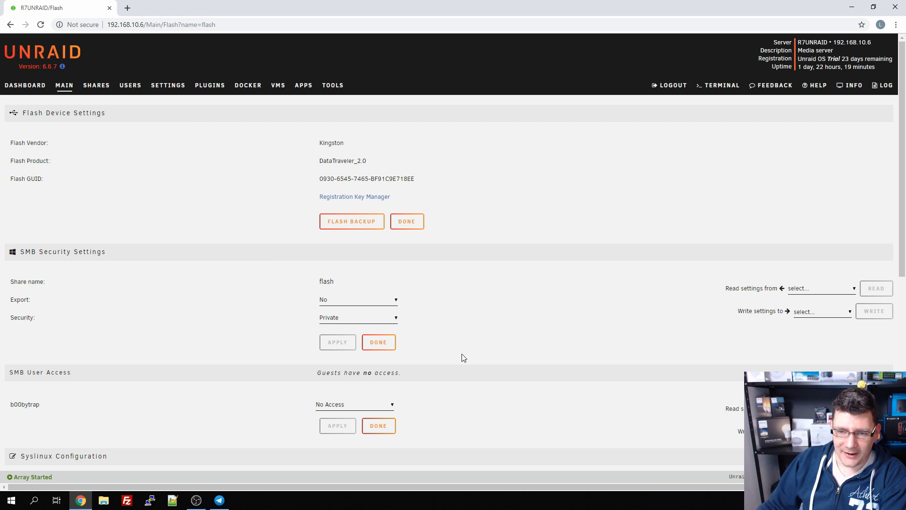
mouse_move(459, 410)
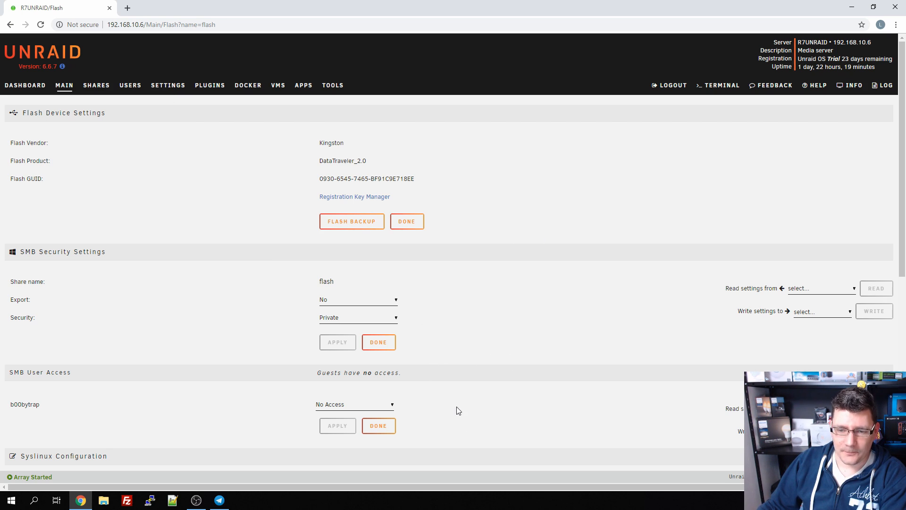
mouse_move(557, 408)
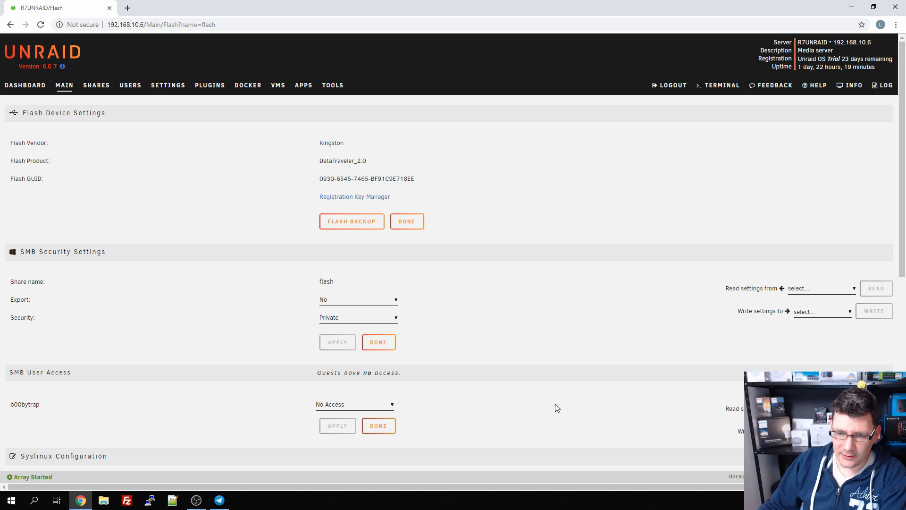
mouse_move(523, 402)
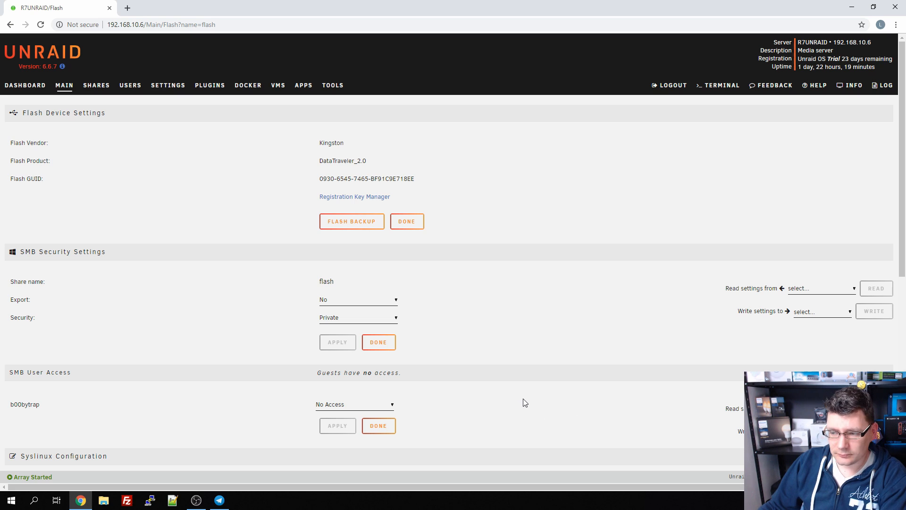
mouse_move(444, 368)
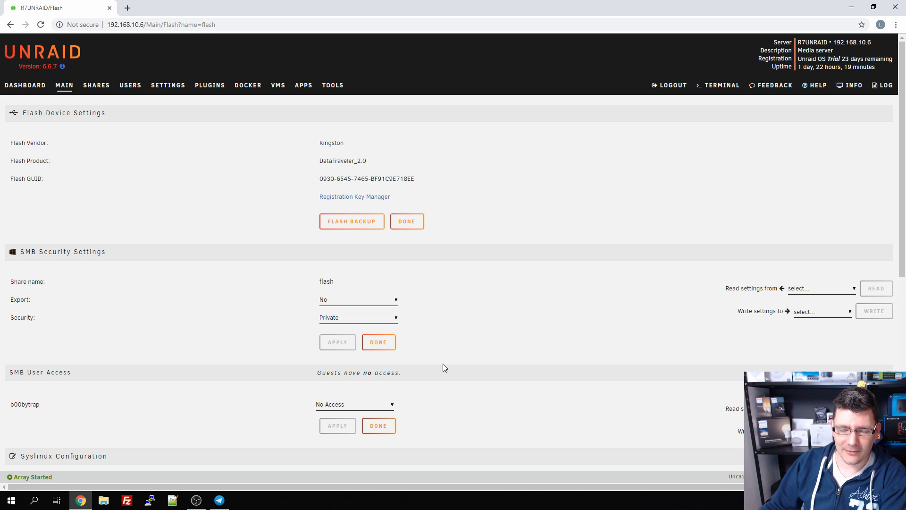
mouse_move(476, 376)
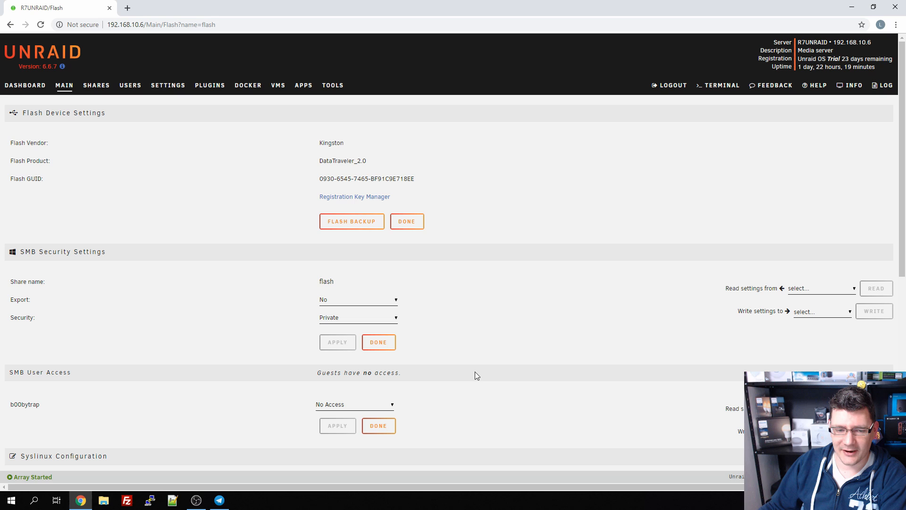
mouse_move(484, 362)
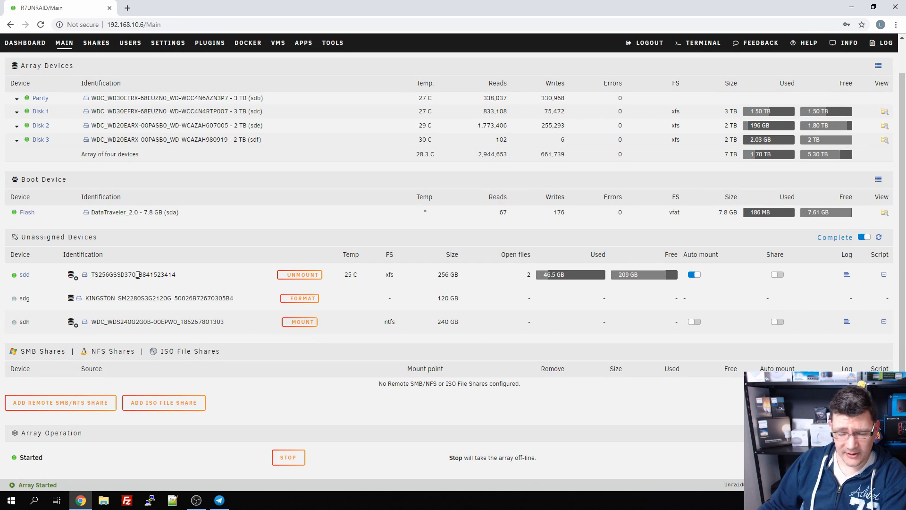
mouse_move(300, 345)
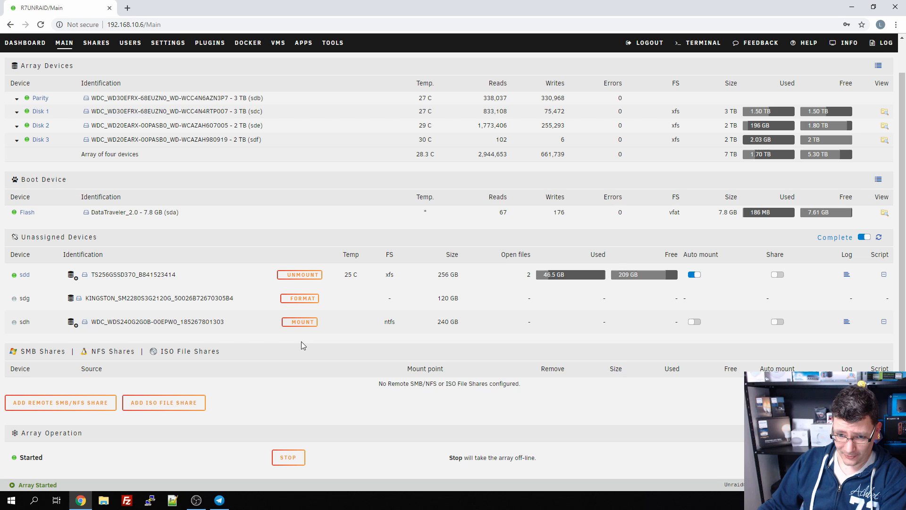
mouse_move(20, 240)
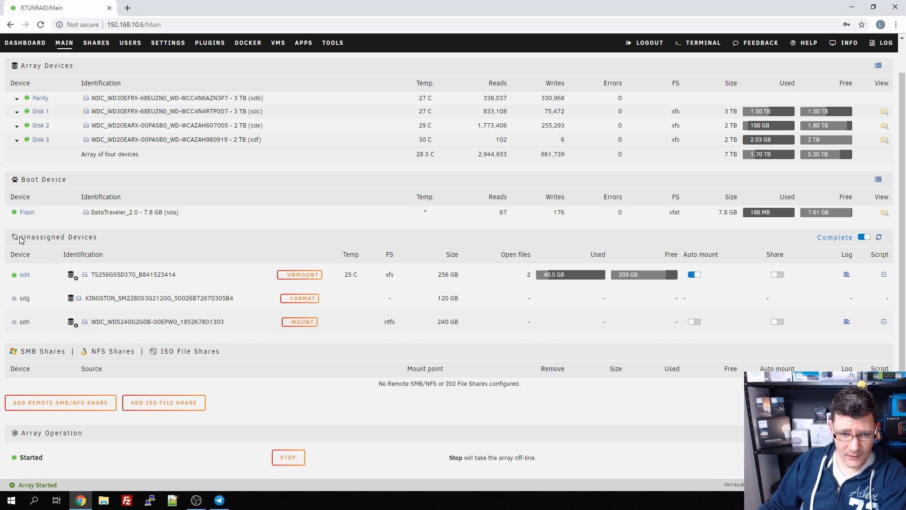
double_click(58, 237)
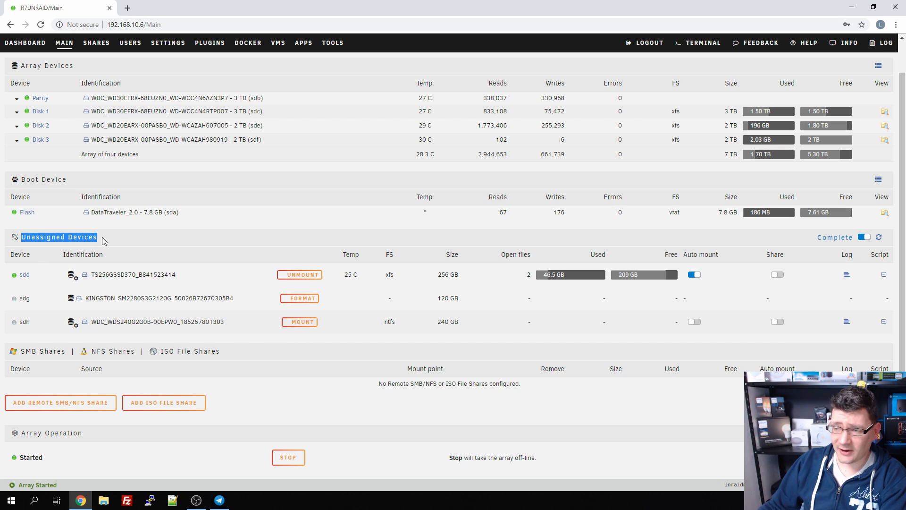
mouse_move(299, 298)
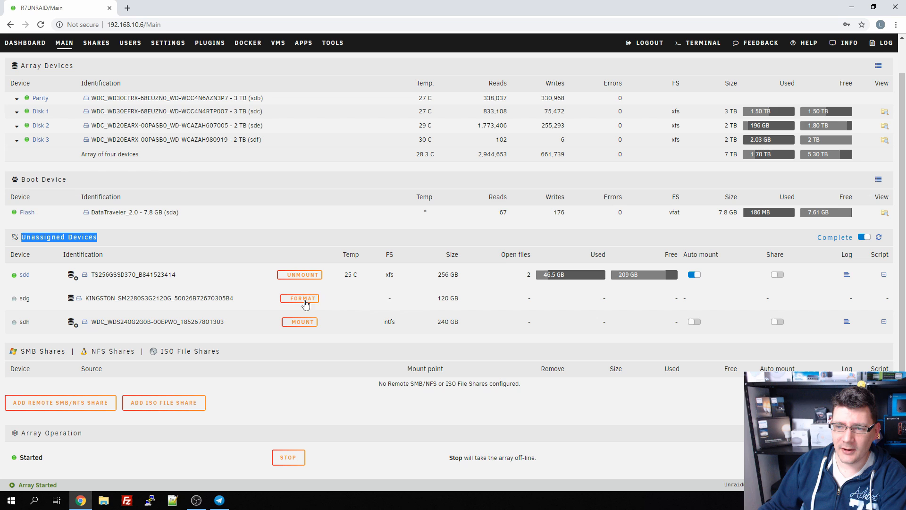
mouse_move(355, 246)
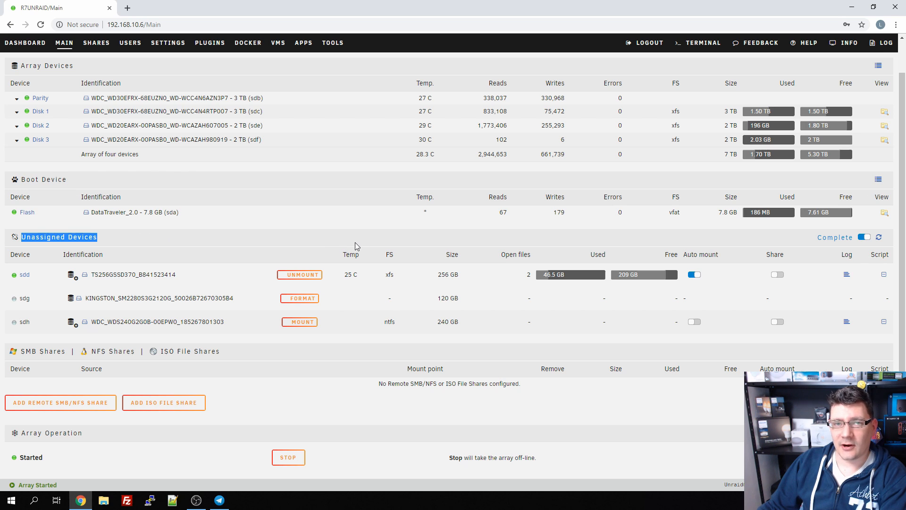
mouse_move(370, 254)
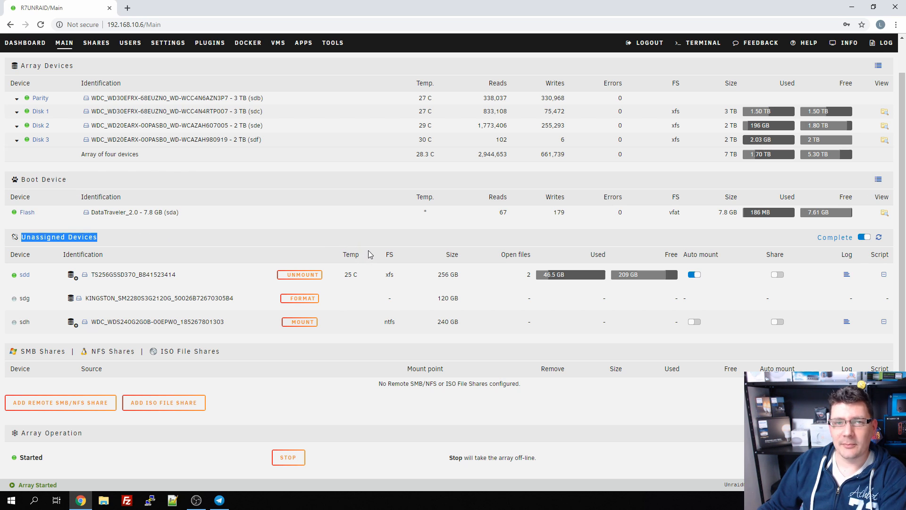
mouse_move(534, 321)
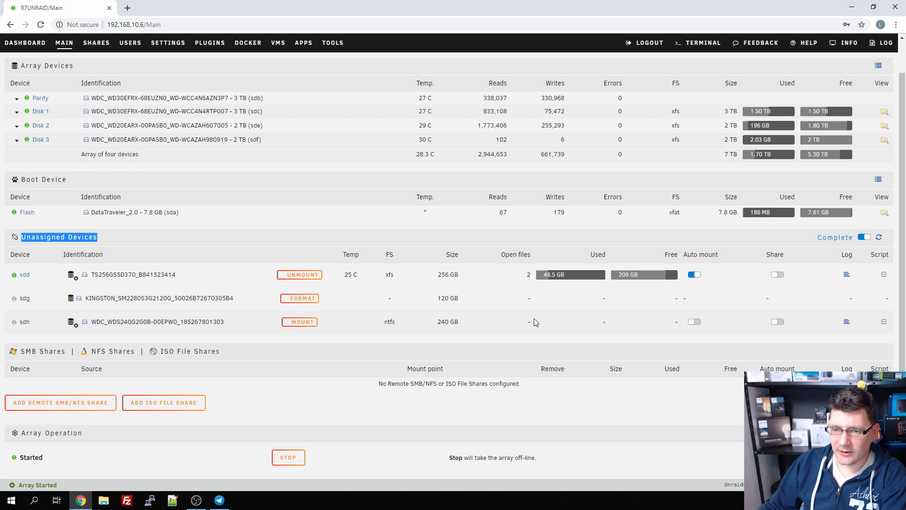
mouse_move(163, 276)
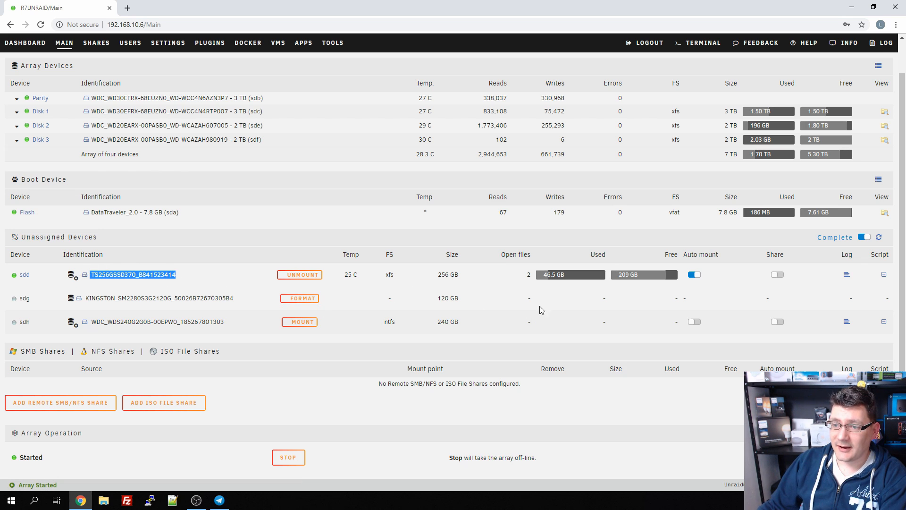
mouse_move(402, 301)
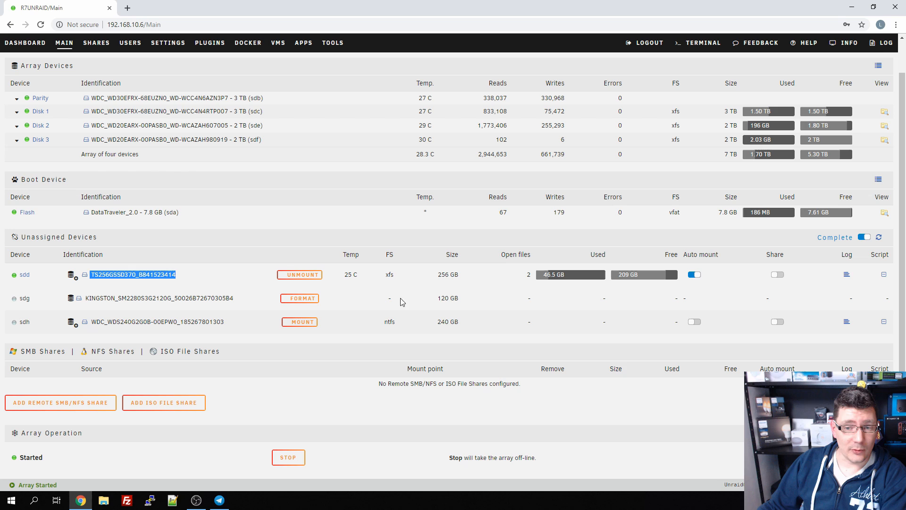
mouse_move(106, 306)
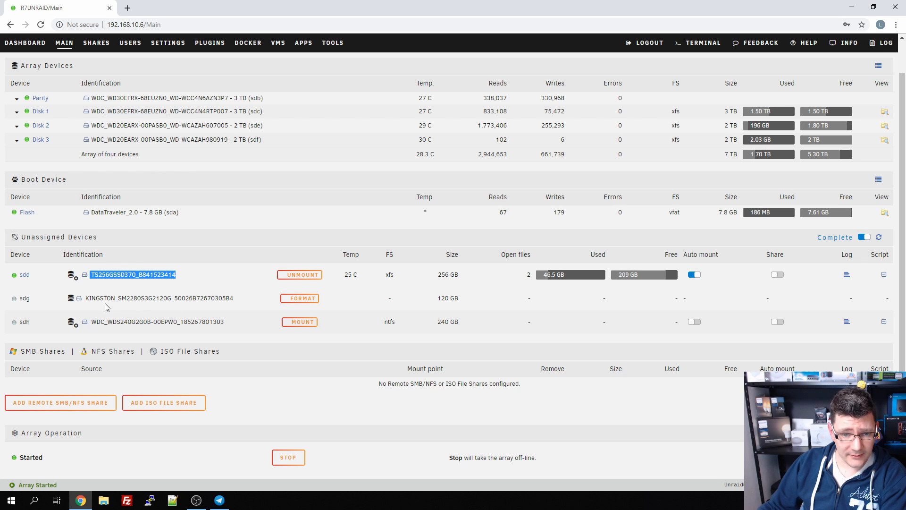
double_click(152, 322)
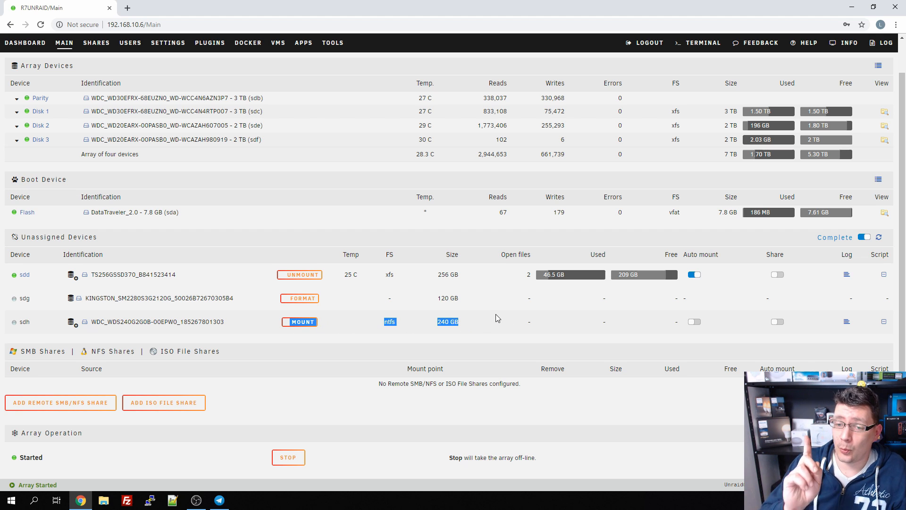
mouse_move(510, 298)
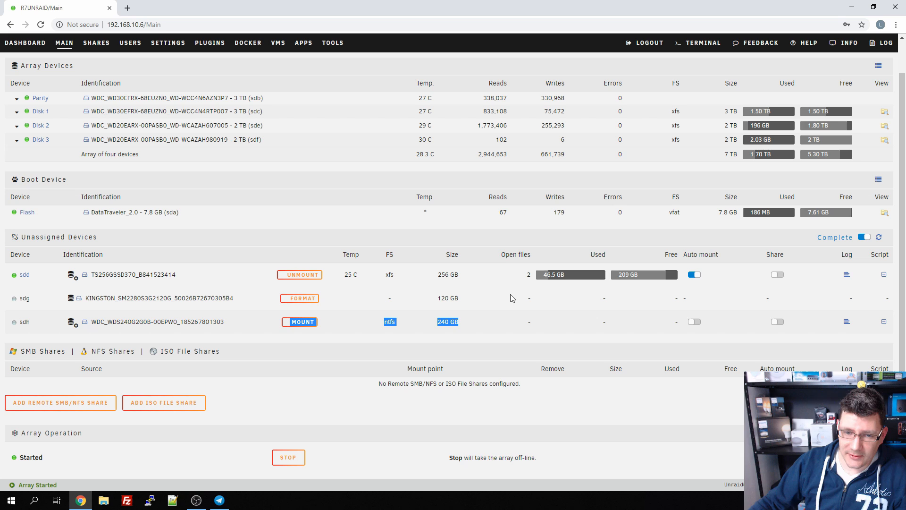
mouse_move(491, 325)
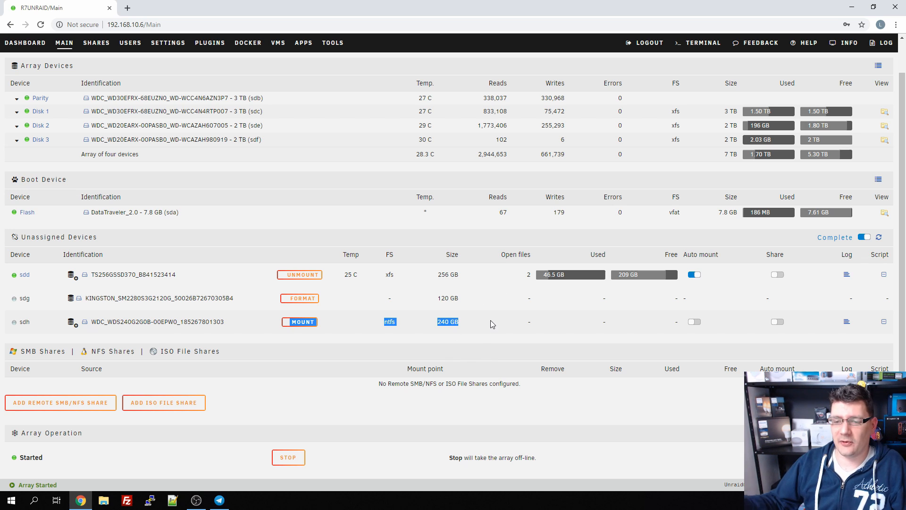
mouse_move(358, 326)
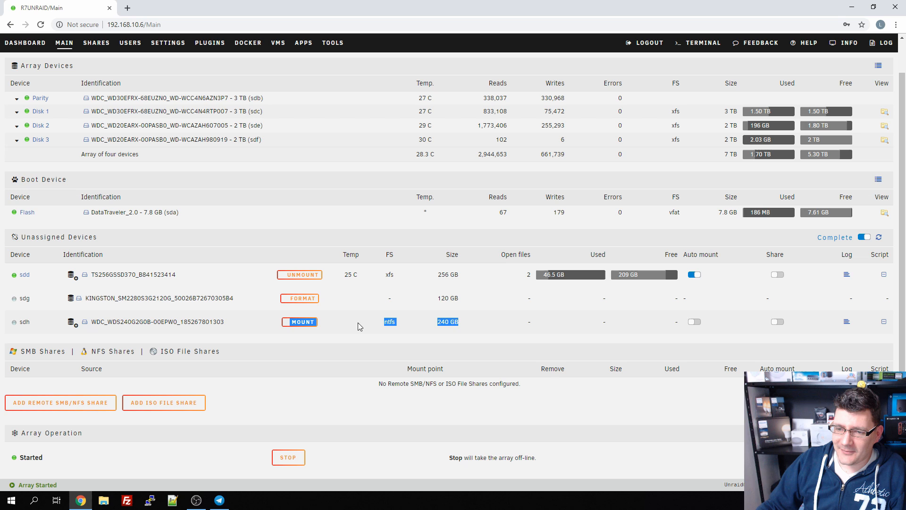
mouse_move(346, 313)
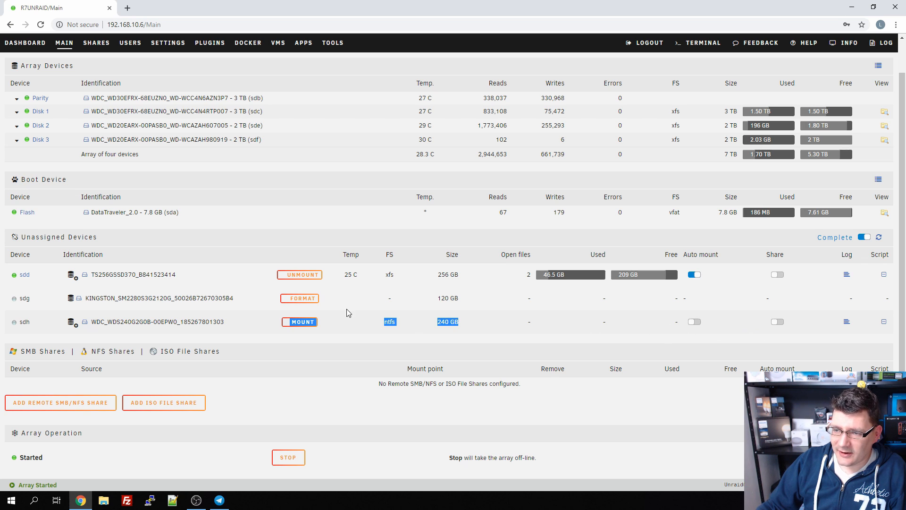
scroll(down, 3)
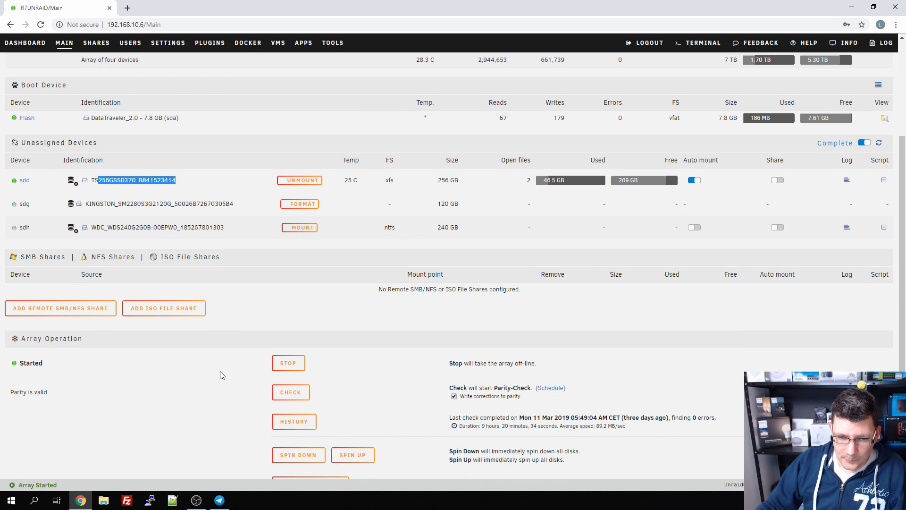
scroll(down, 3)
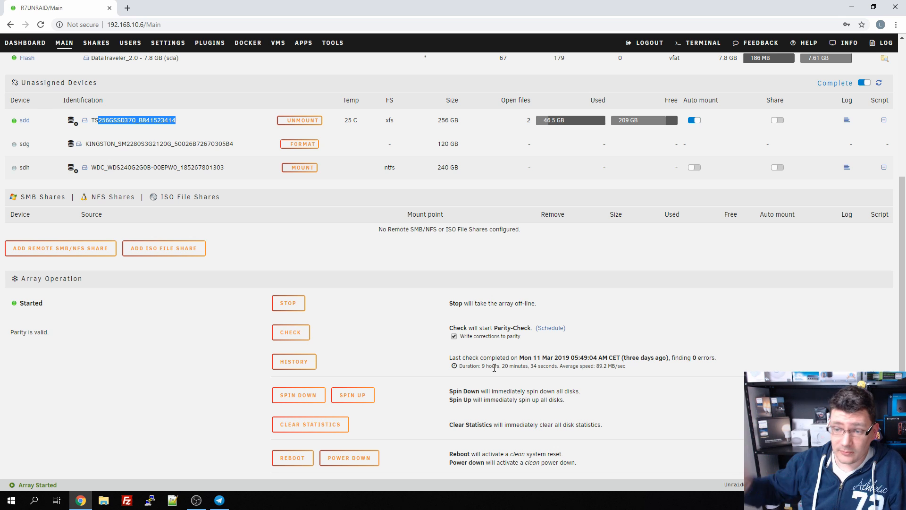
mouse_move(582, 343)
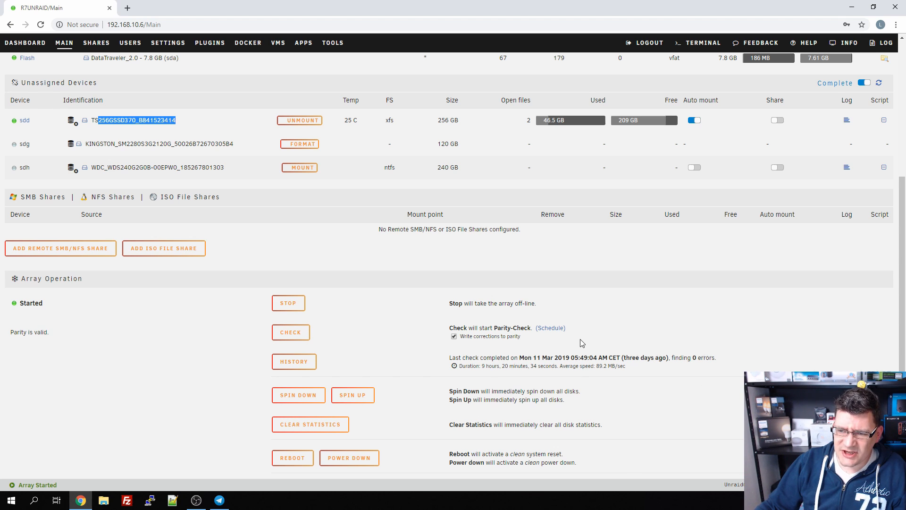
mouse_move(522, 345)
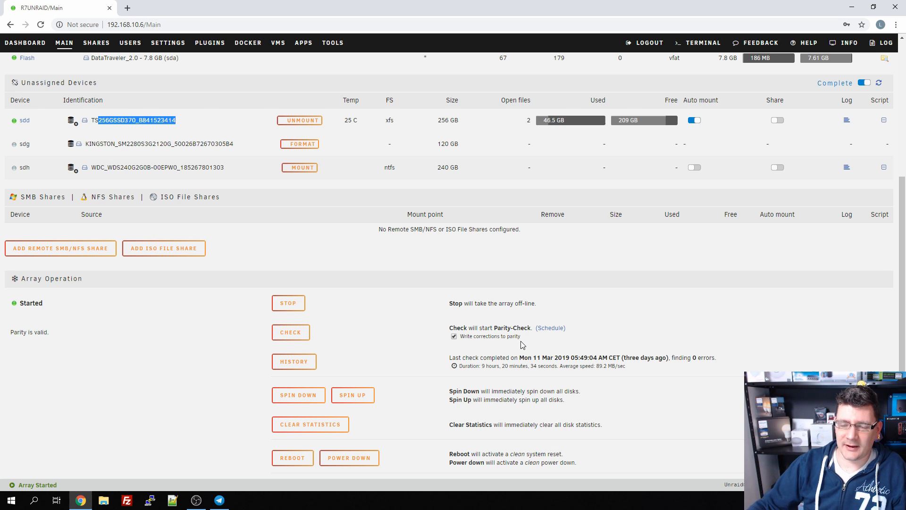
mouse_move(470, 325)
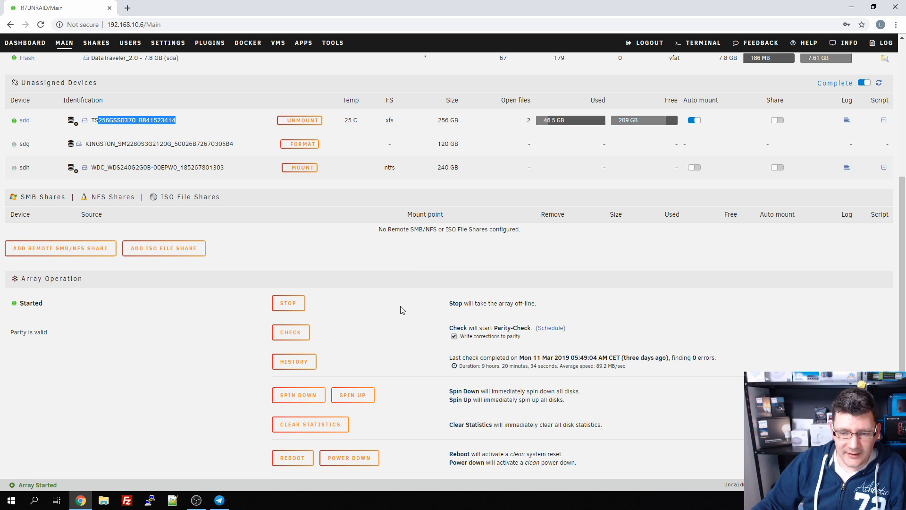
scroll(up, 3)
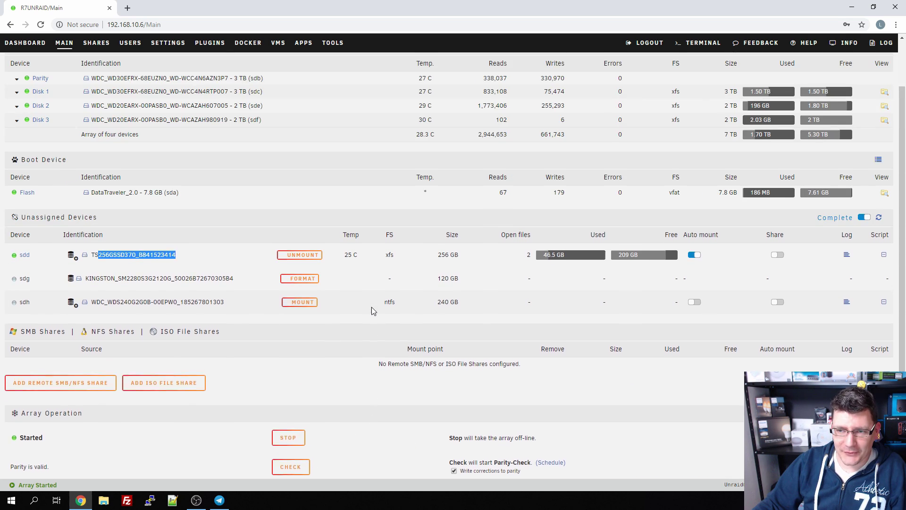
scroll(up, 3)
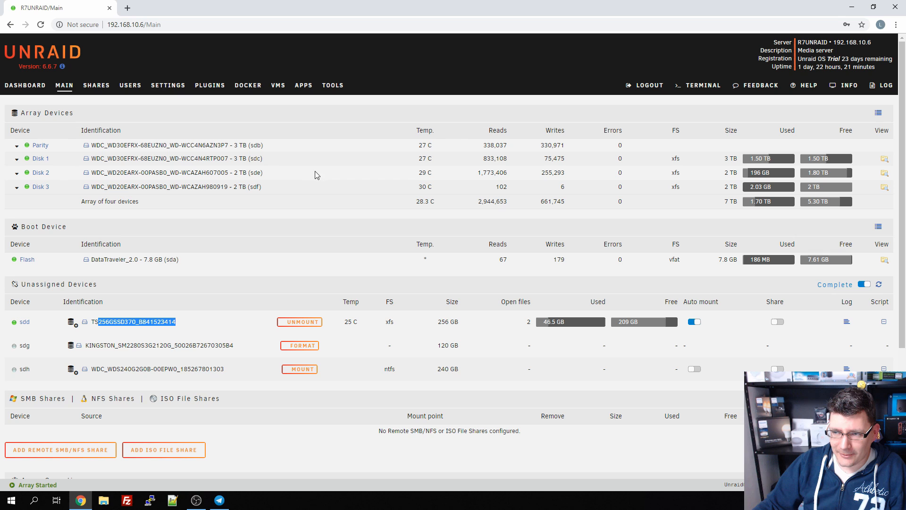
mouse_move(504, 175)
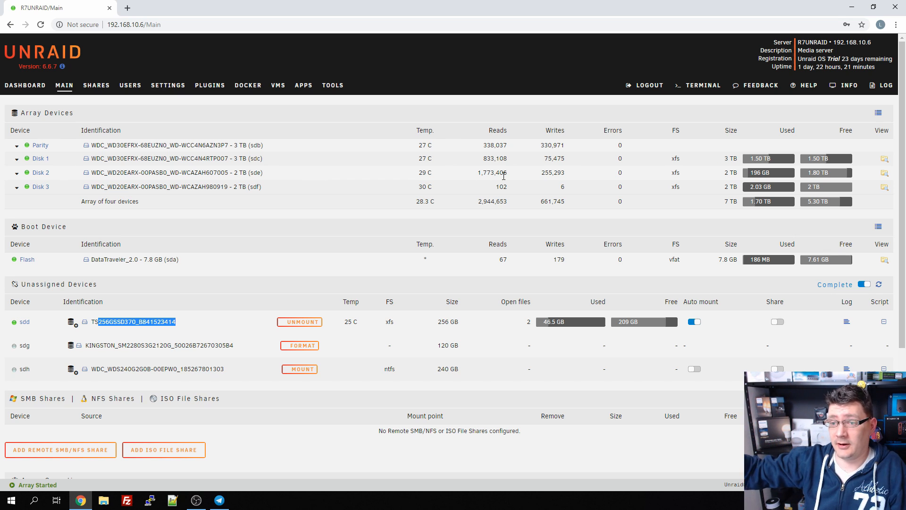
mouse_move(588, 338)
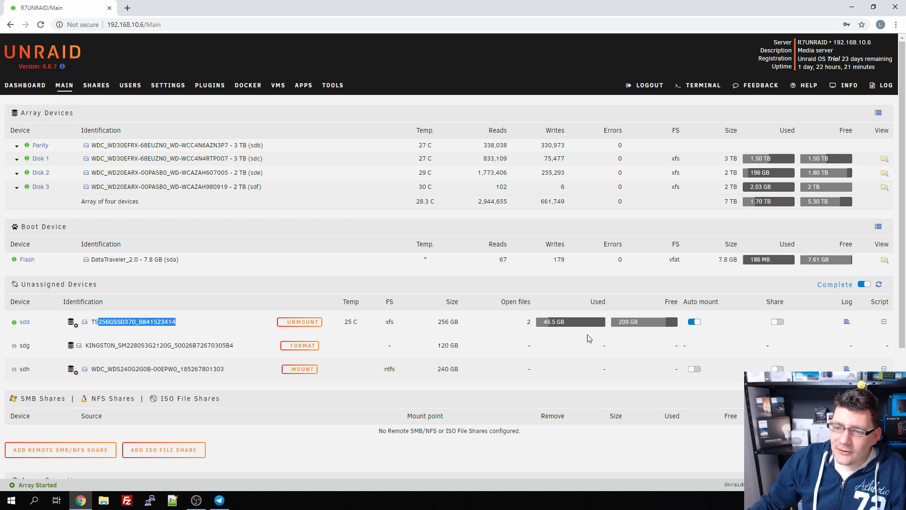
mouse_move(696, 346)
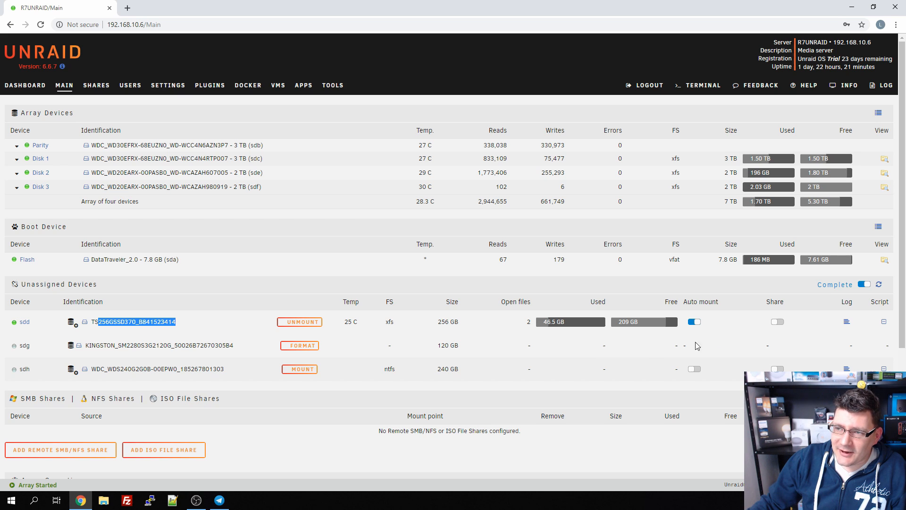
mouse_move(612, 307)
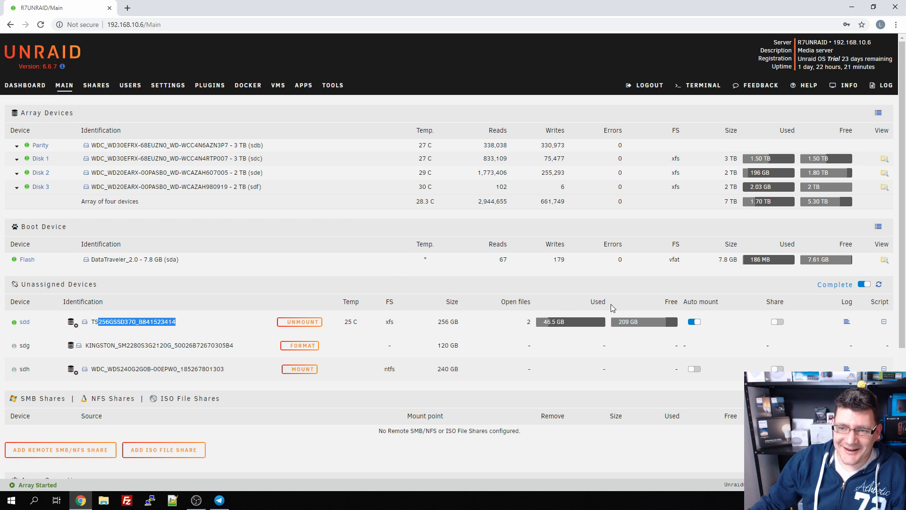
mouse_move(279, 198)
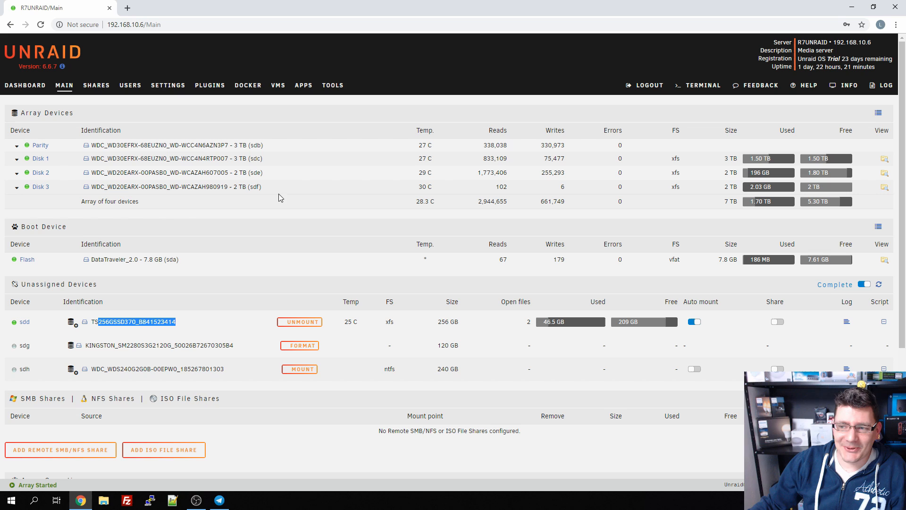
mouse_move(740, 211)
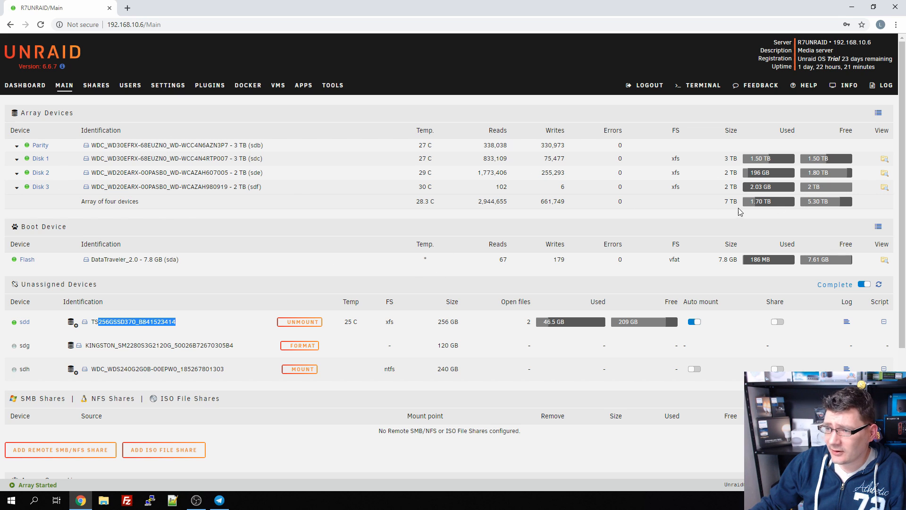
mouse_move(722, 234)
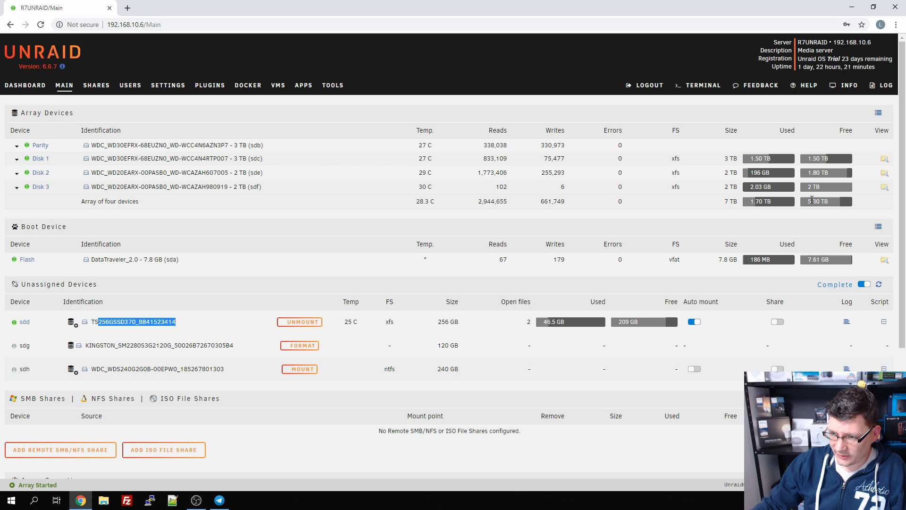
mouse_move(808, 209)
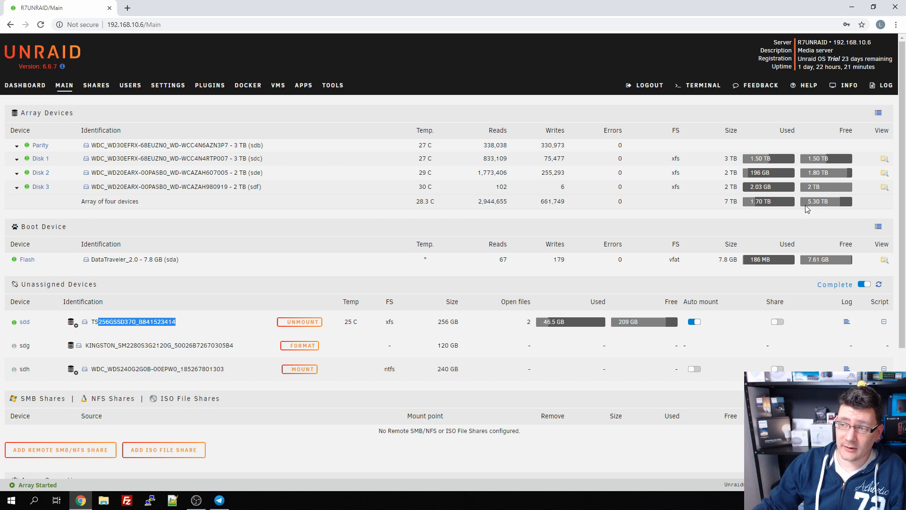
mouse_move(189, 216)
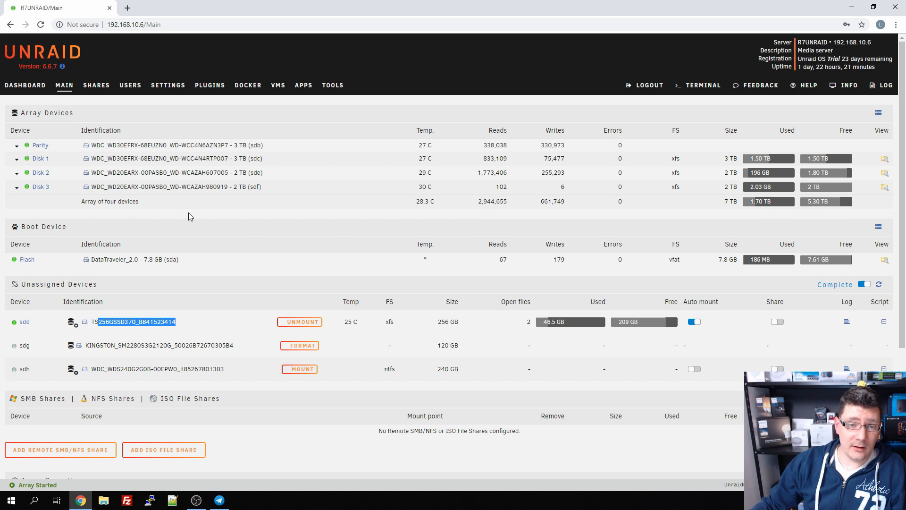
mouse_move(96, 89)
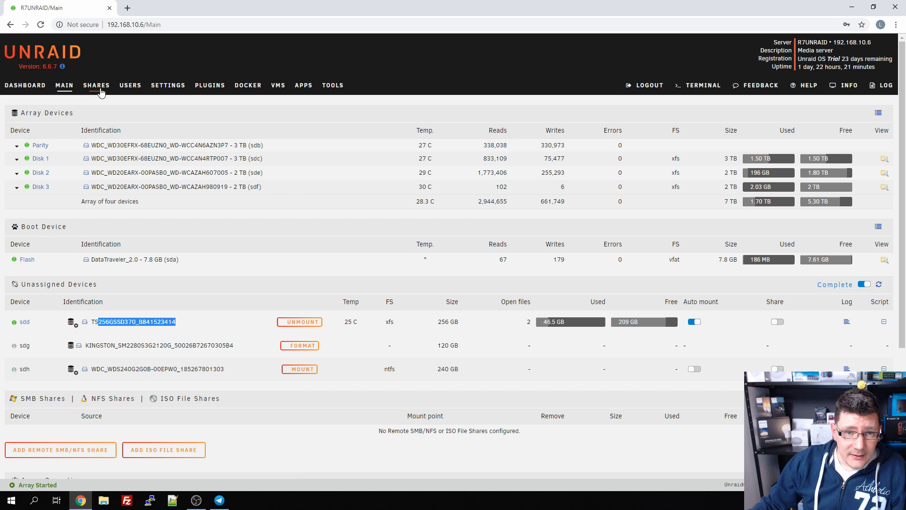
Step through the Shares and Users pages and land on the Settings overview
click(96, 85)
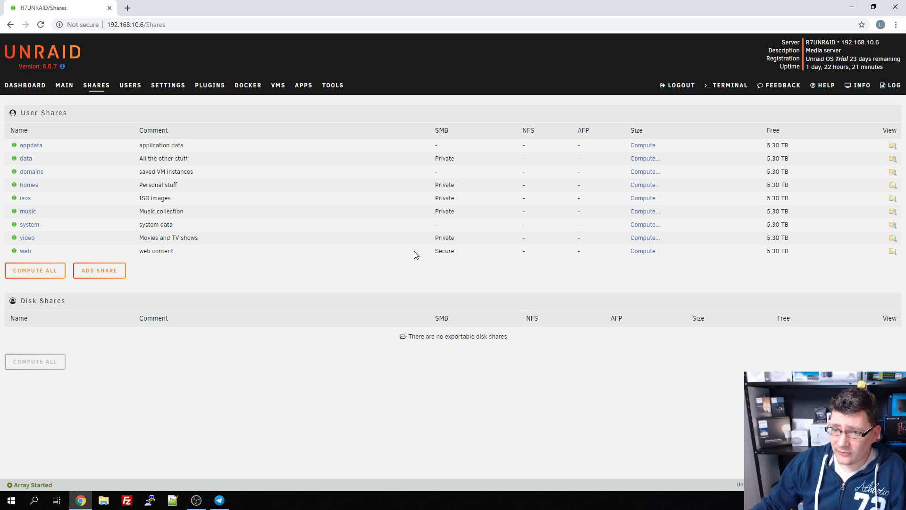
mouse_move(47, 231)
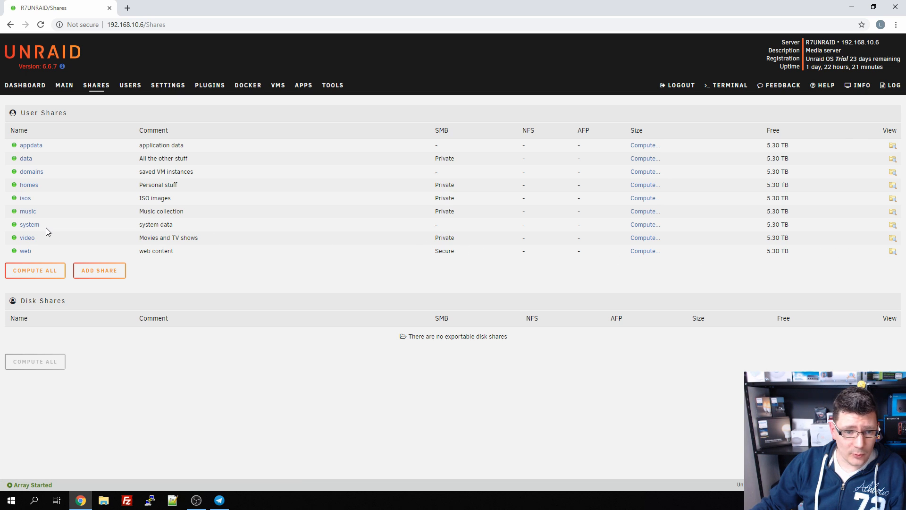
mouse_move(39, 215)
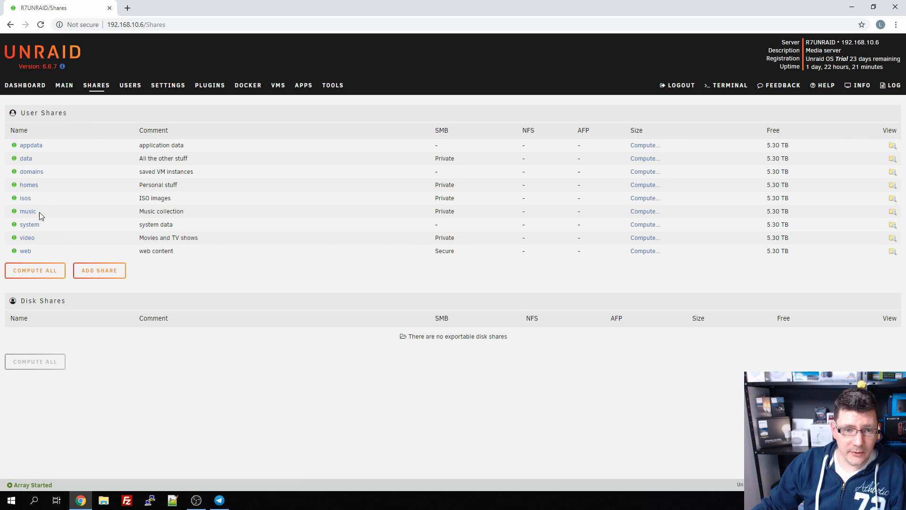
mouse_move(1, 225)
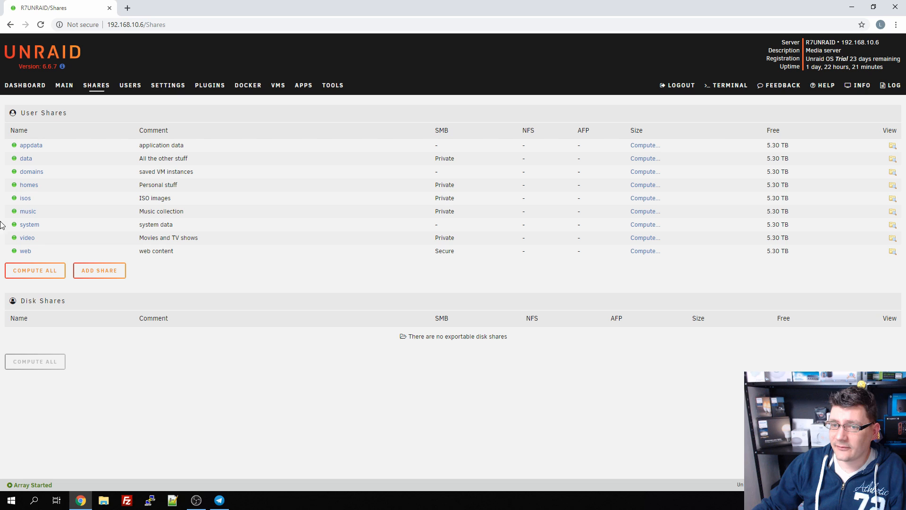
mouse_move(112, 248)
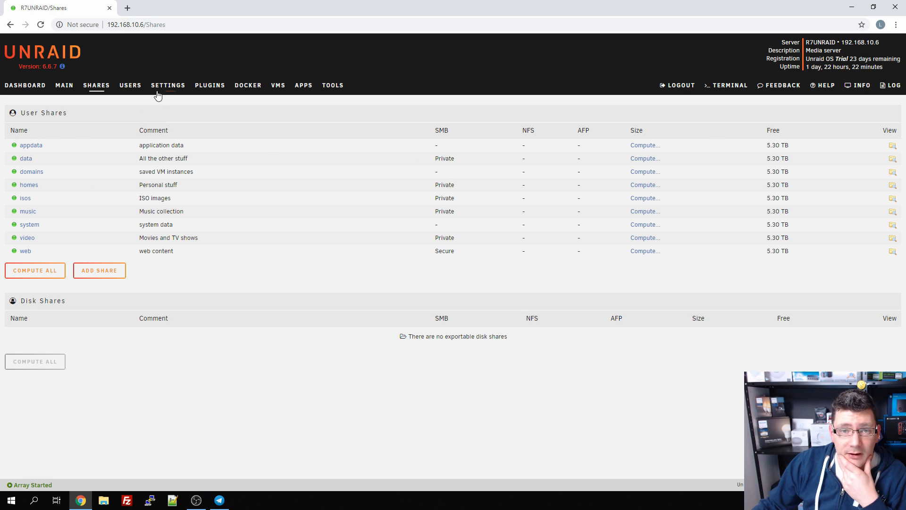
click(130, 85)
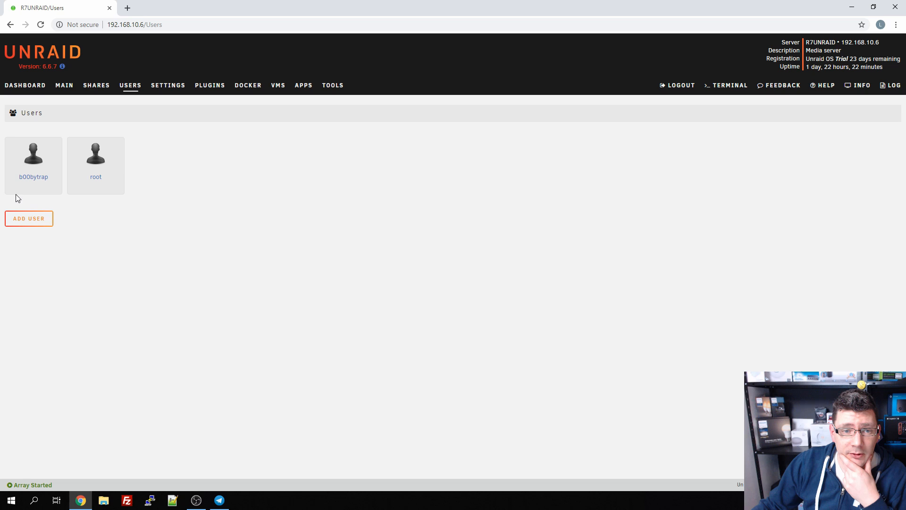
mouse_move(84, 200)
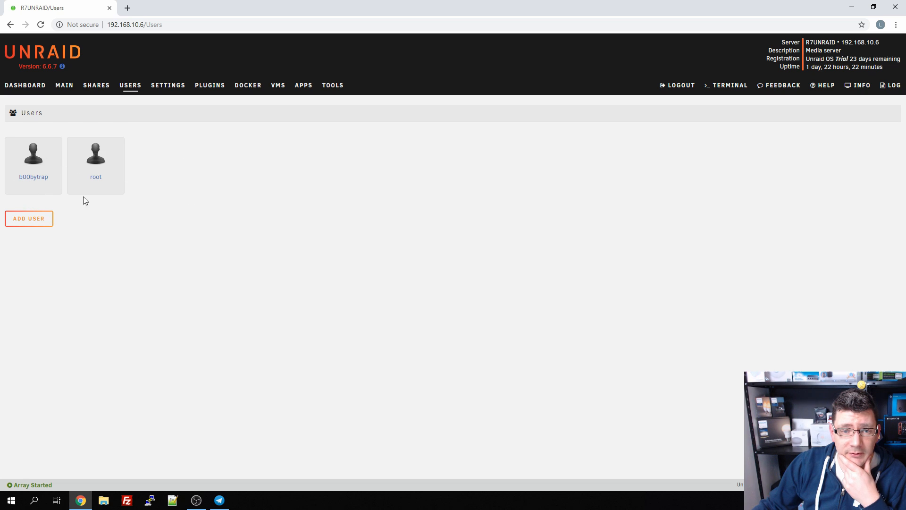
click(168, 85)
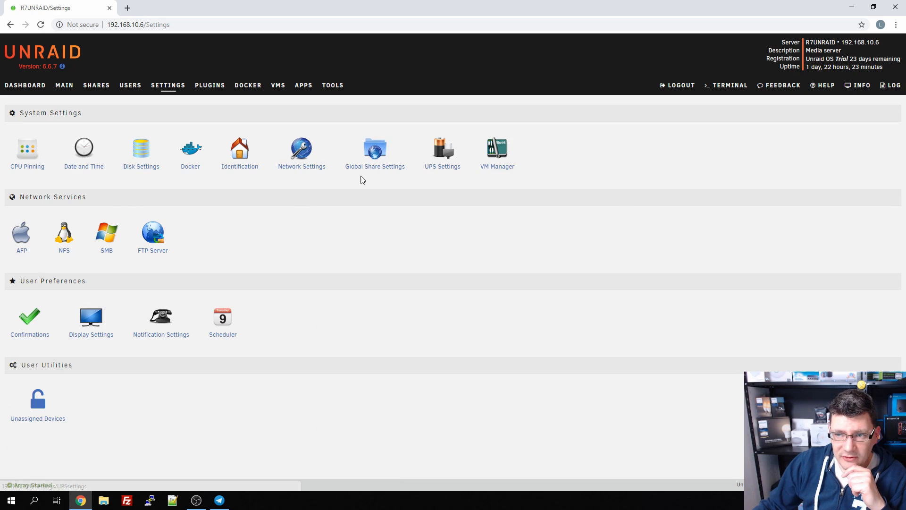
mouse_move(38, 418)
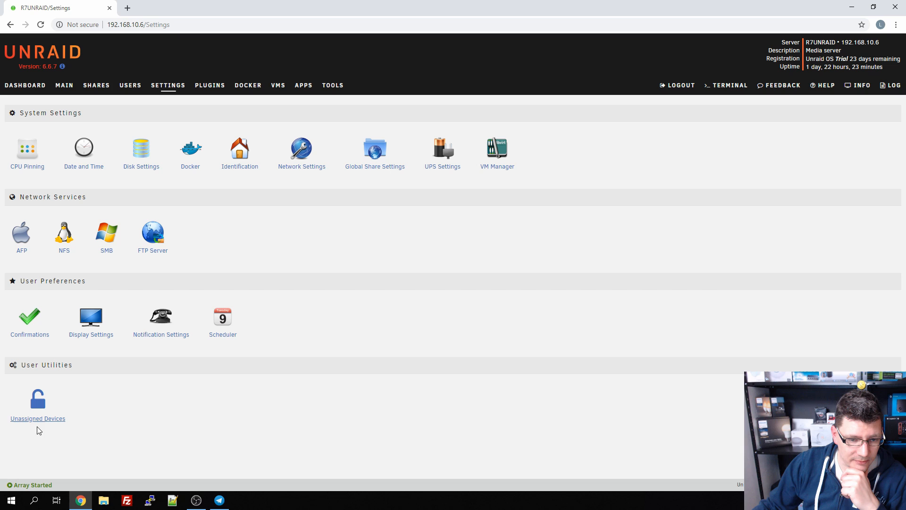
mouse_move(106, 379)
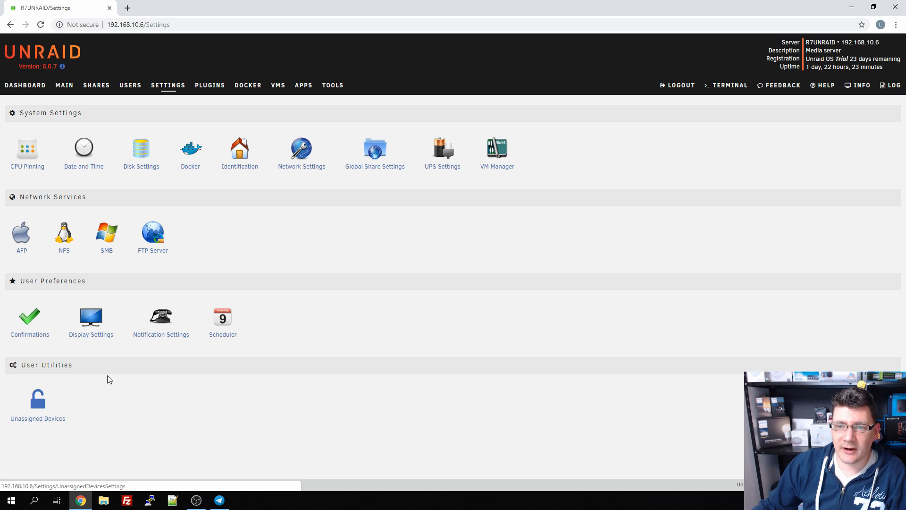
View the Unassigned Devices settings, then move on to the installed Plugins list
click(38, 398)
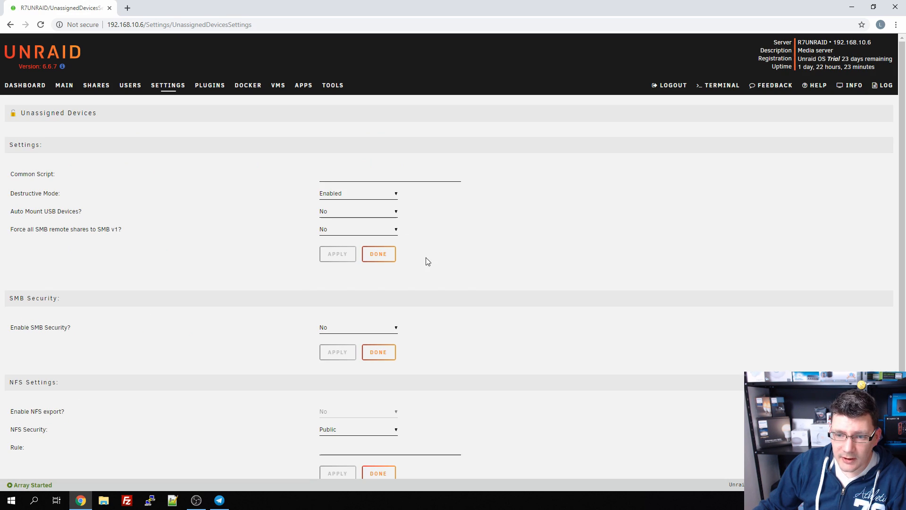
mouse_move(209, 85)
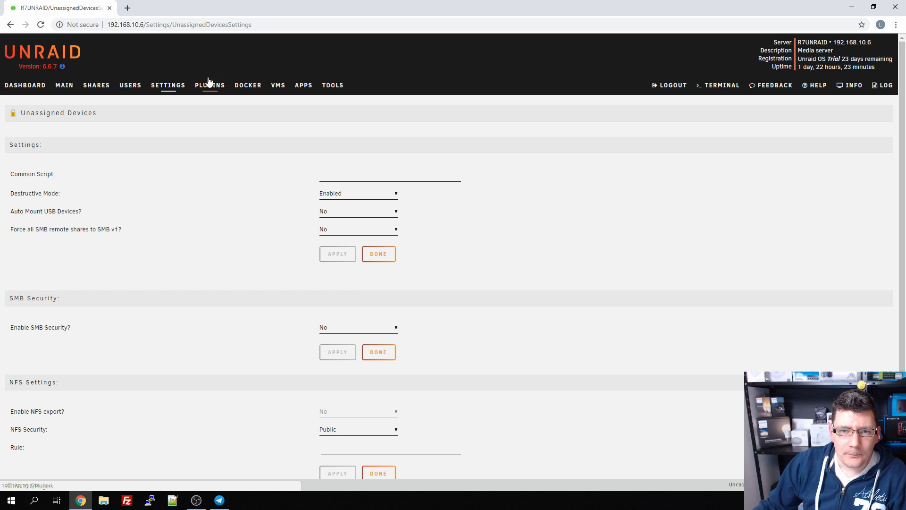
click(209, 85)
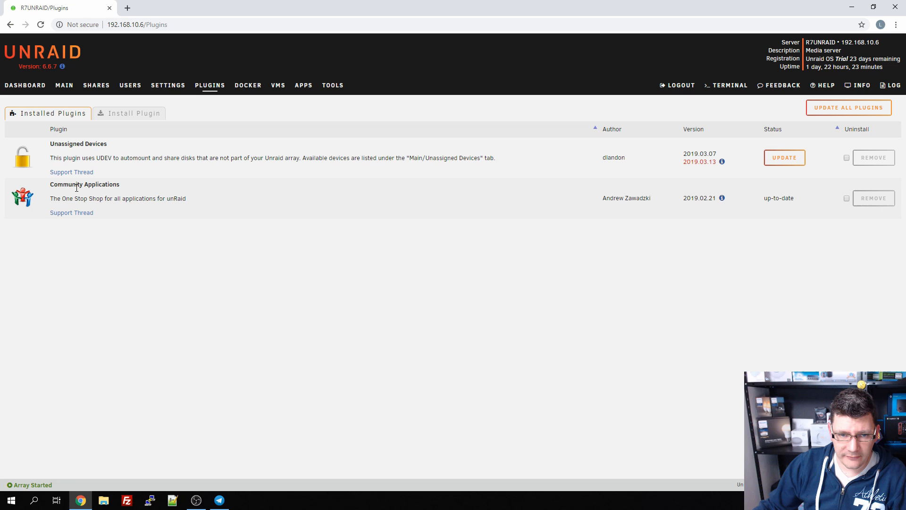
mouse_move(30, 184)
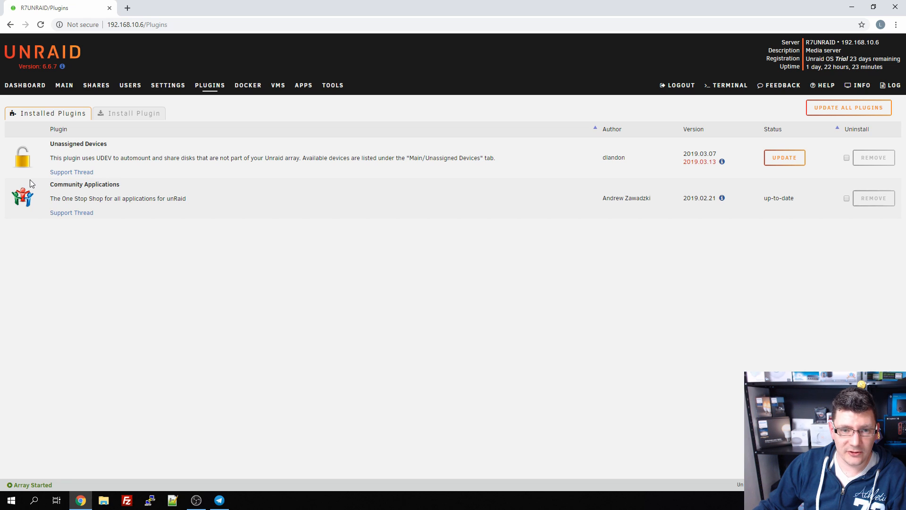
mouse_move(51, 143)
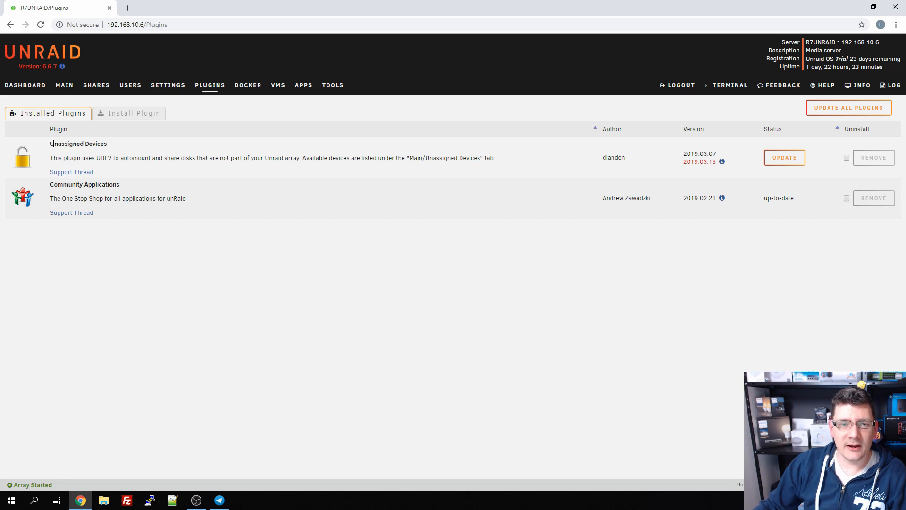
Highlight the Unassigned Devices plugin and move to the Docker containers page
double_click(79, 144)
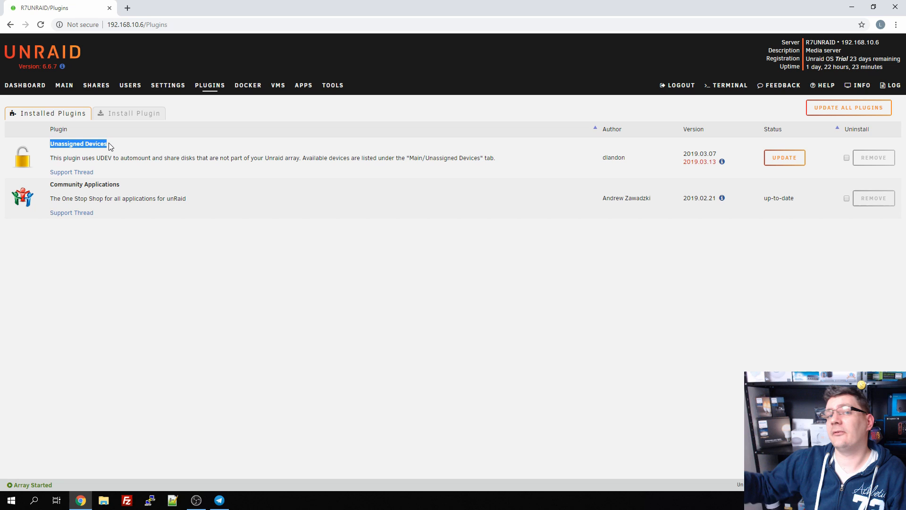
mouse_move(127, 156)
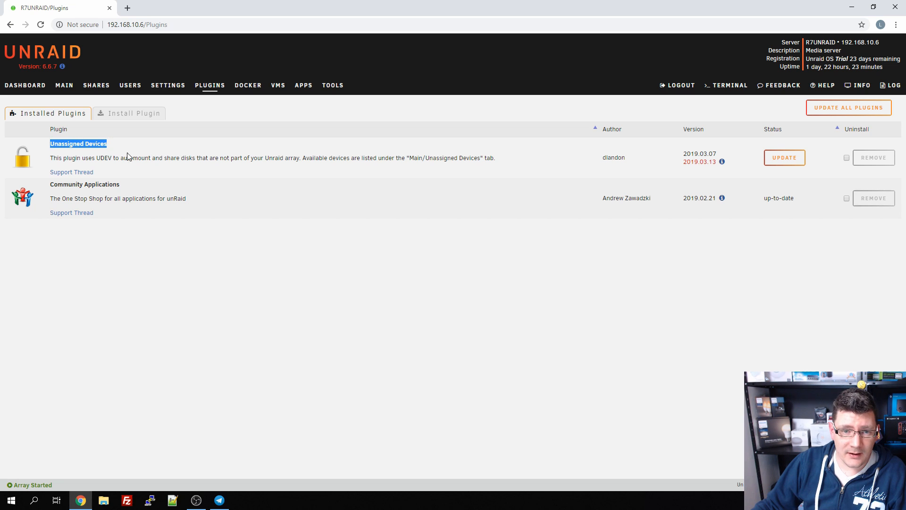
mouse_move(115, 157)
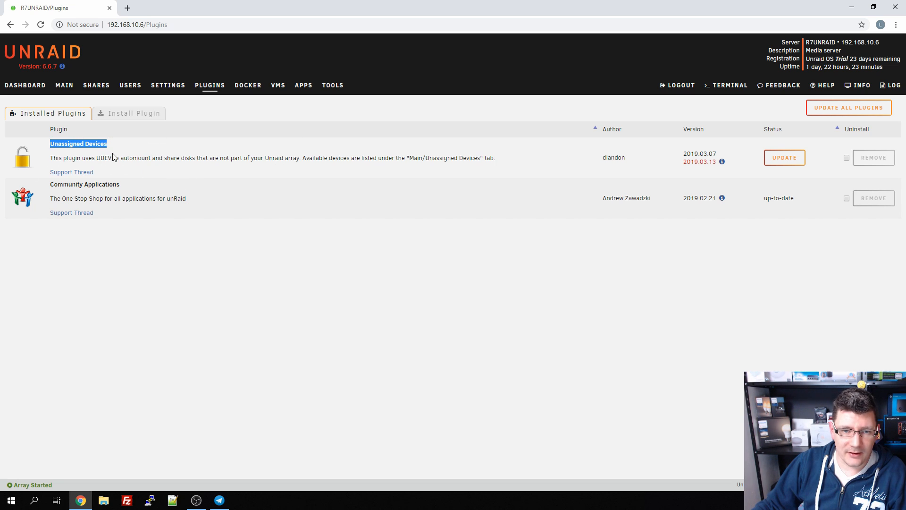
mouse_move(51, 199)
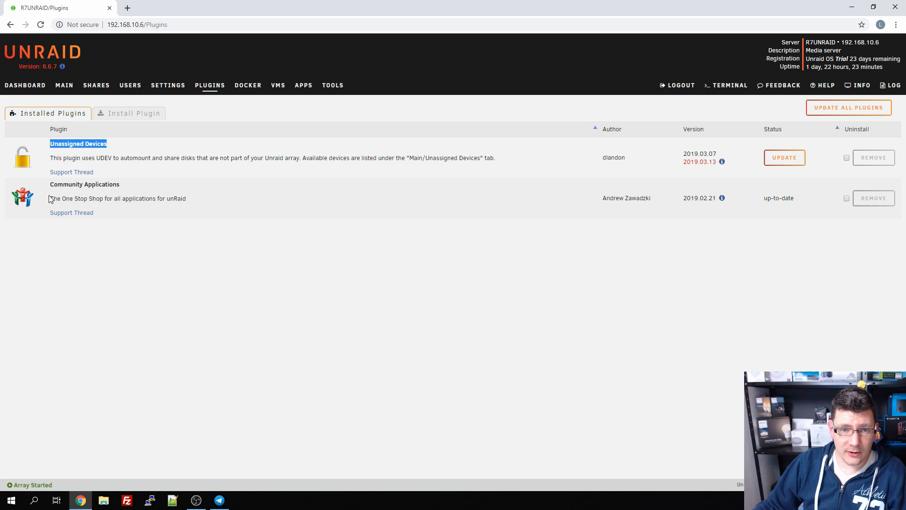
mouse_move(211, 198)
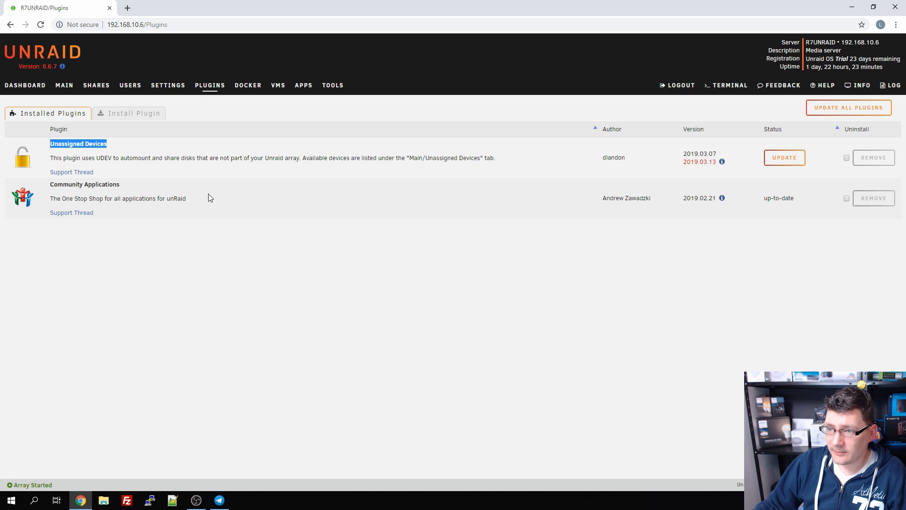
mouse_move(33, 278)
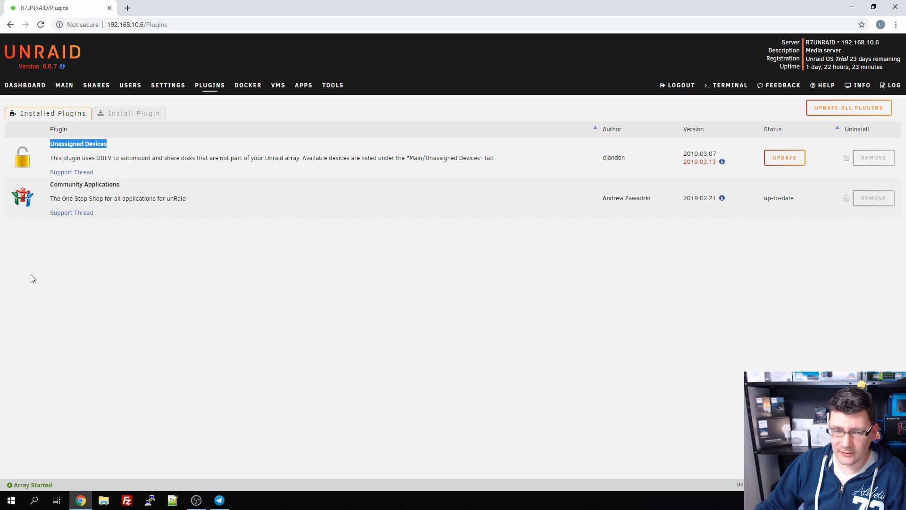
mouse_move(5, 199)
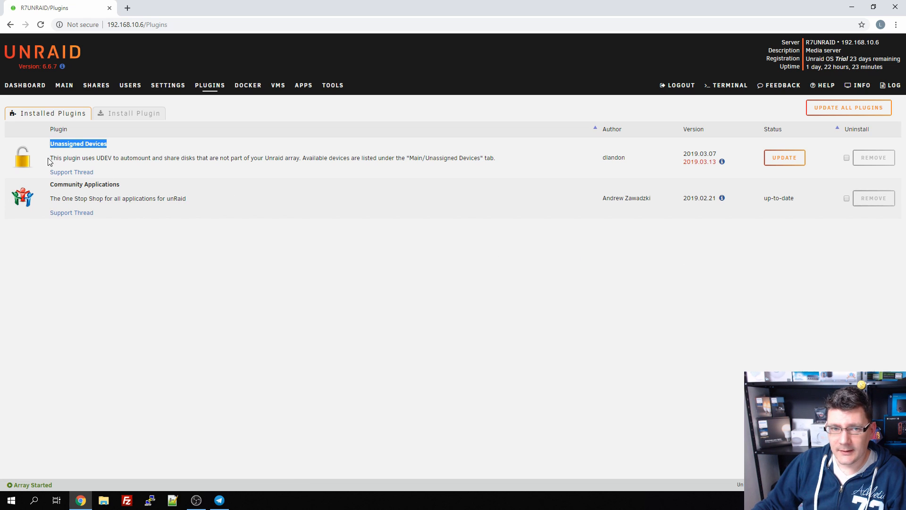
mouse_move(783, 158)
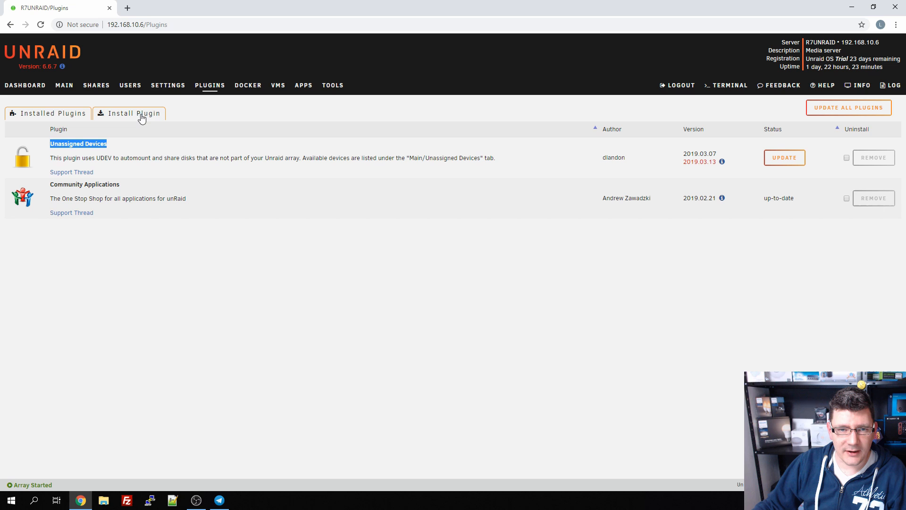
click(247, 85)
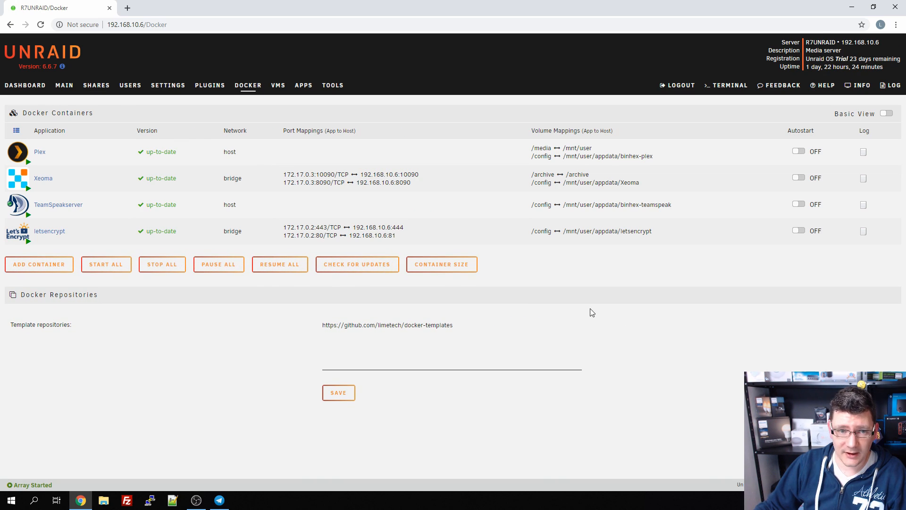
mouse_move(55, 153)
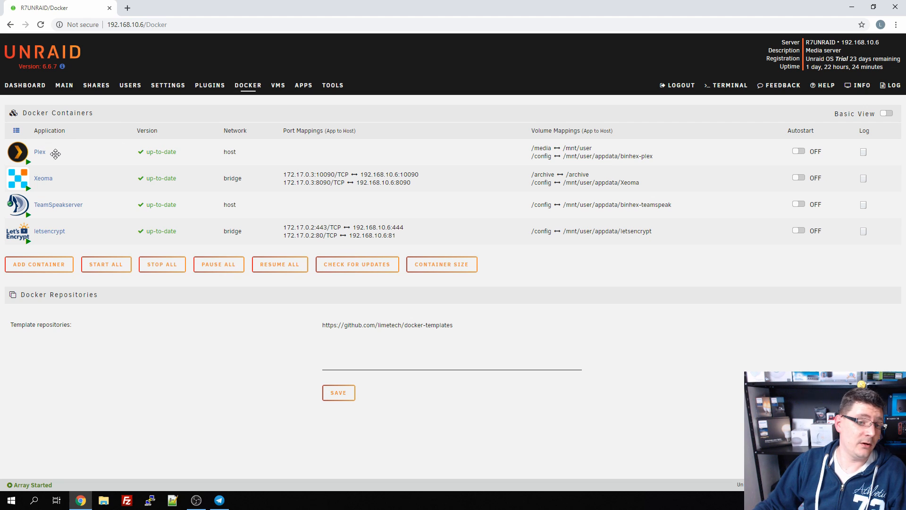
mouse_move(98, 160)
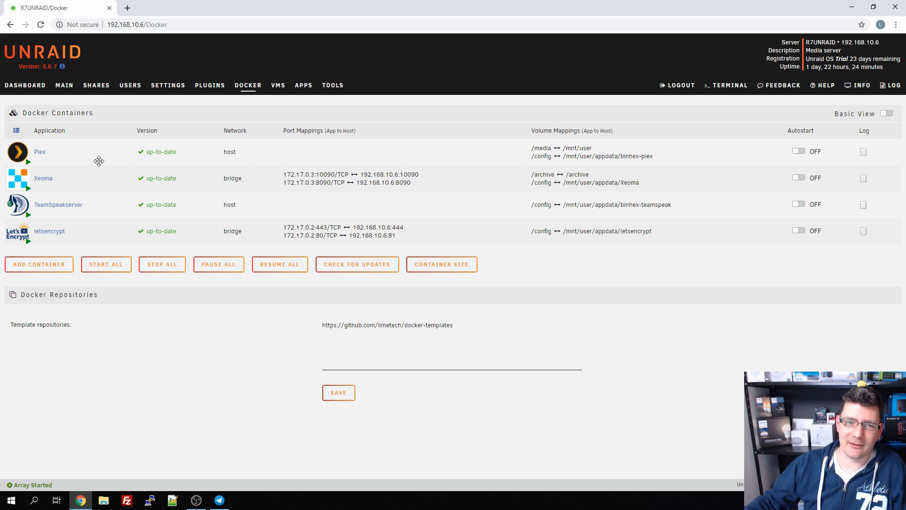
mouse_move(50, 184)
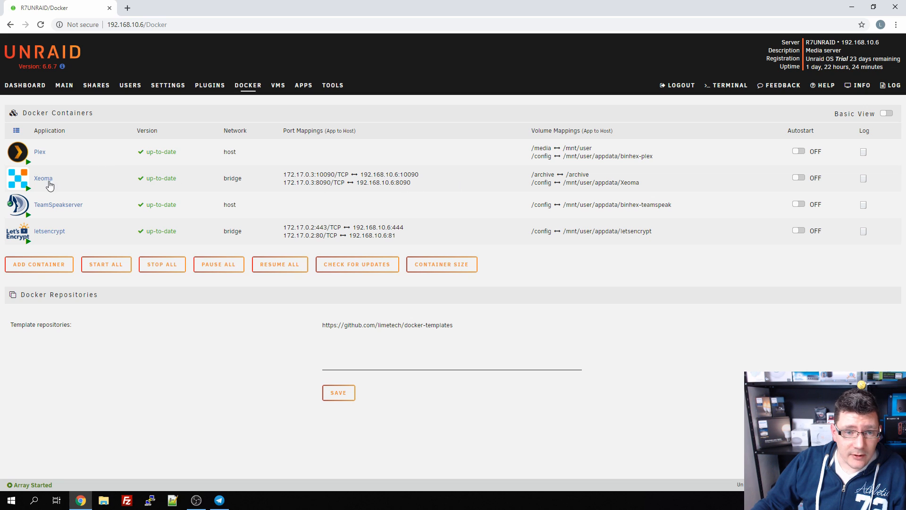
mouse_move(381, 182)
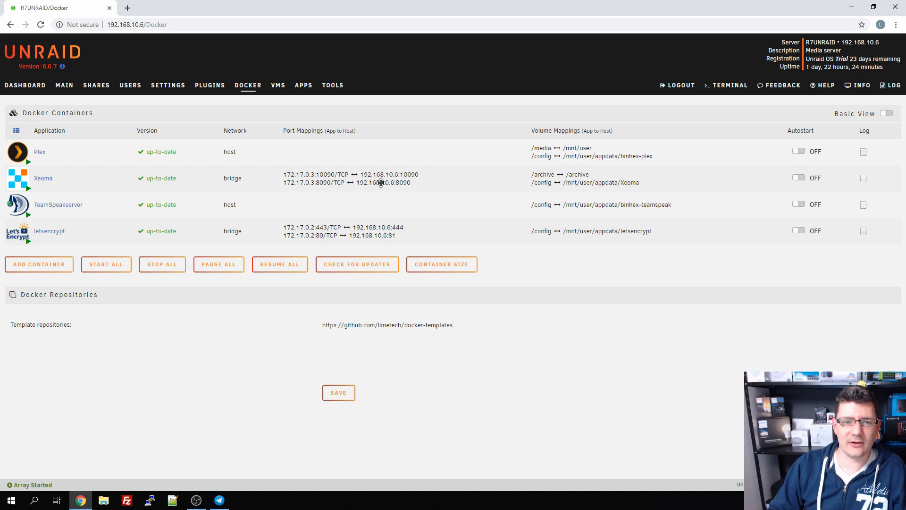
mouse_move(66, 182)
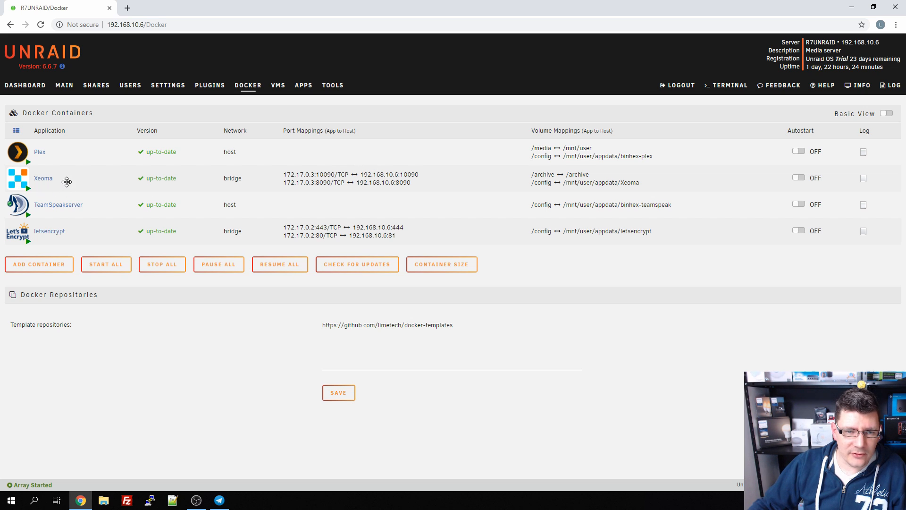
mouse_move(107, 179)
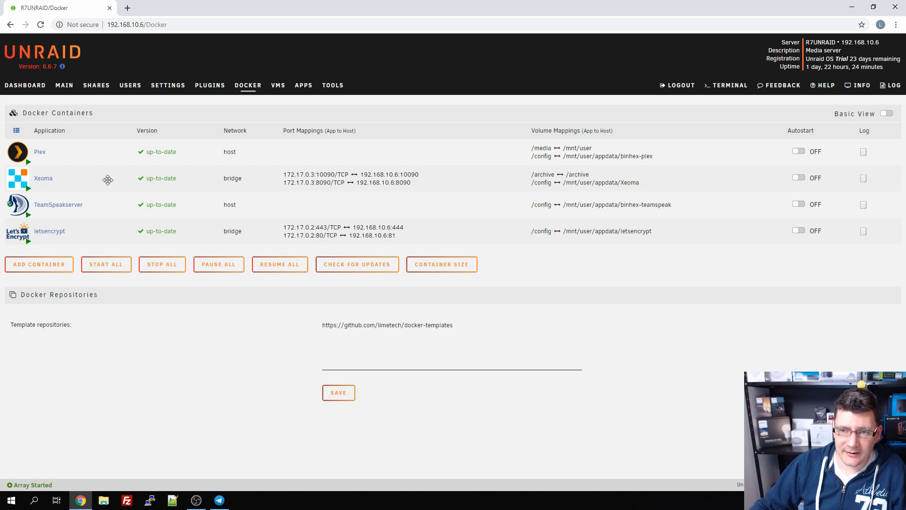
mouse_move(156, 185)
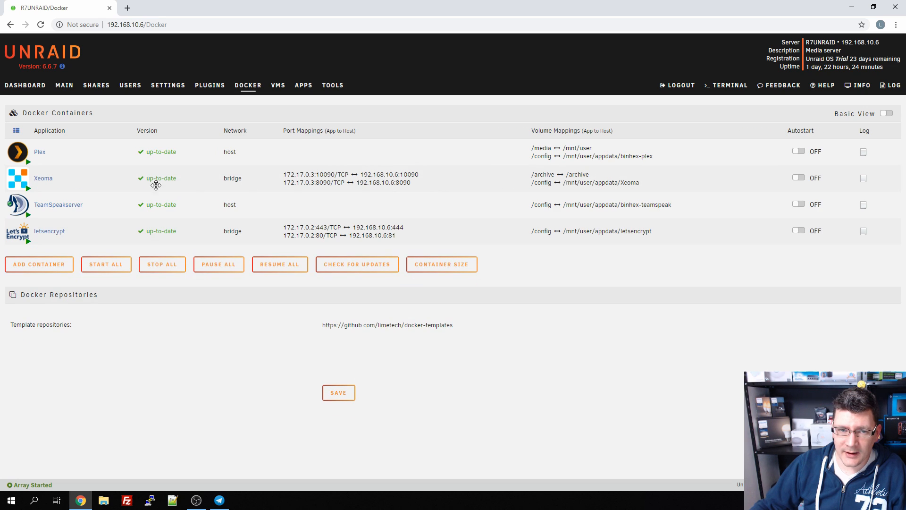
mouse_move(230, 176)
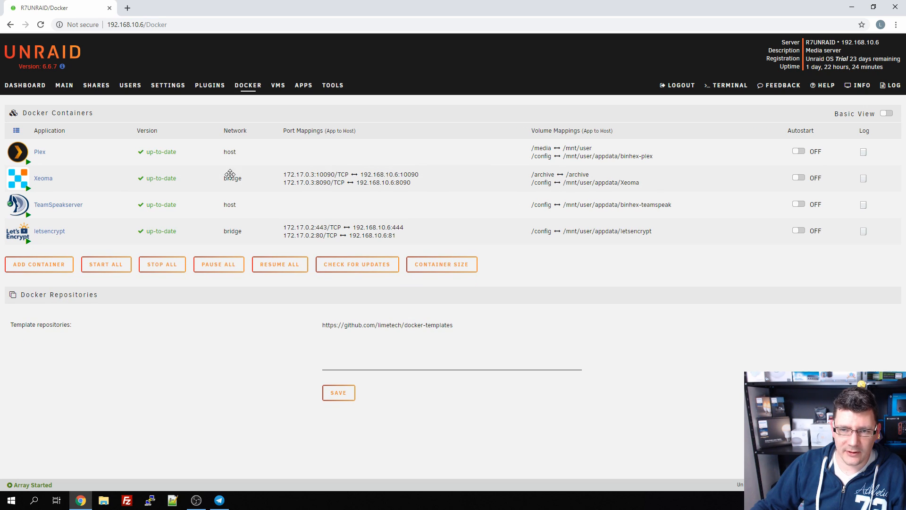
mouse_move(236, 173)
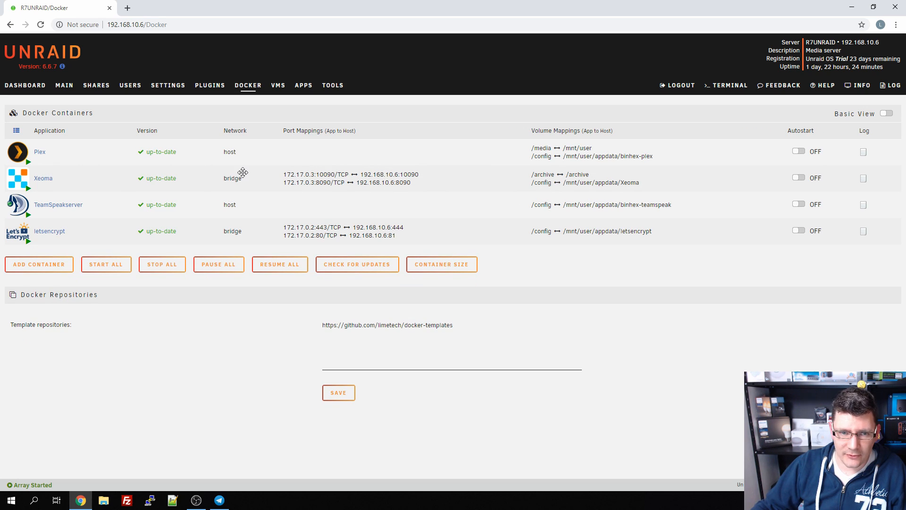
mouse_move(97, 209)
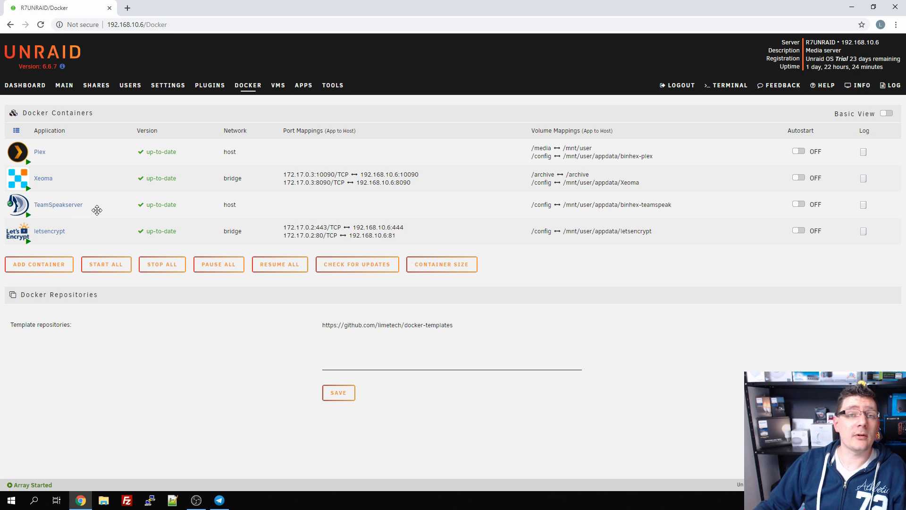
mouse_move(597, 219)
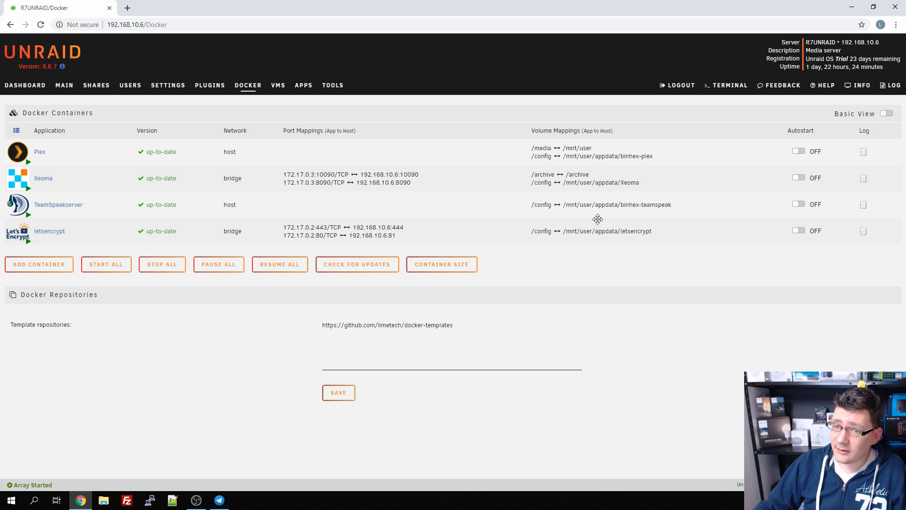
mouse_move(49, 193)
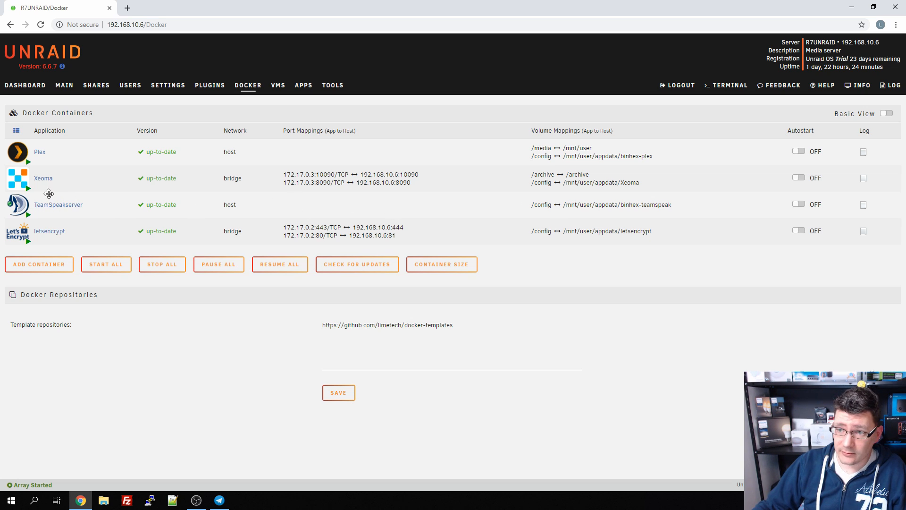
mouse_move(106, 235)
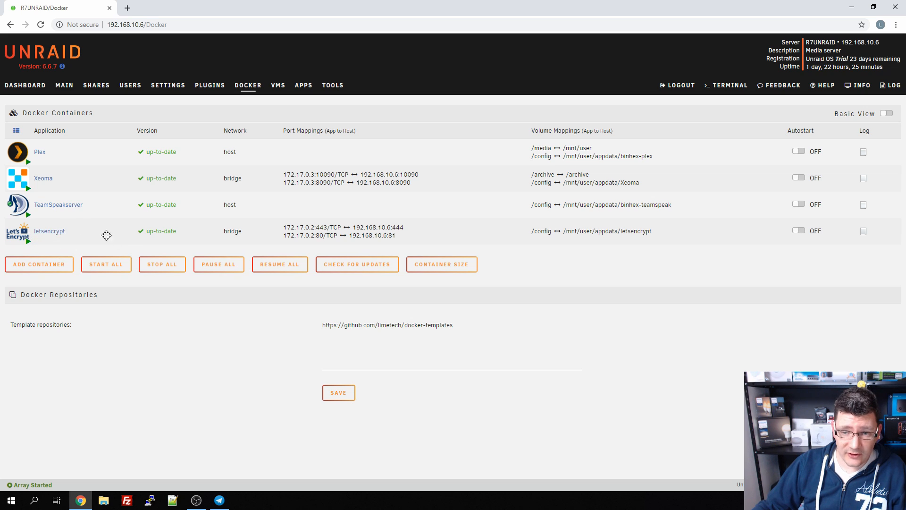
mouse_move(34, 239)
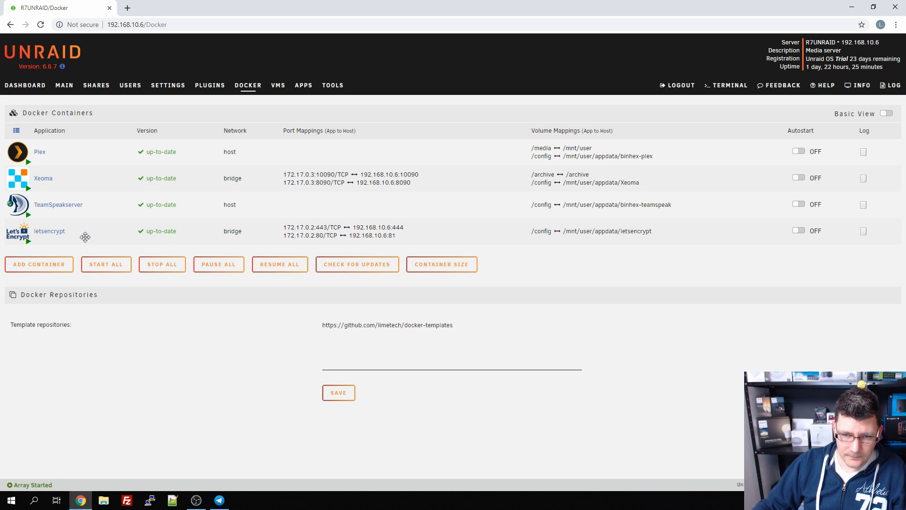
mouse_move(145, 214)
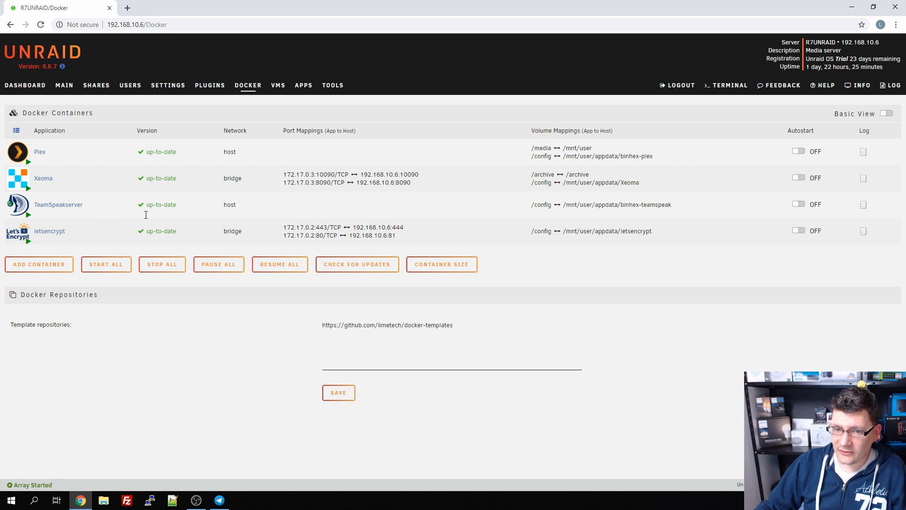
mouse_move(2, 286)
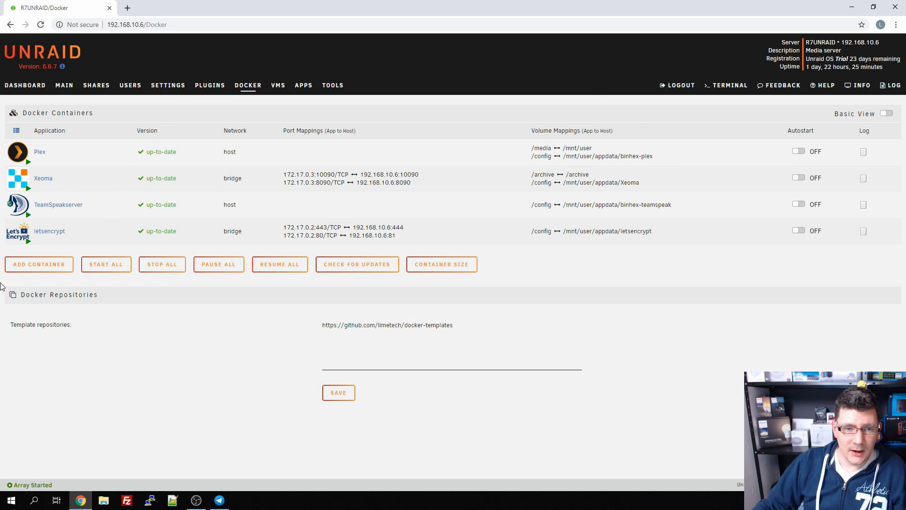
mouse_move(126, 231)
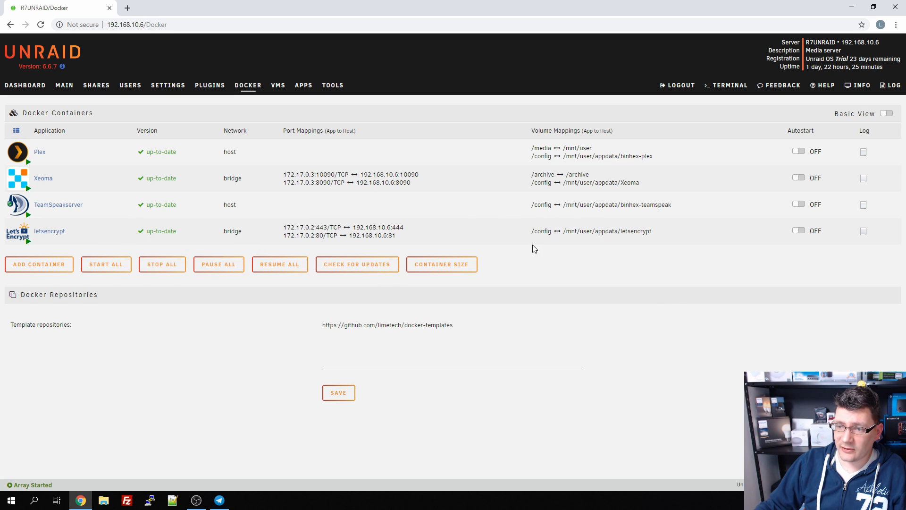
mouse_move(588, 230)
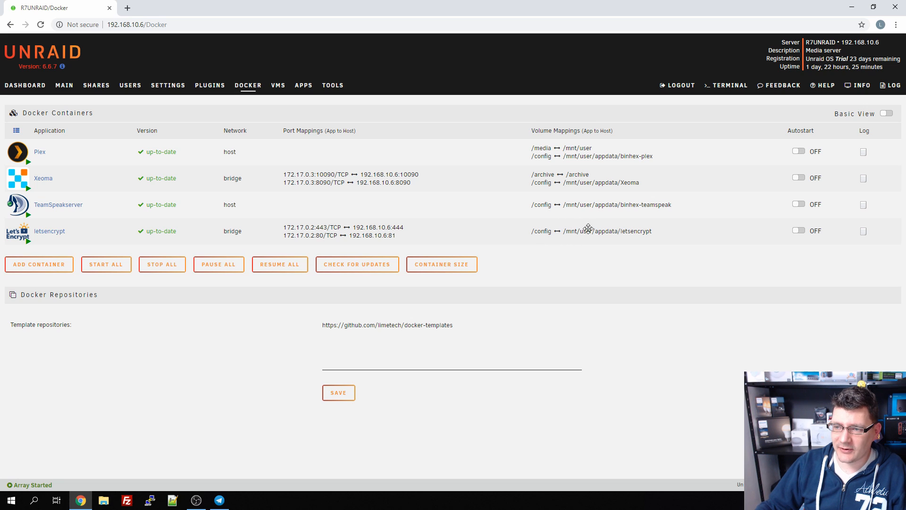
mouse_move(274, 225)
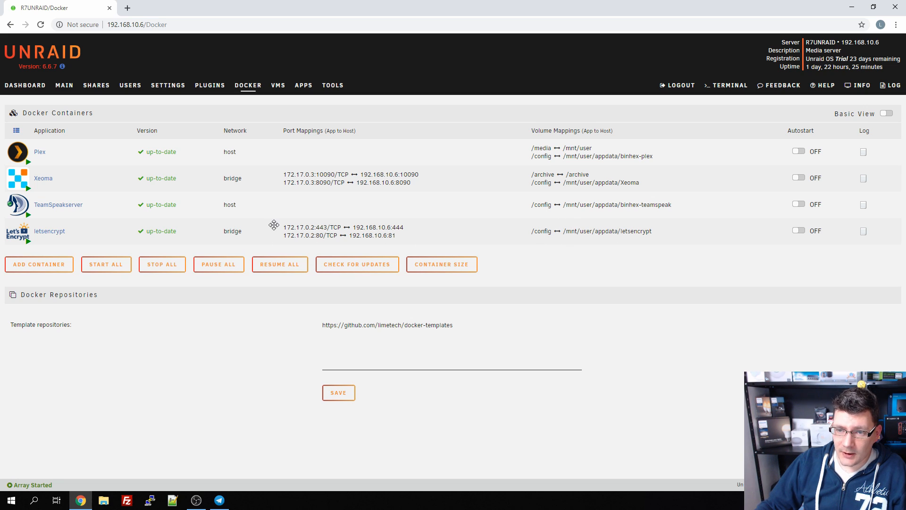
mouse_move(595, 259)
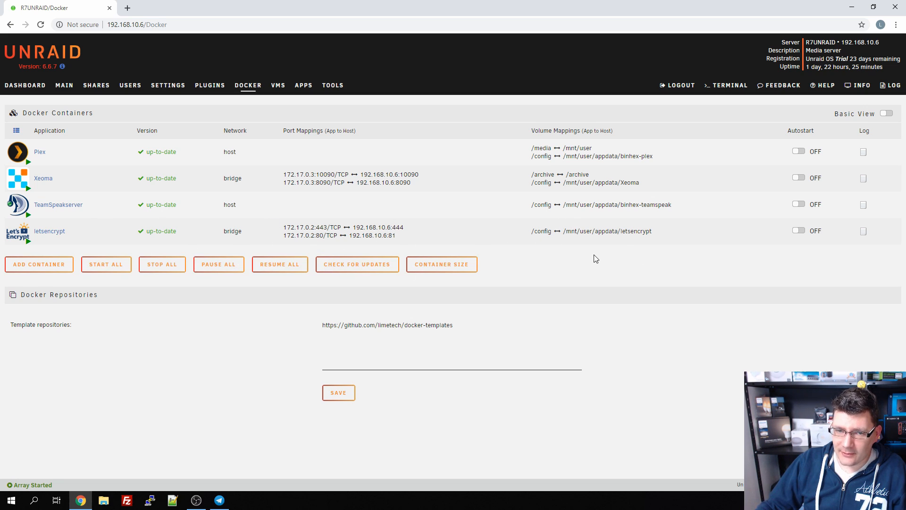
mouse_move(358, 235)
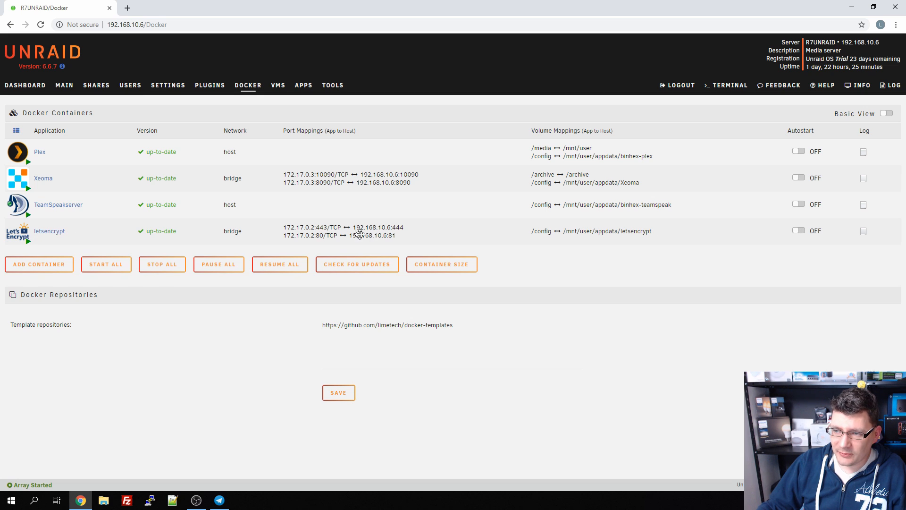
mouse_move(278, 85)
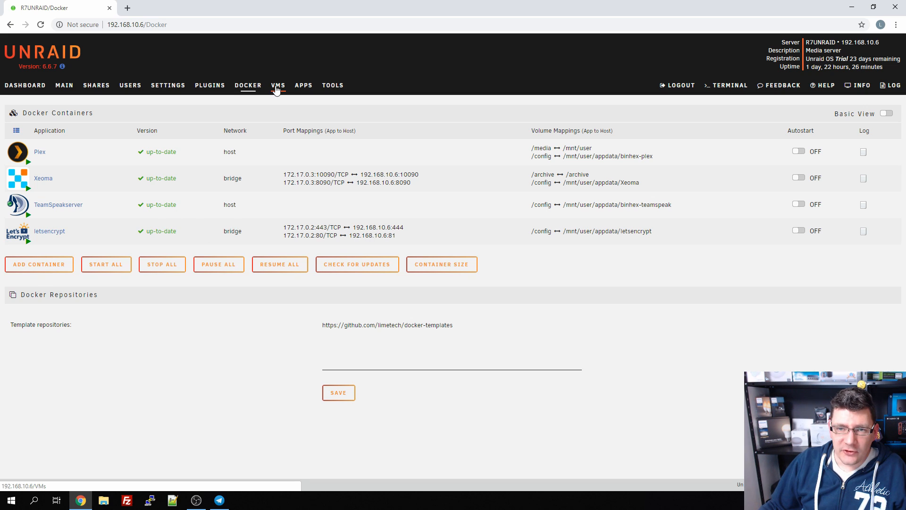
Show the Virtual Machines list with each VM's CPUs, memory, disks and graphics
click(277, 85)
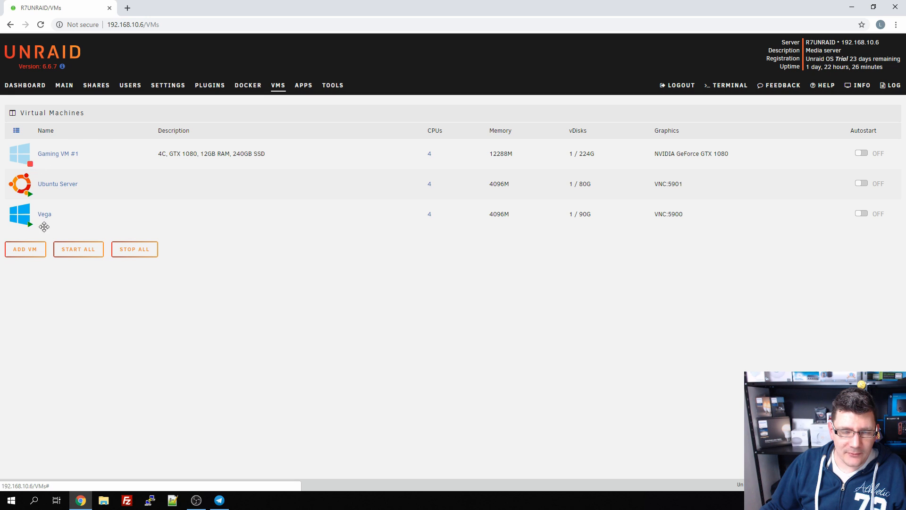
mouse_move(57, 152)
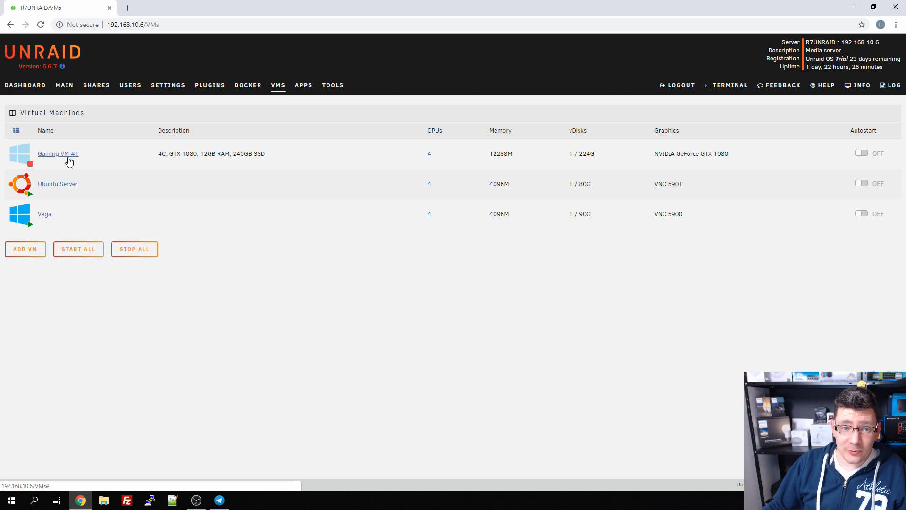
mouse_move(172, 159)
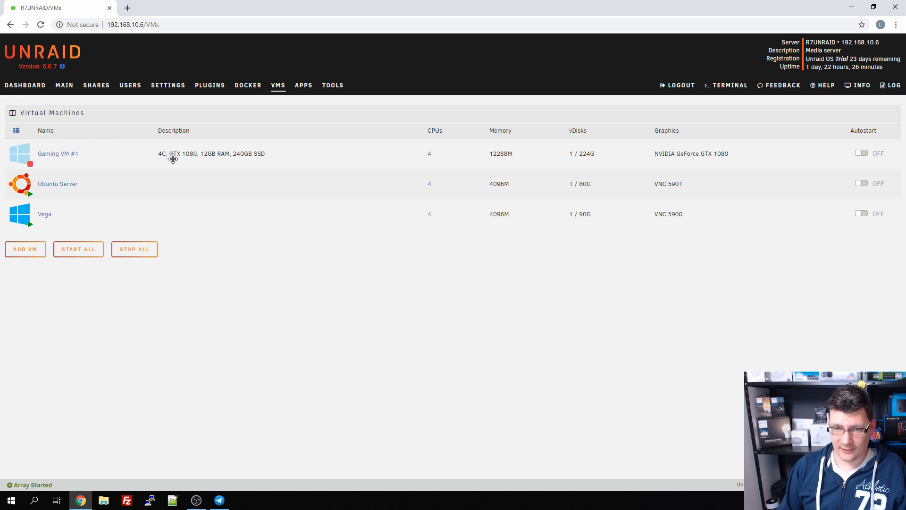
mouse_move(62, 143)
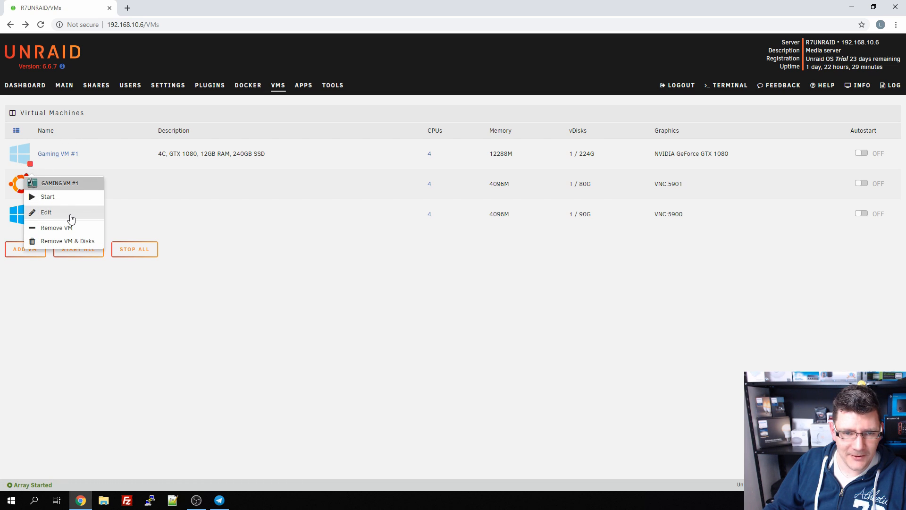
Review Gaming VM #1's edit form: 12288 MB memory, primary vDisk location and GTX 1080 passthrough
click(46, 211)
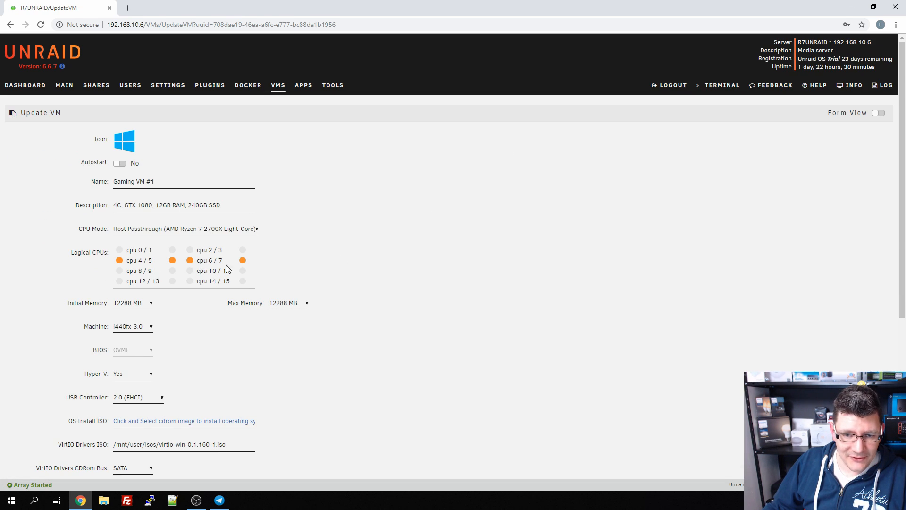
mouse_move(423, 275)
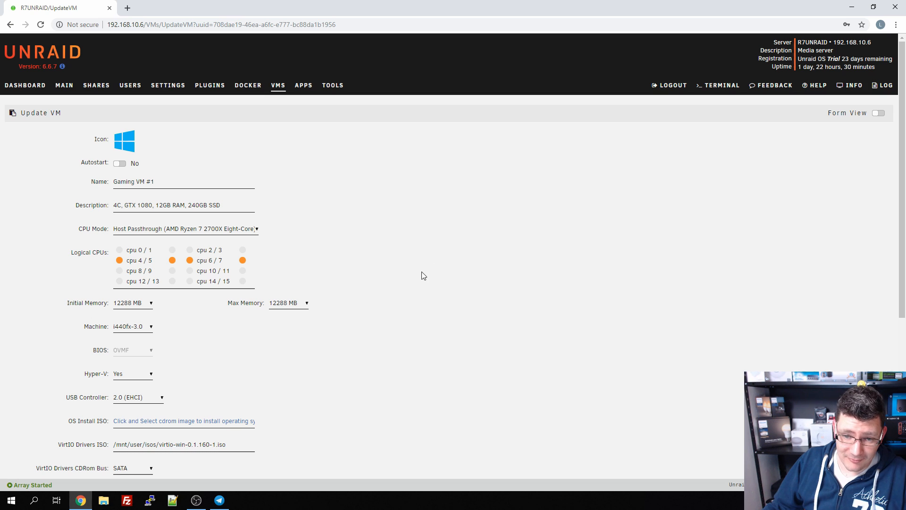
mouse_move(224, 332)
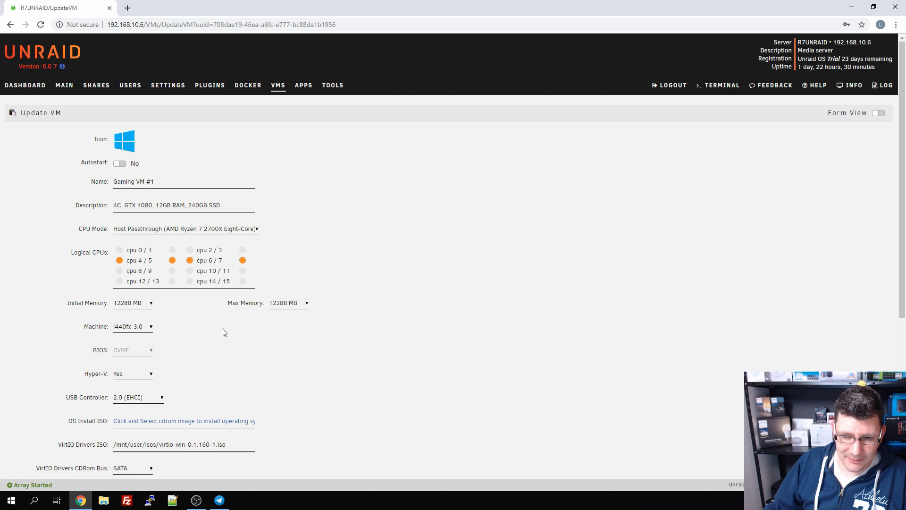
scroll(down, 3)
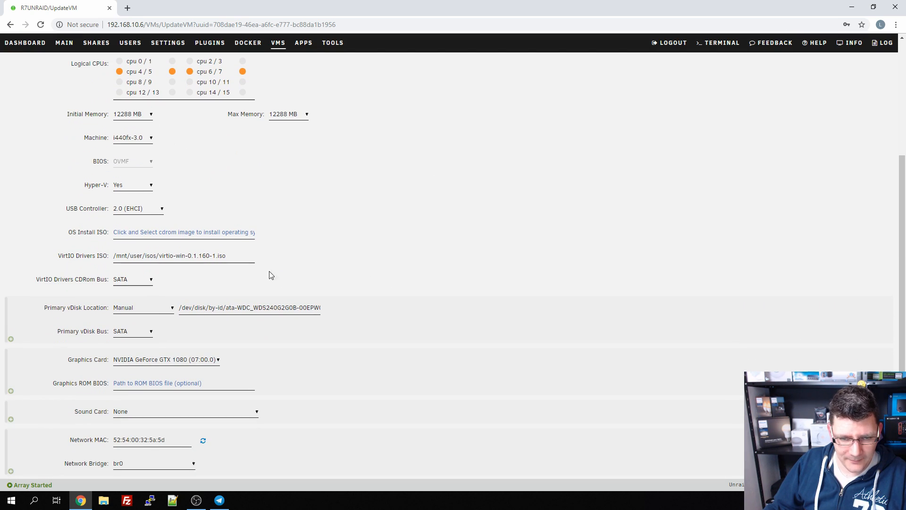
double_click(64, 307)
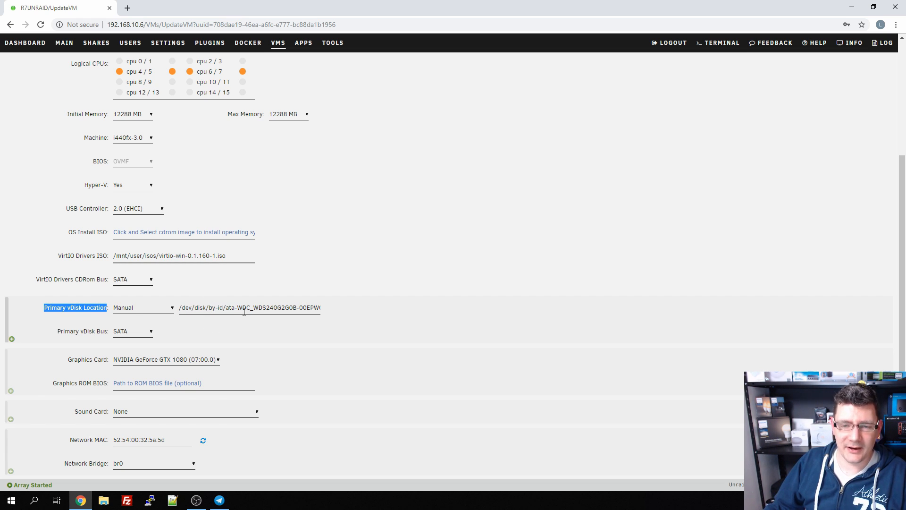
mouse_move(424, 315)
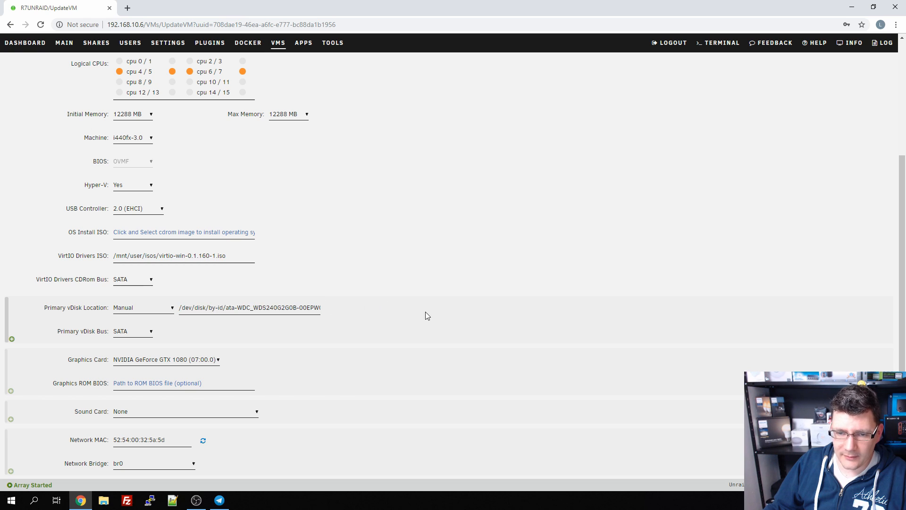
mouse_move(207, 329)
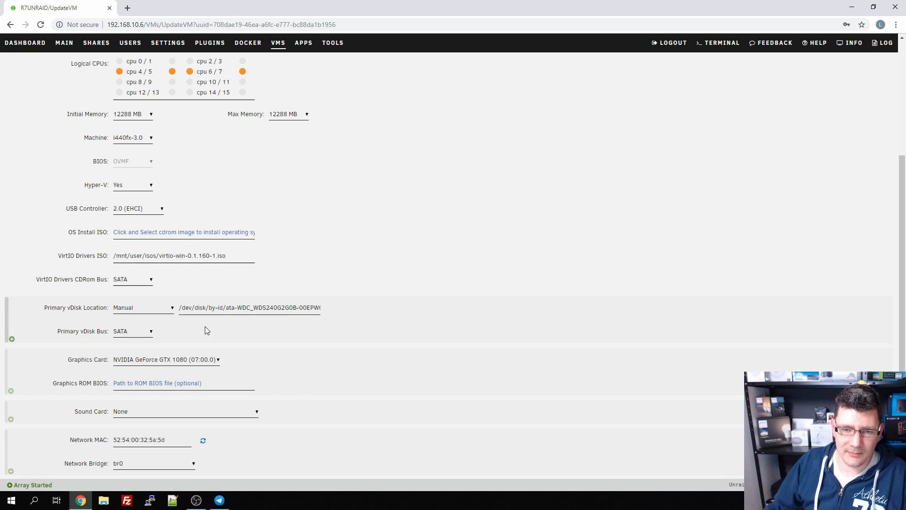
mouse_move(103, 333)
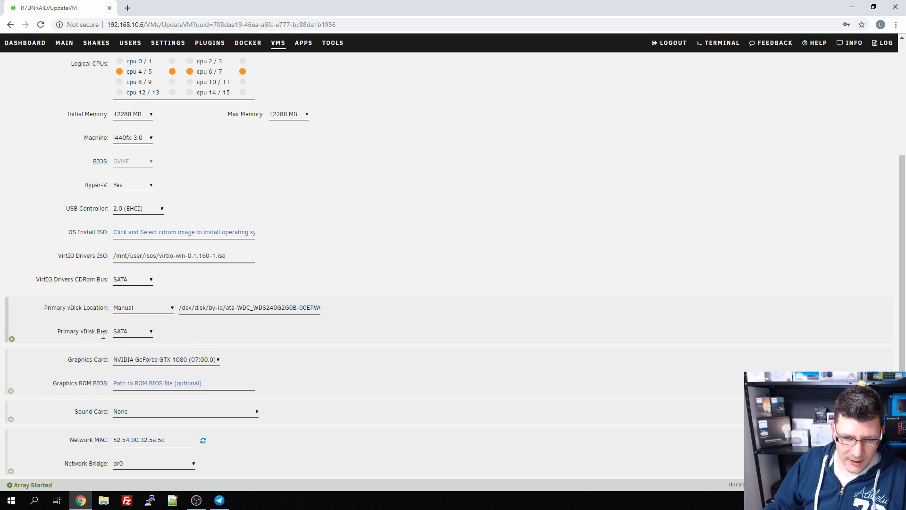
mouse_move(130, 336)
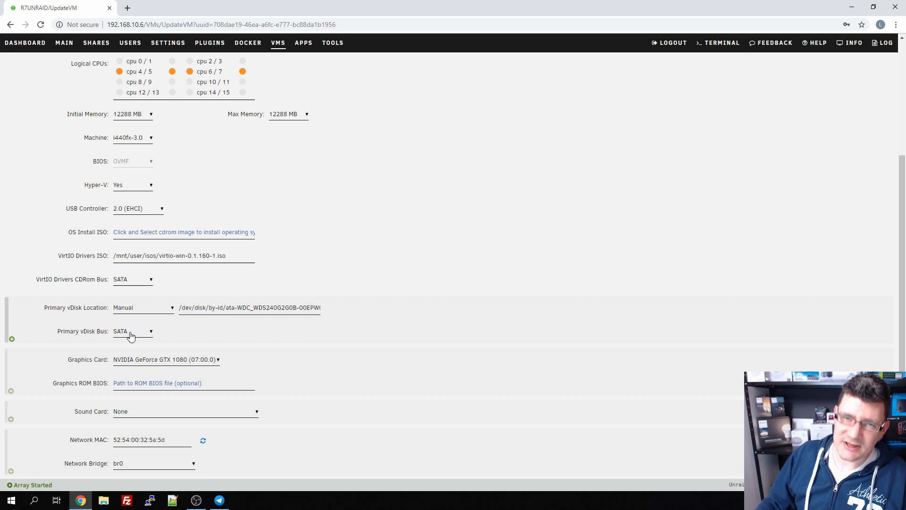
mouse_move(212, 345)
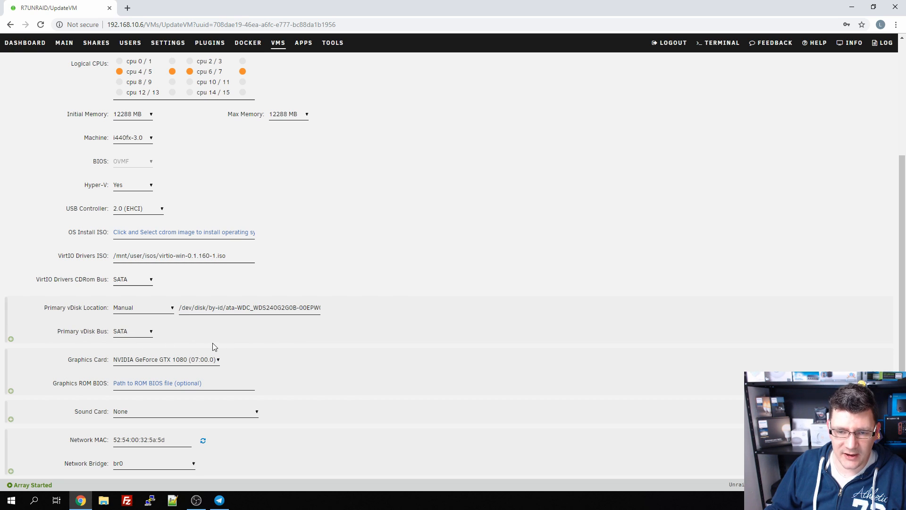
mouse_move(230, 334)
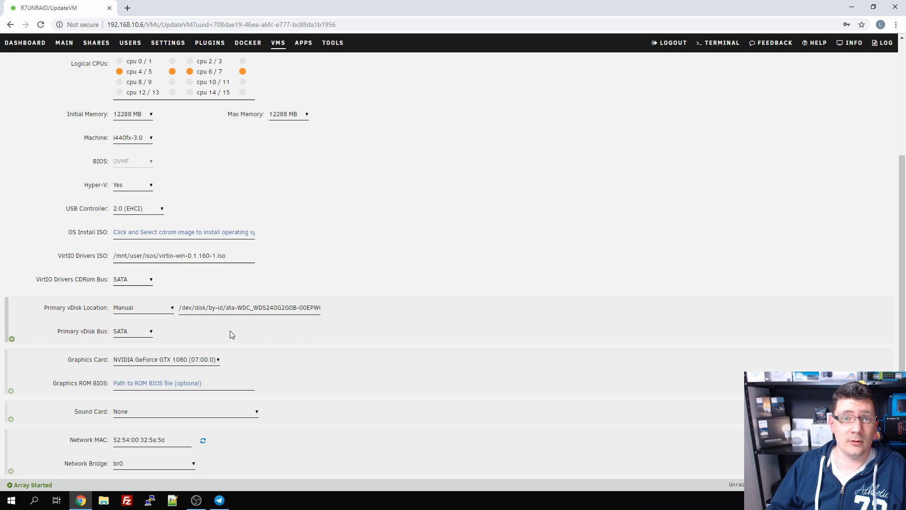
mouse_move(310, 320)
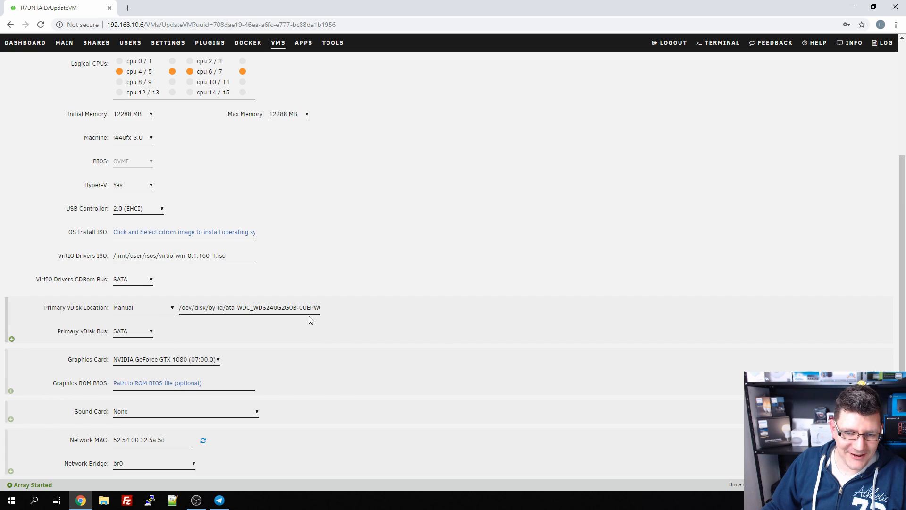
mouse_move(398, 331)
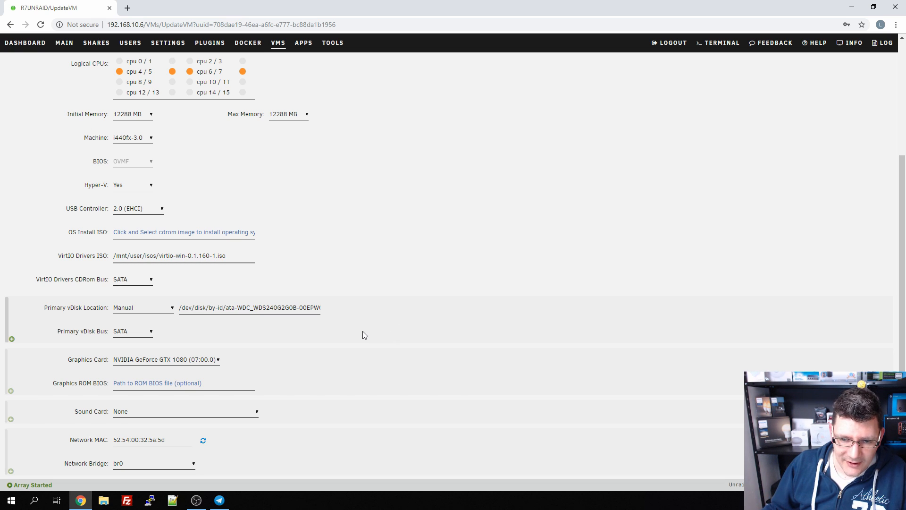
mouse_move(283, 361)
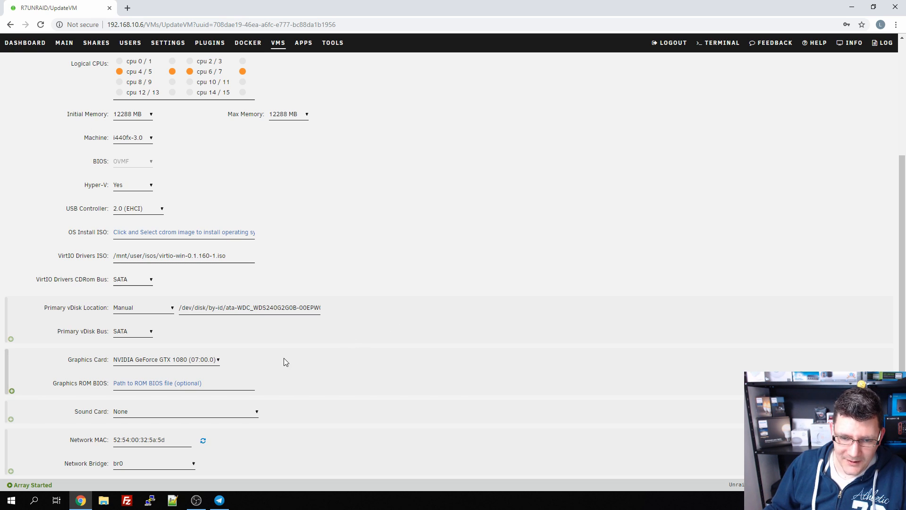
mouse_move(92, 367)
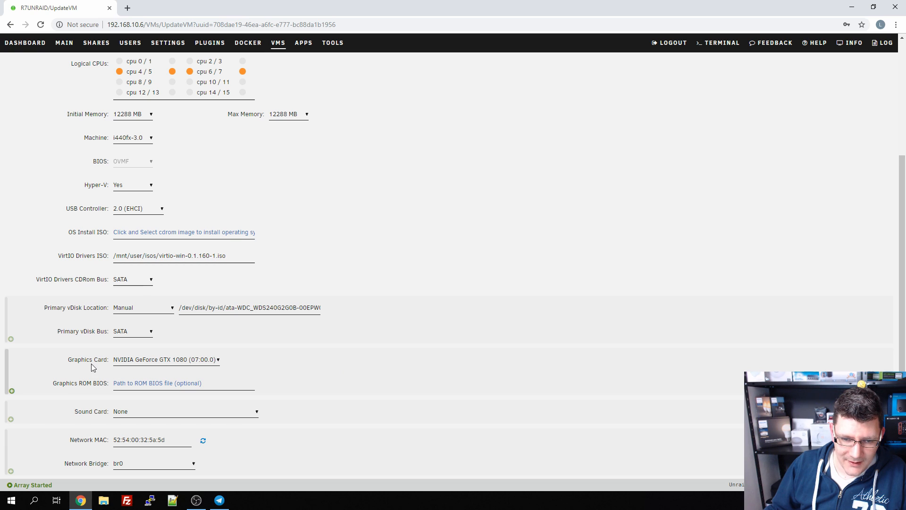
mouse_move(252, 373)
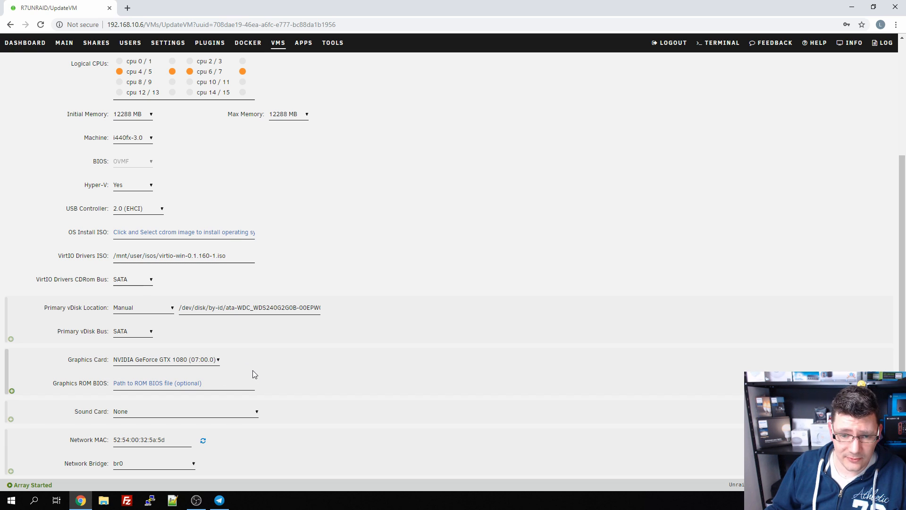
mouse_move(335, 374)
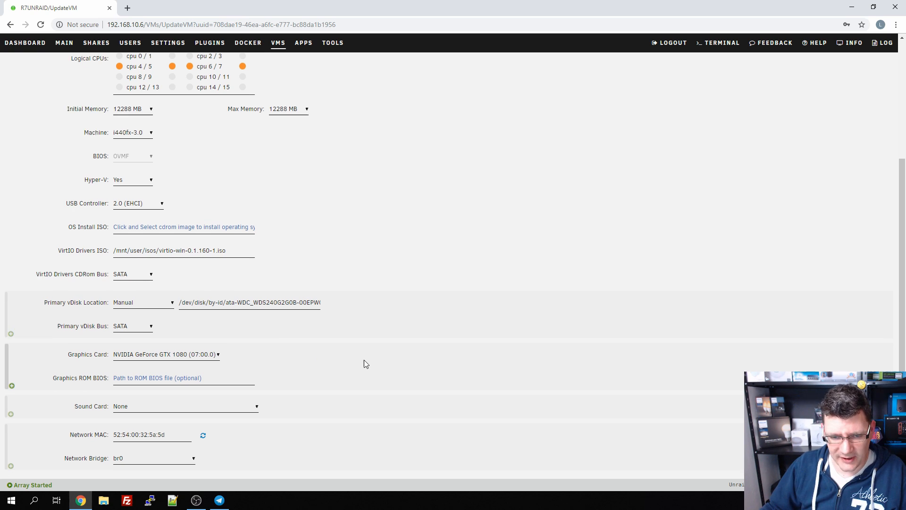
scroll(up, 3)
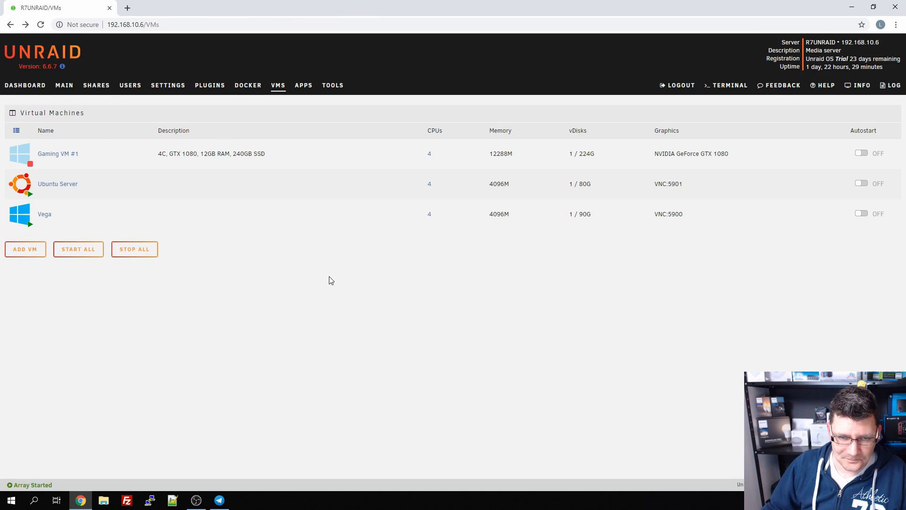
mouse_move(57, 183)
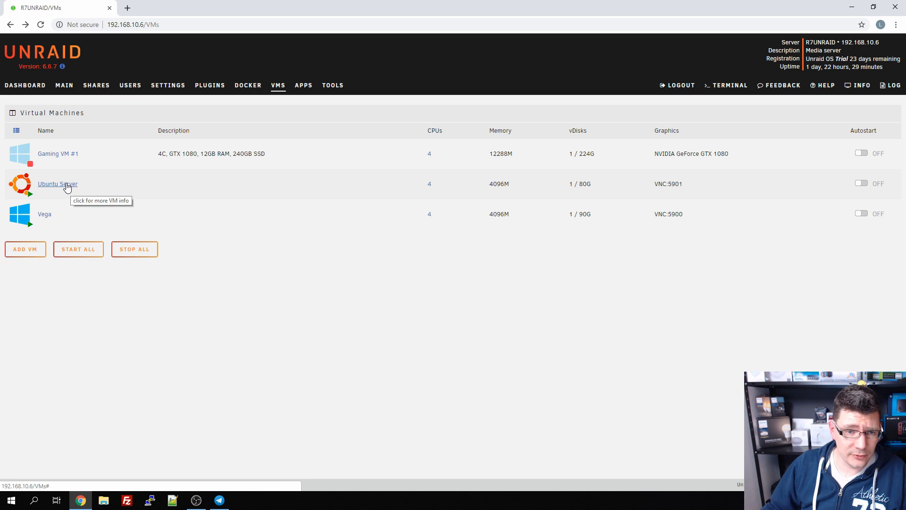
Expand the Vega VM's disk devices, highlight its vdisk image path, then collapse the row
click(57, 184)
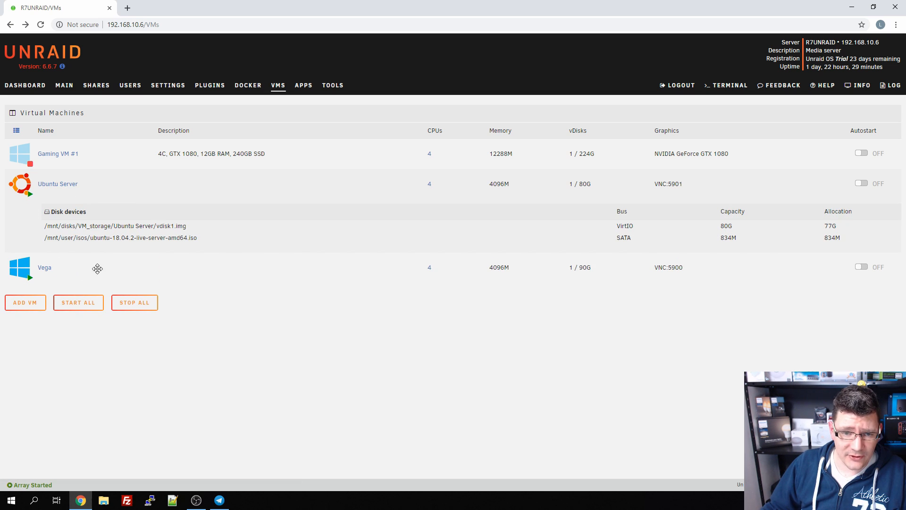
mouse_move(104, 246)
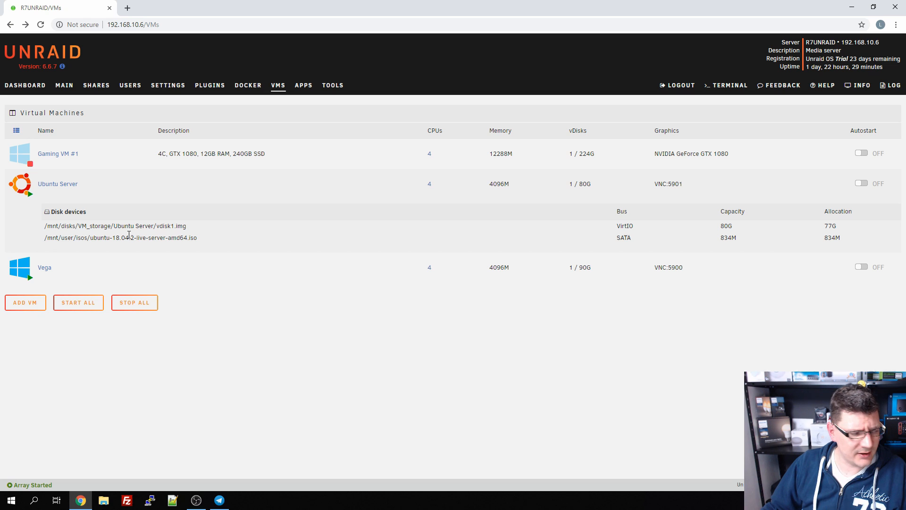
mouse_move(235, 236)
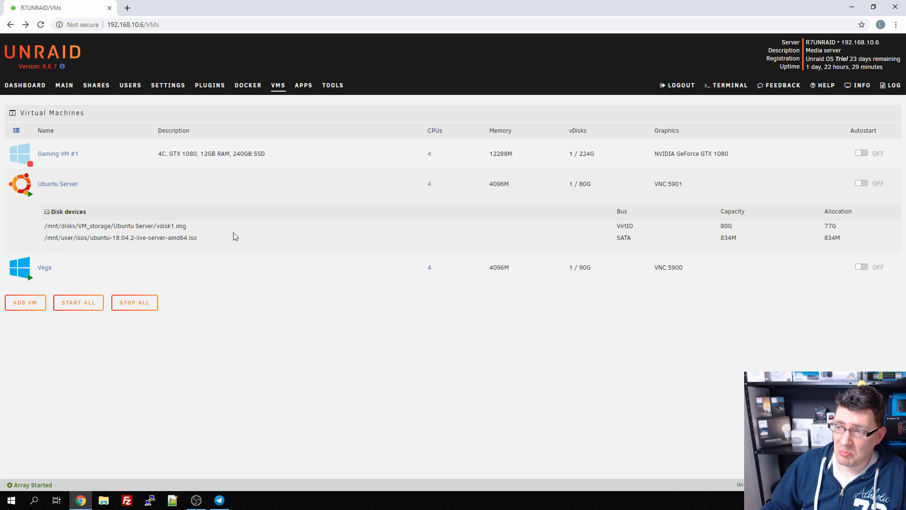
mouse_move(664, 236)
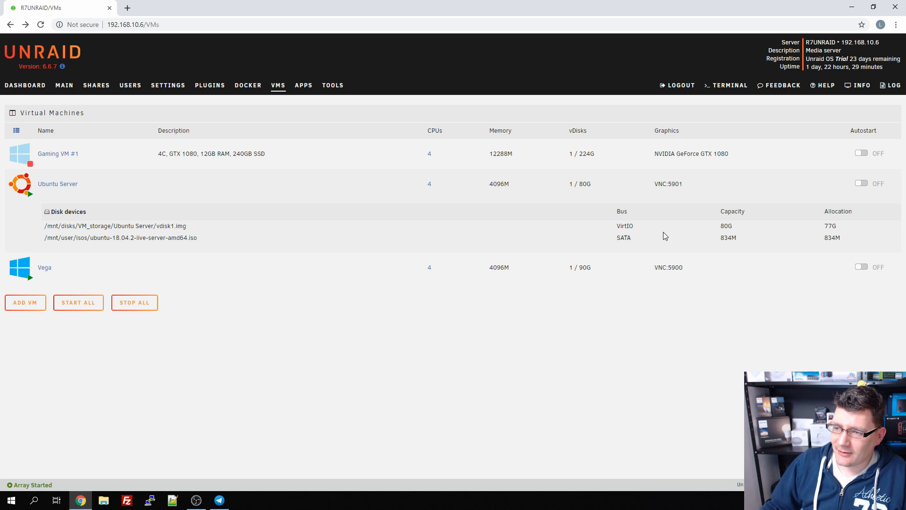
mouse_move(215, 259)
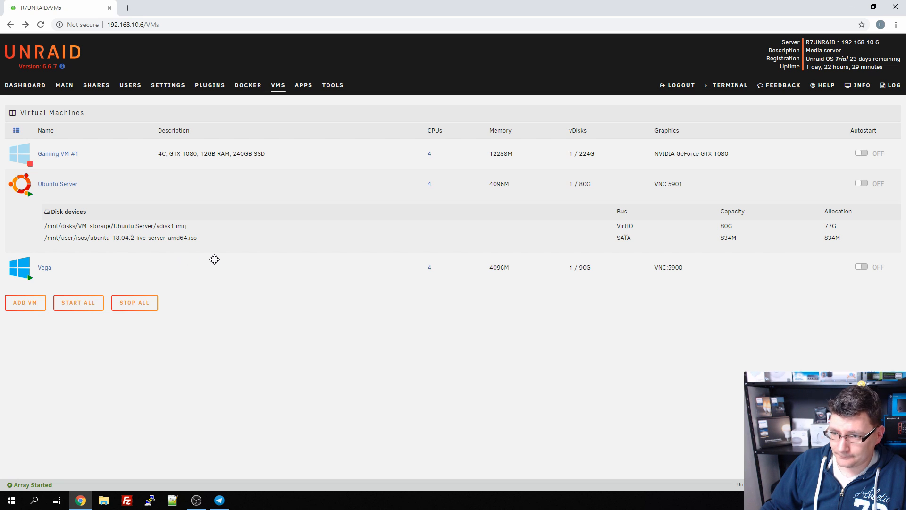
mouse_move(228, 243)
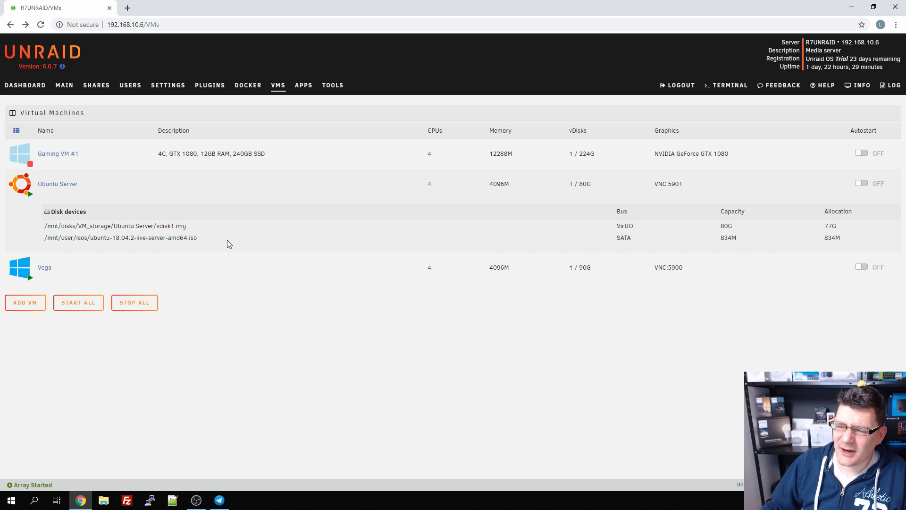
mouse_move(59, 225)
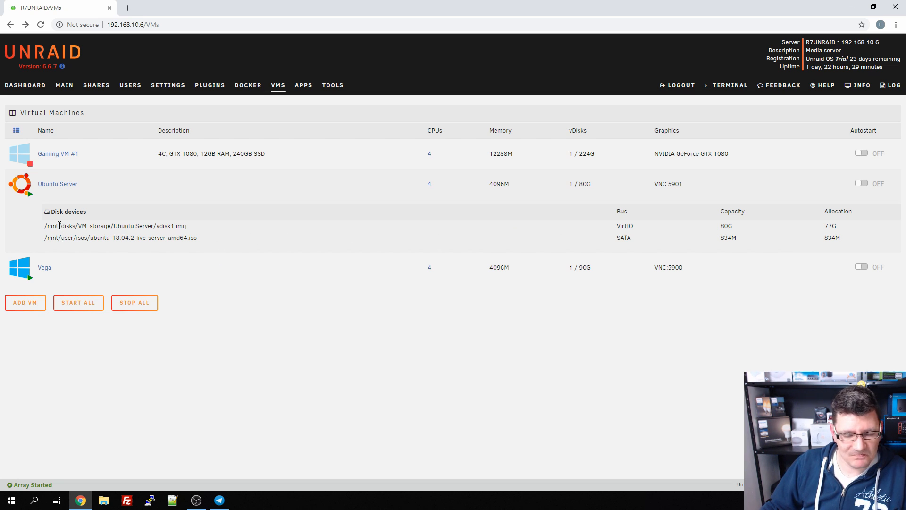
mouse_move(33, 280)
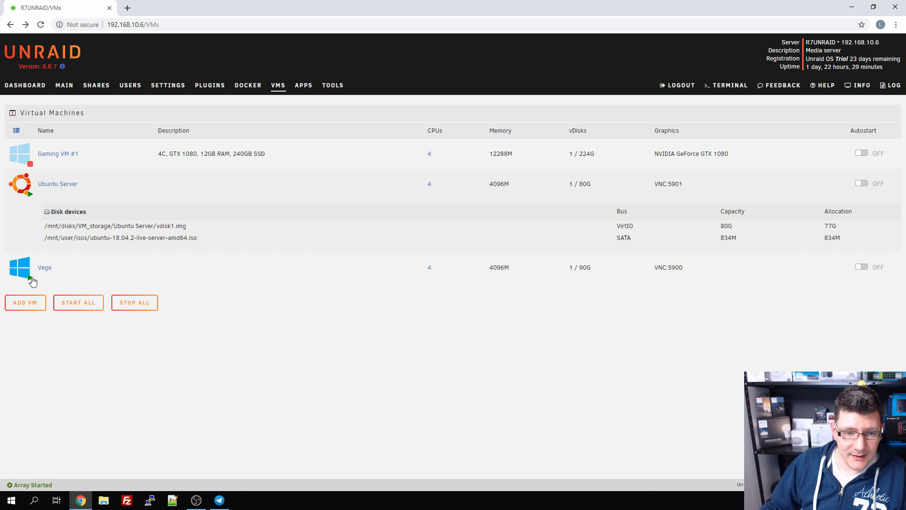
click(44, 267)
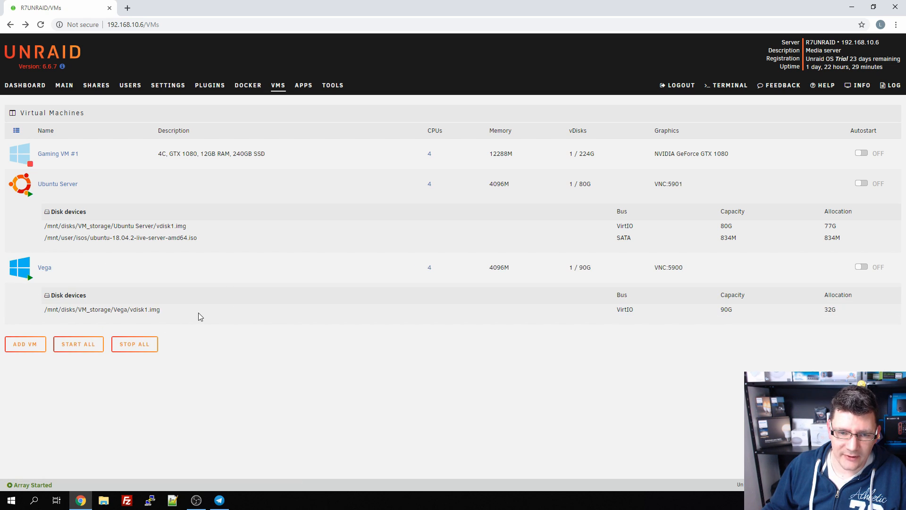
double_click(101, 310)
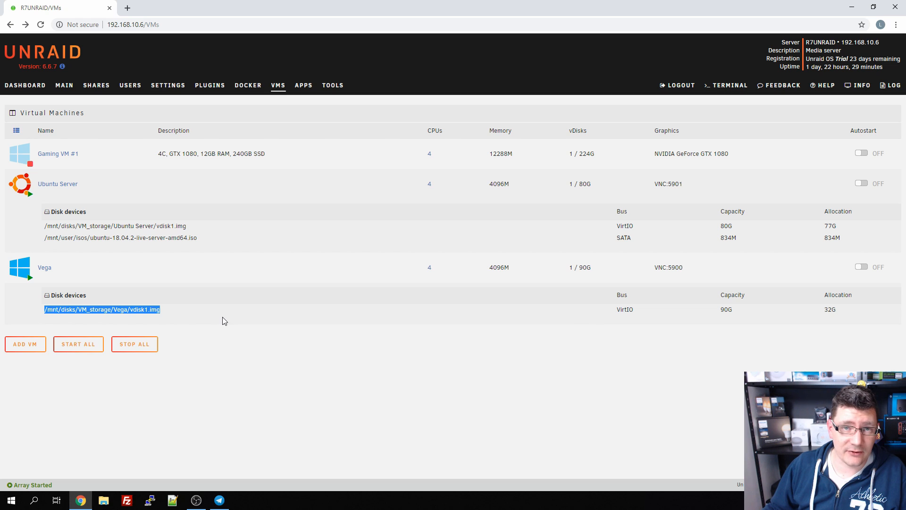
mouse_move(268, 335)
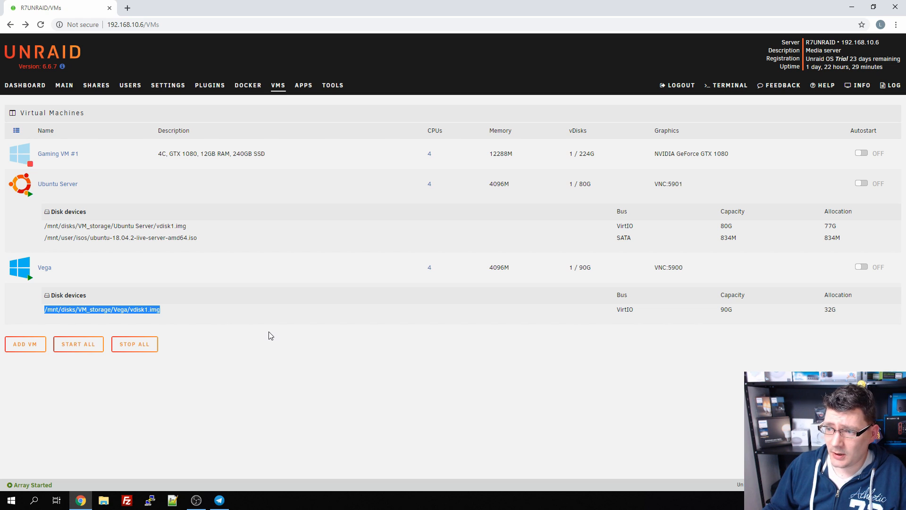
mouse_move(176, 322)
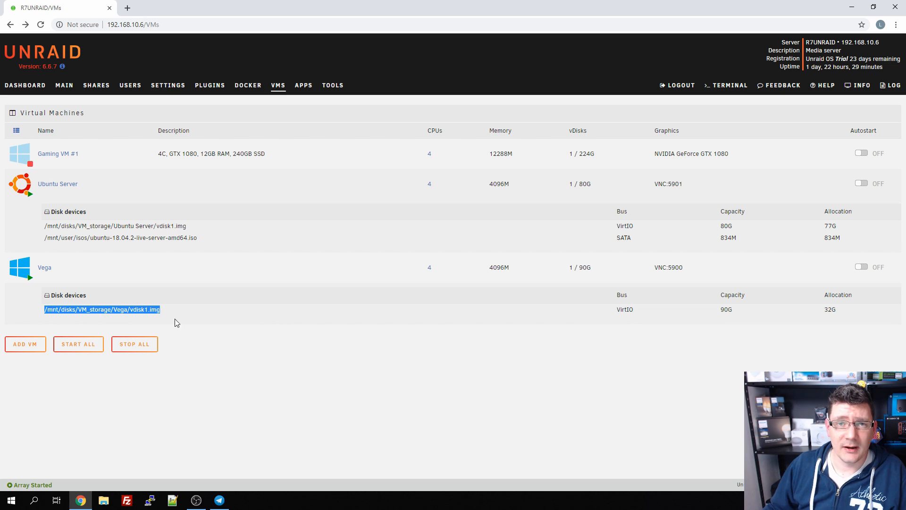
mouse_move(197, 328)
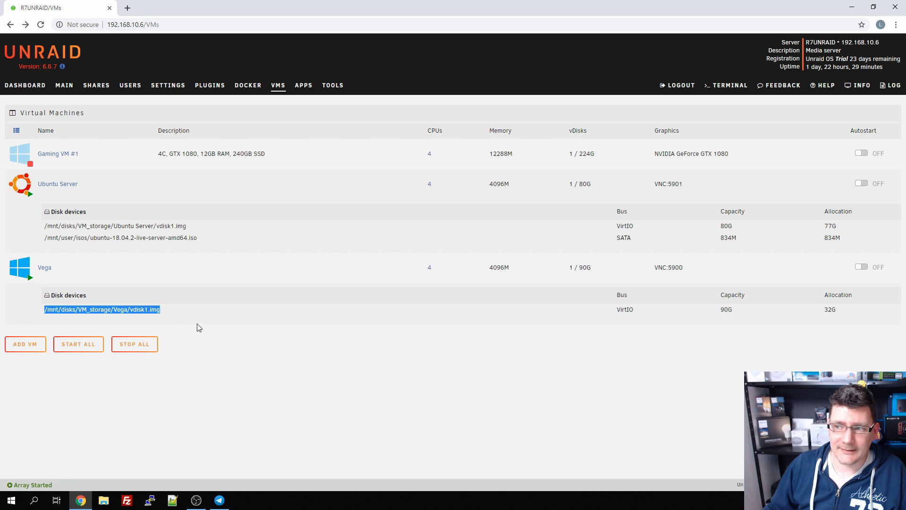
mouse_move(16, 251)
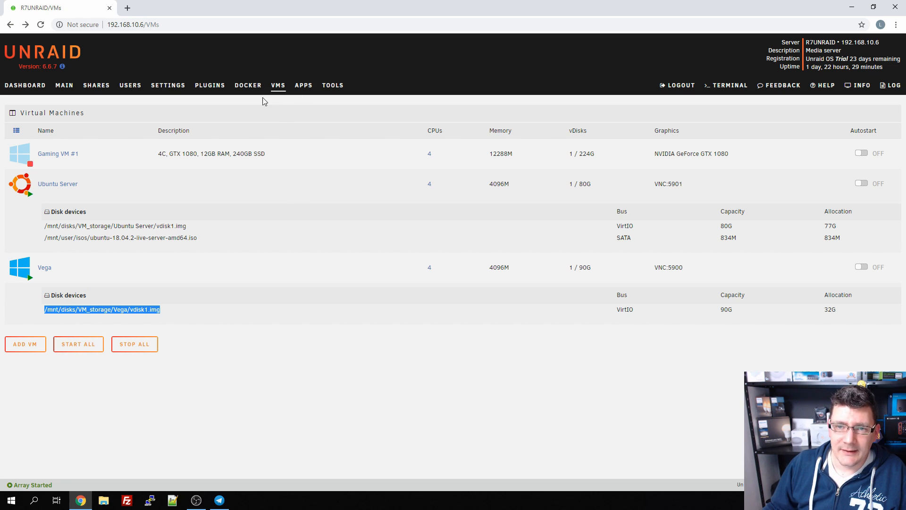
click(44, 267)
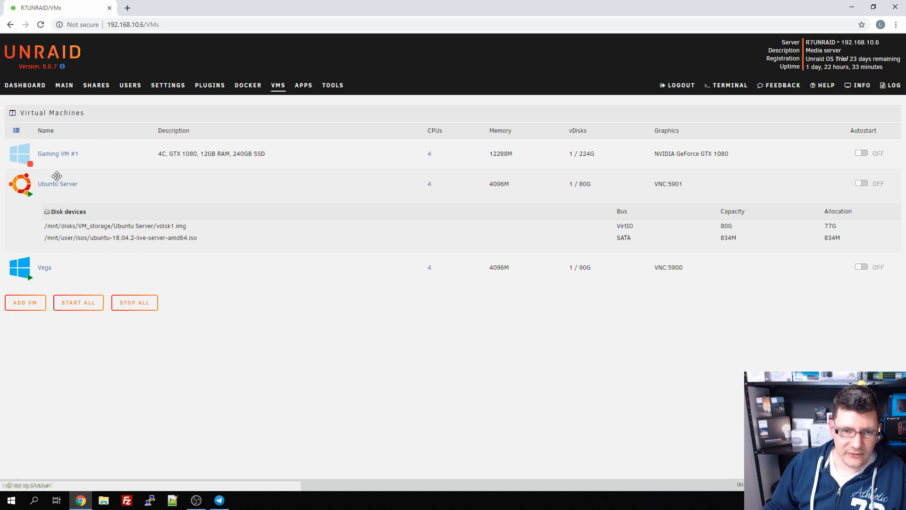
Switch to the Community Applications catalogue
click(303, 85)
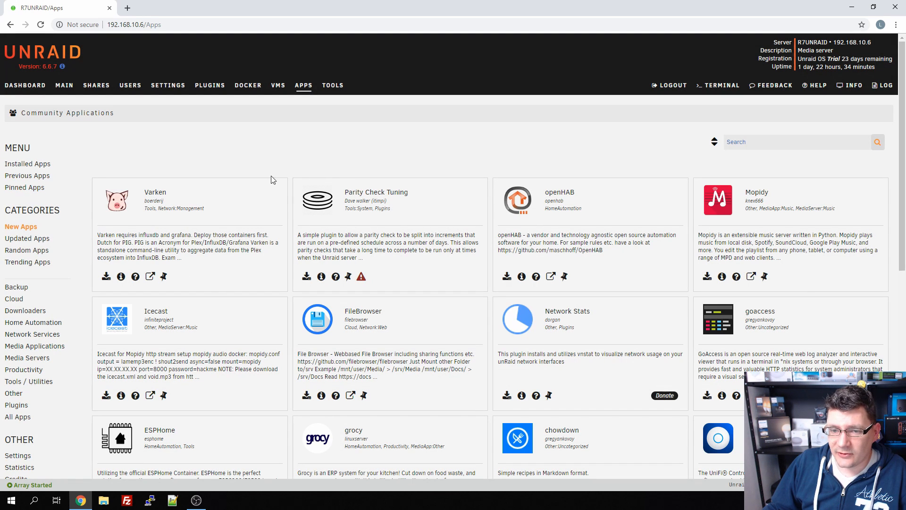
scroll(down, 3)
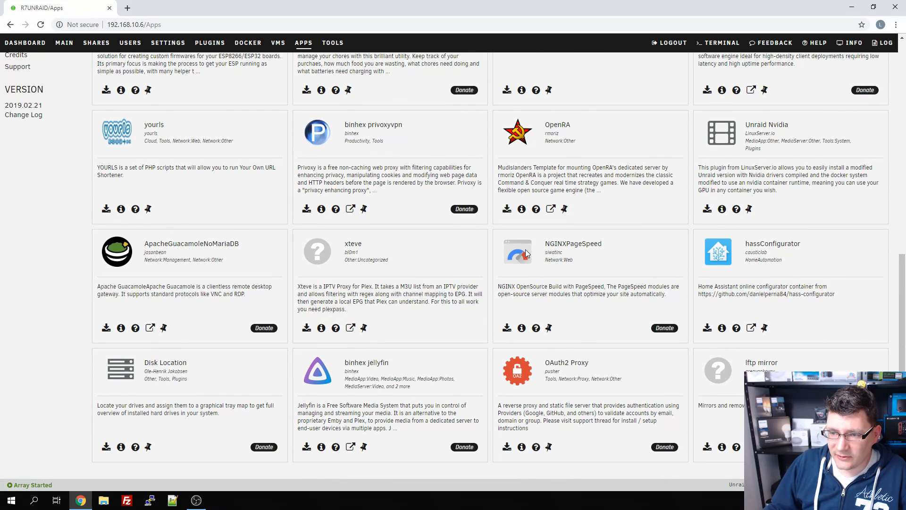
mouse_move(600, 256)
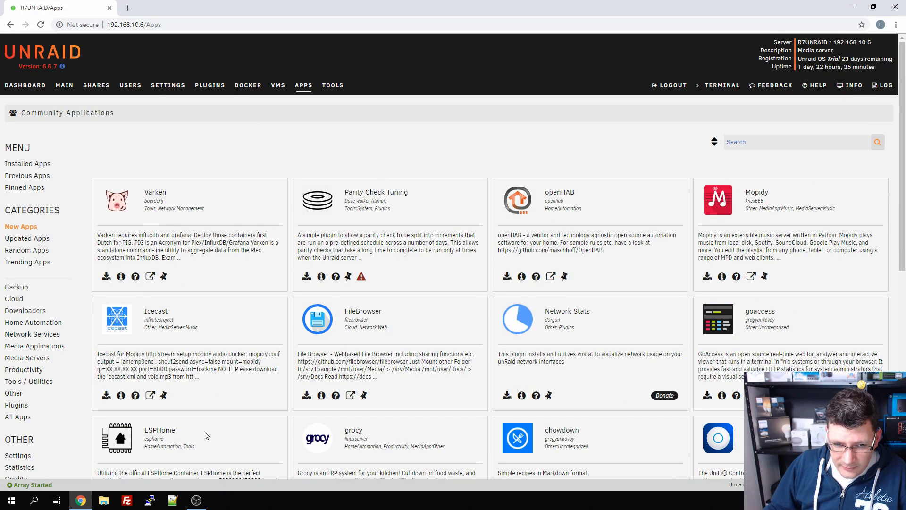
mouse_move(369, 306)
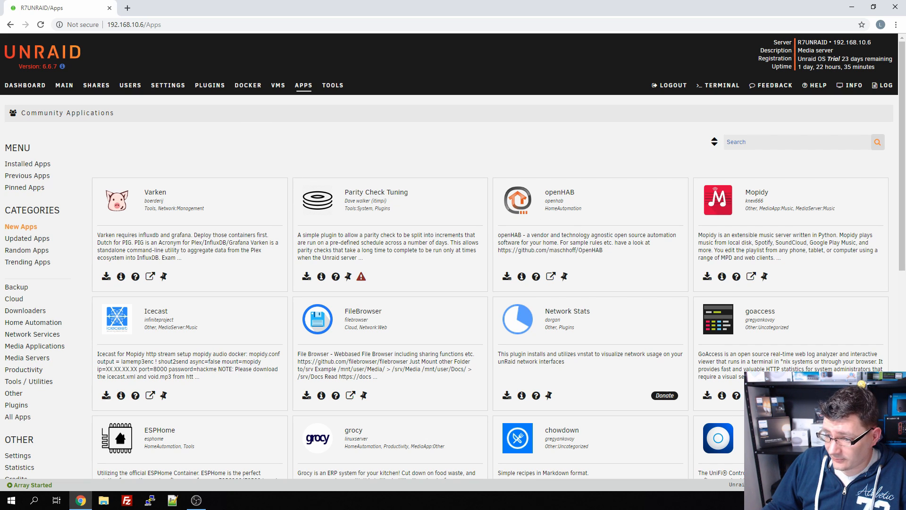
mouse_move(346, 138)
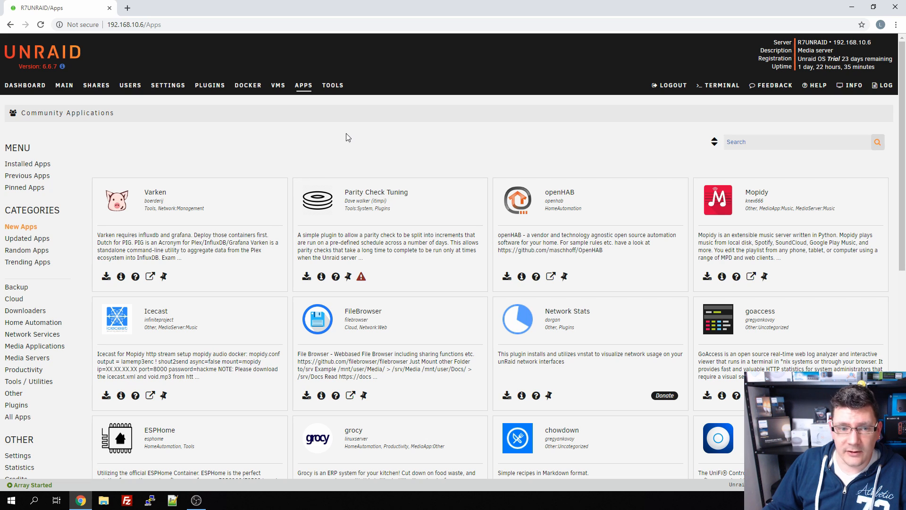
mouse_move(30, 87)
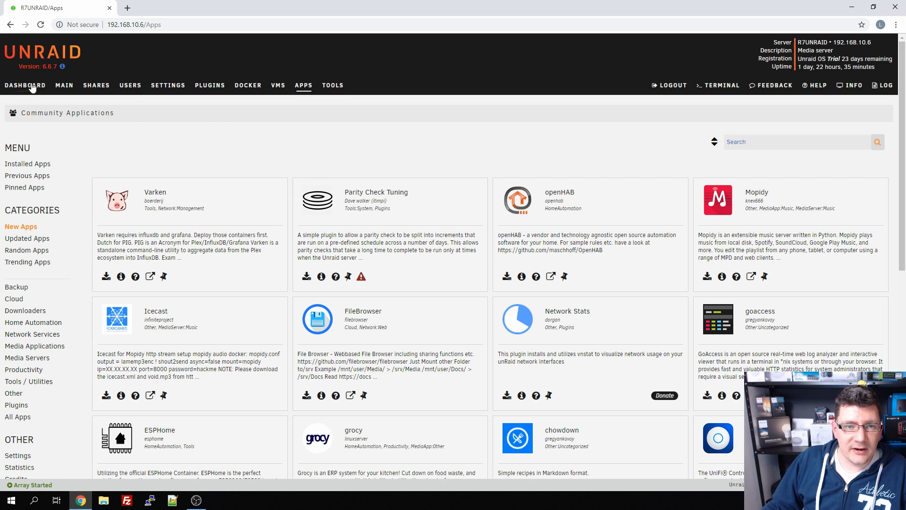
Review the Dashboard's array disks, parity status, CPU load, users and shares panels
click(25, 85)
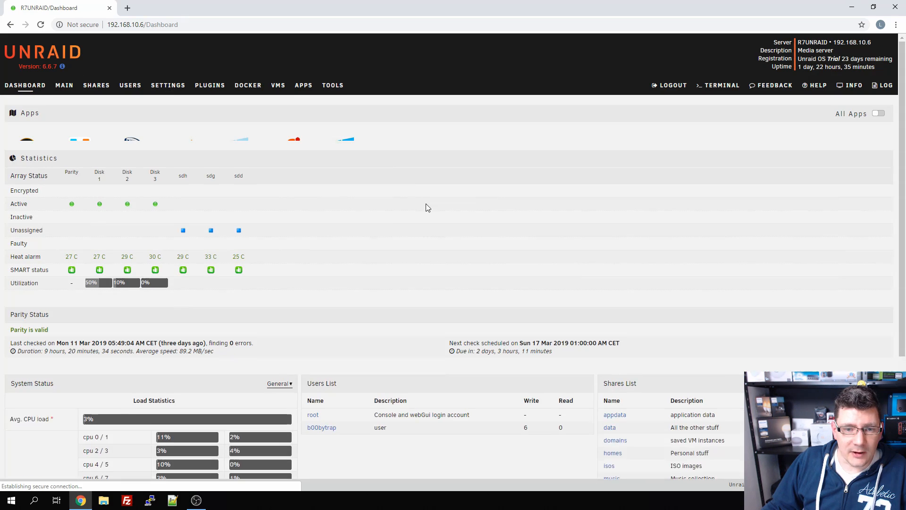
scroll(down, 3)
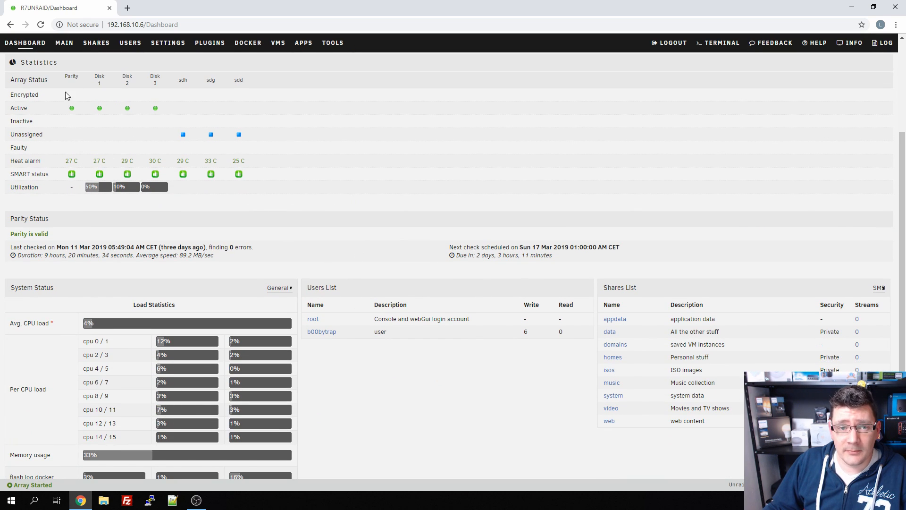
mouse_move(65, 122)
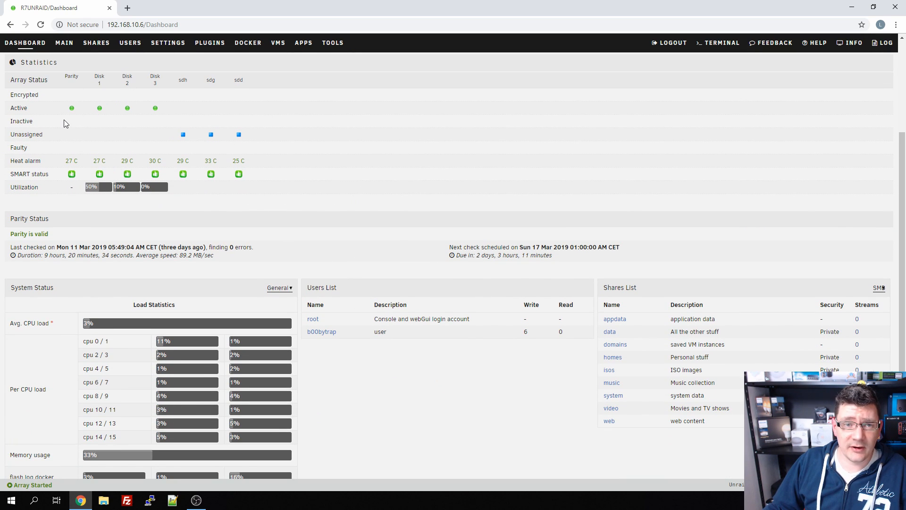
mouse_move(200, 174)
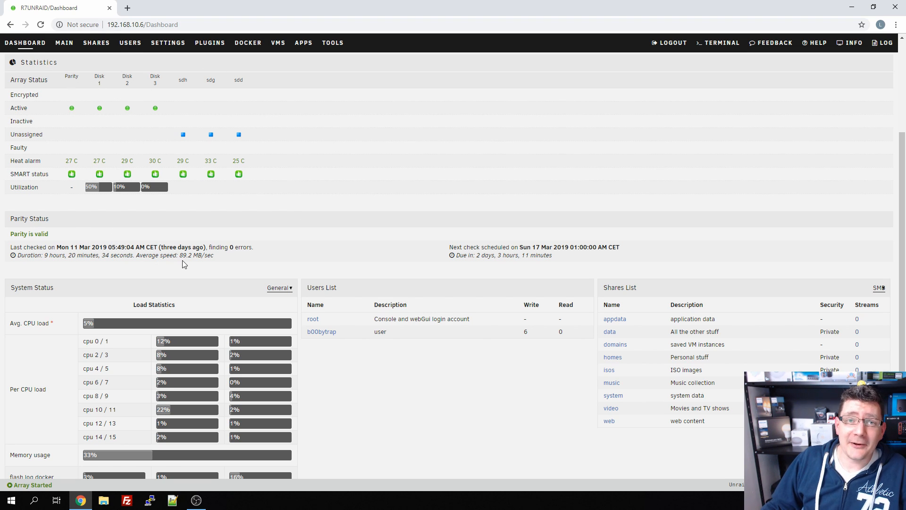
mouse_move(264, 187)
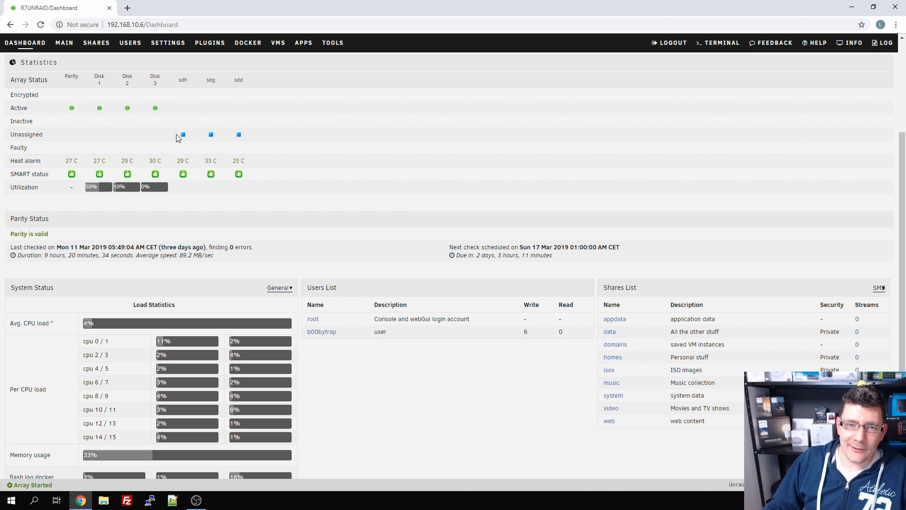
mouse_move(218, 132)
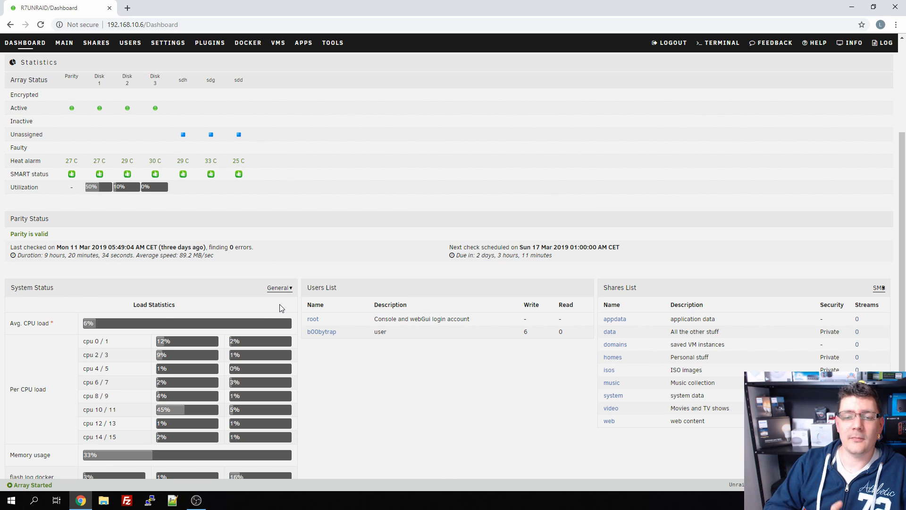
mouse_move(338, 437)
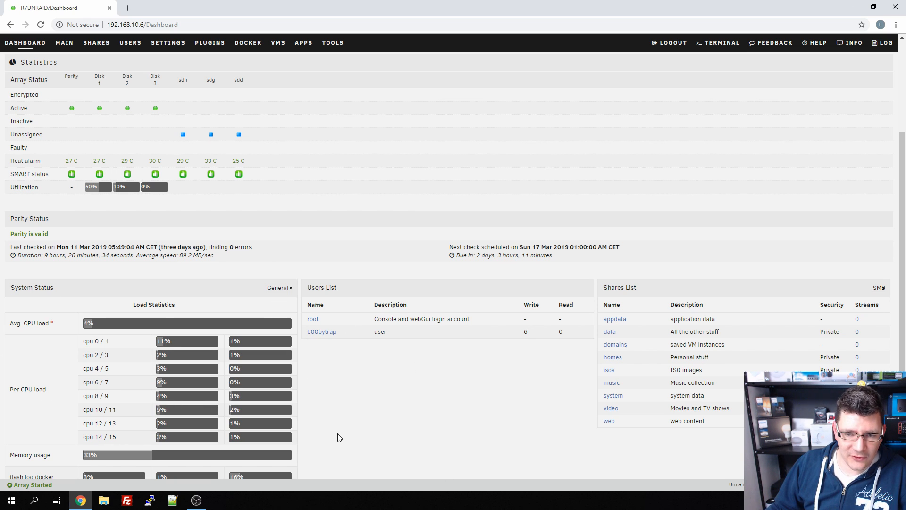